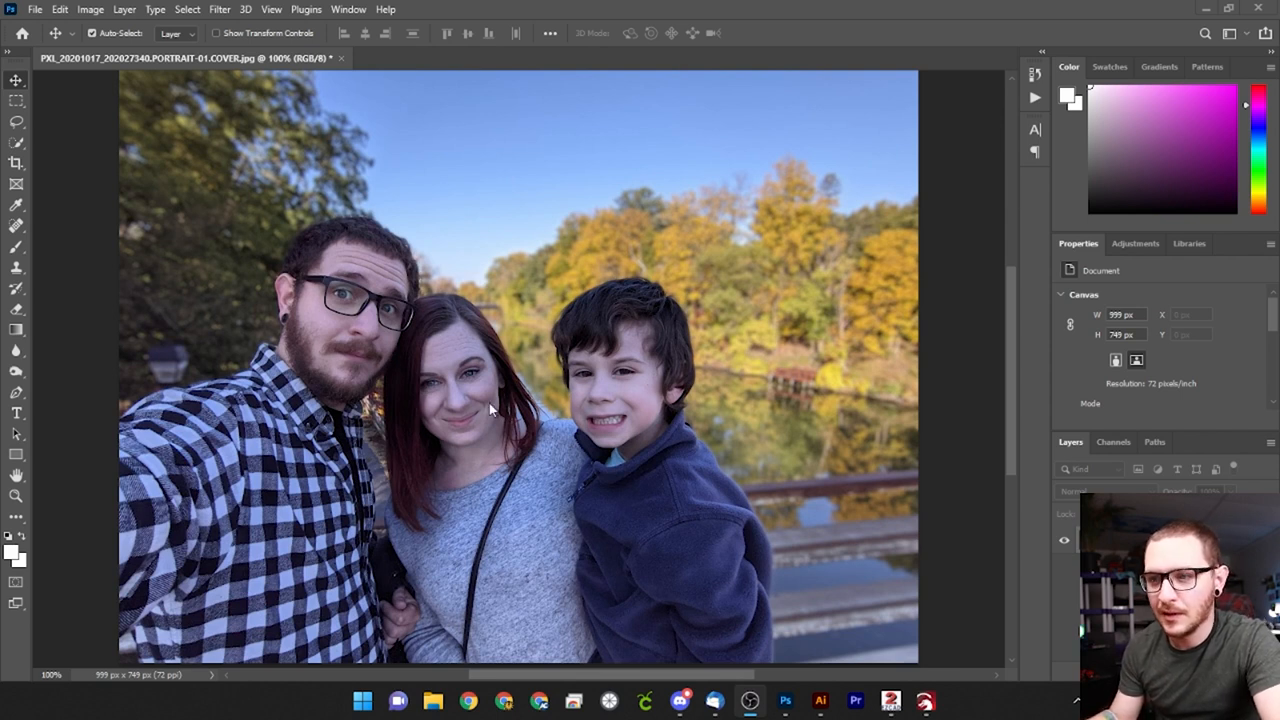
mouse_move(460, 398)
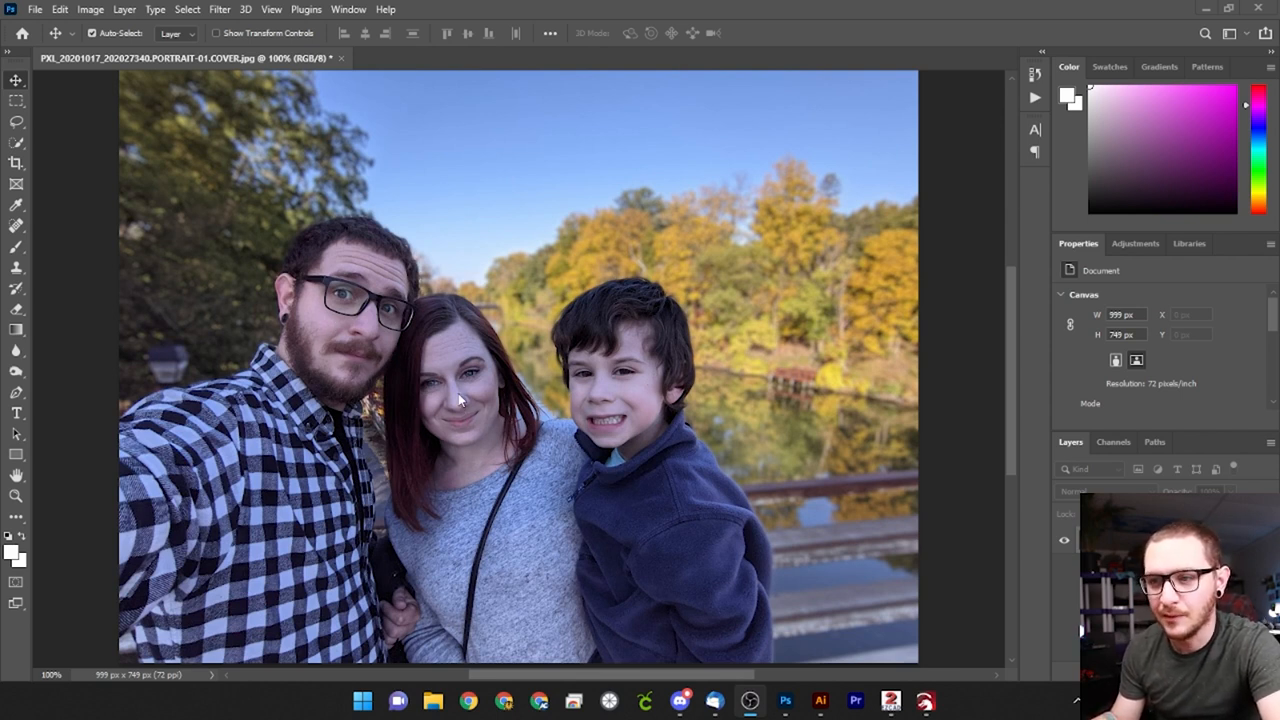
mouse_move(588, 520)
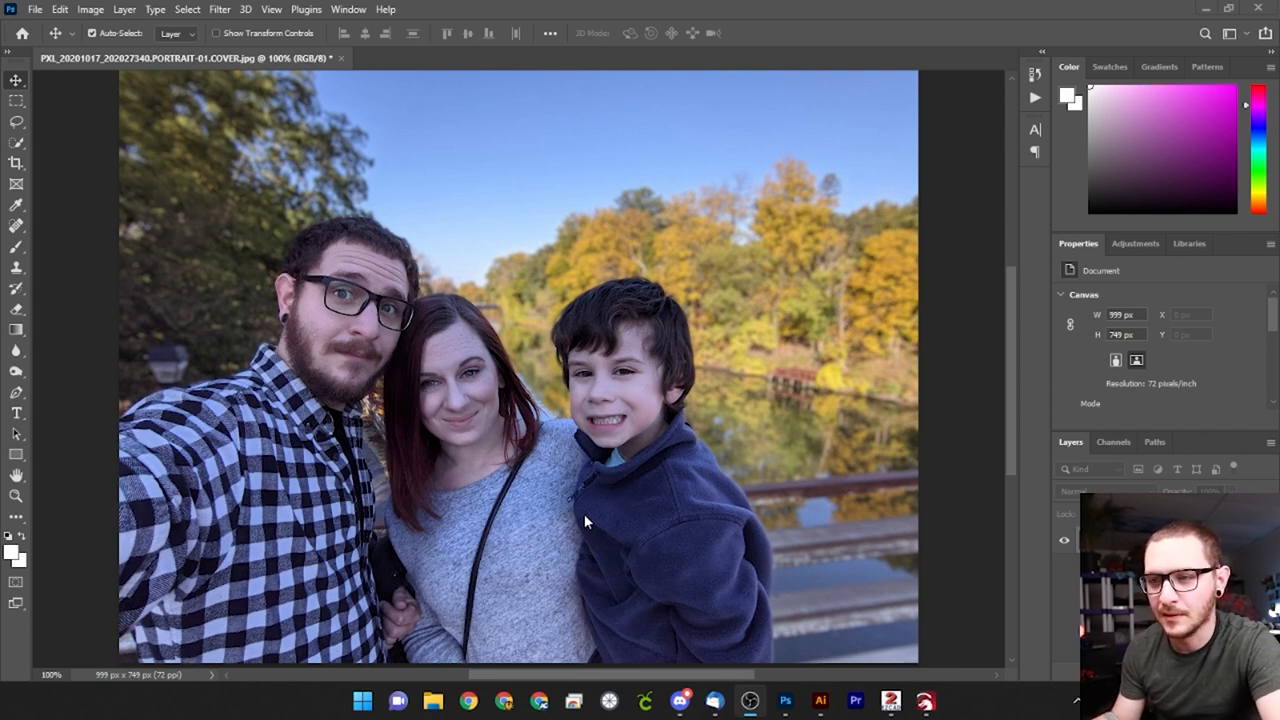
mouse_move(624, 462)
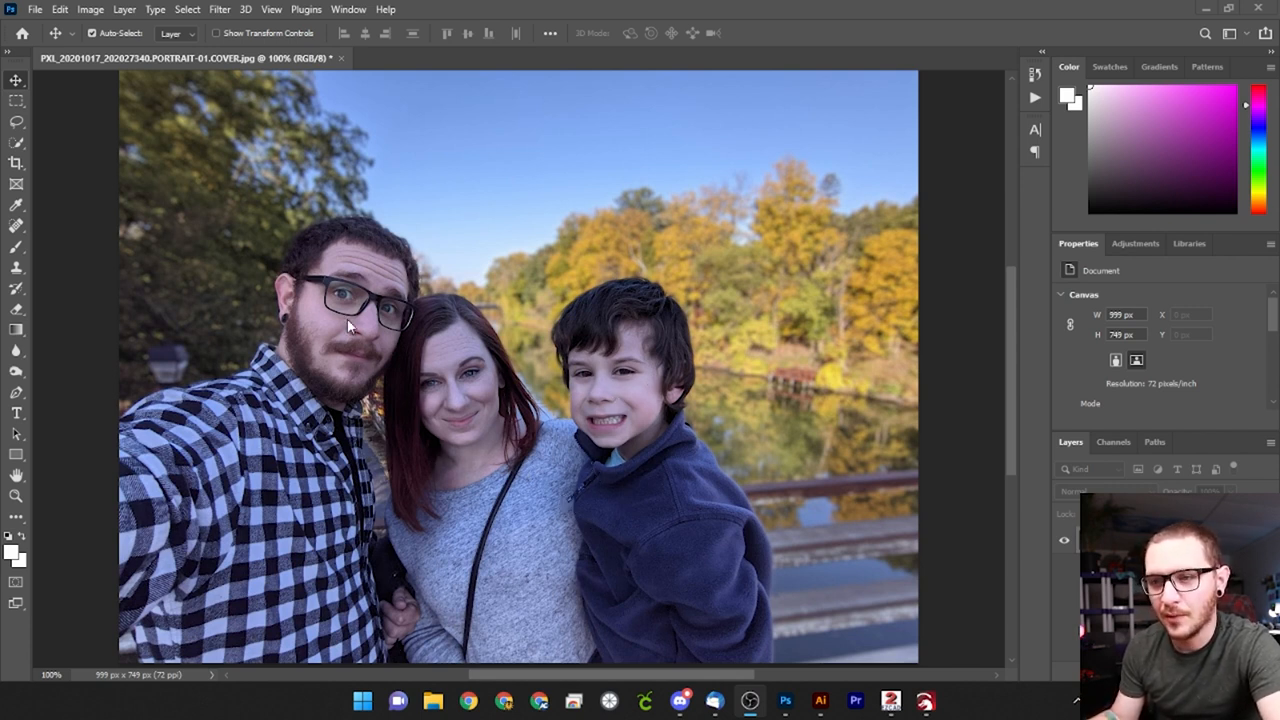
mouse_move(424, 488)
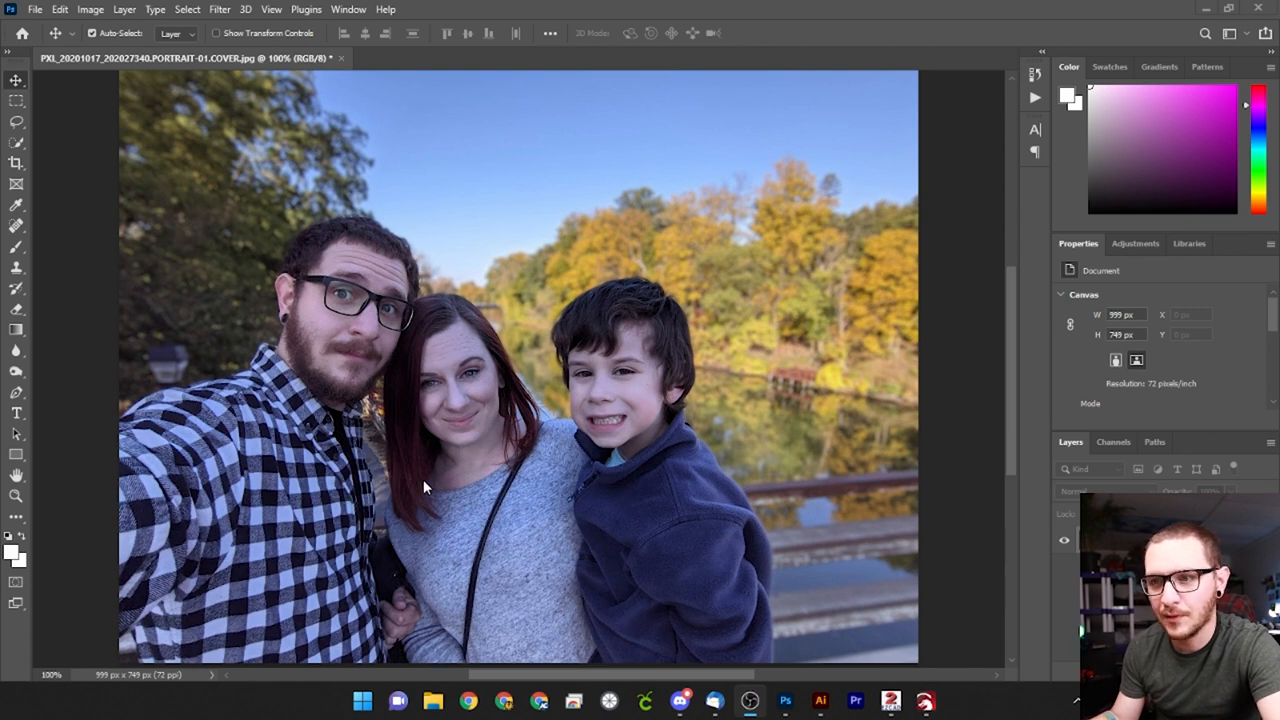
mouse_move(404, 456)
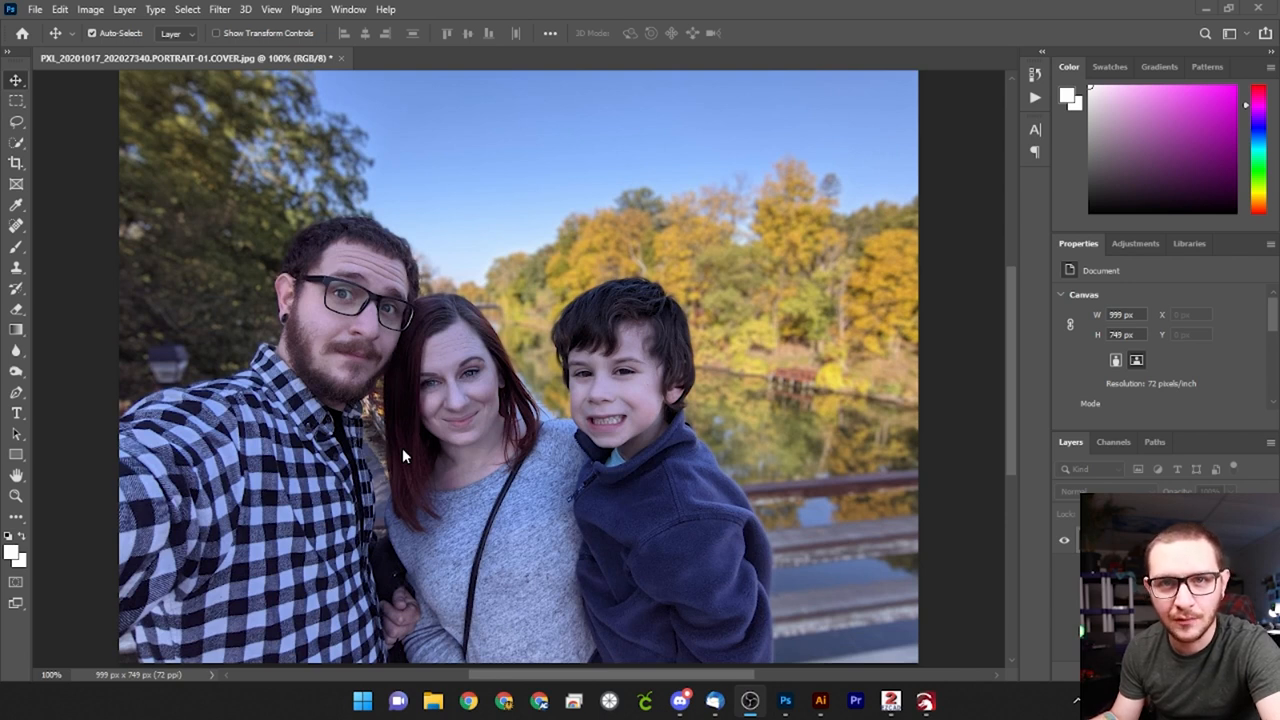
mouse_move(472, 428)
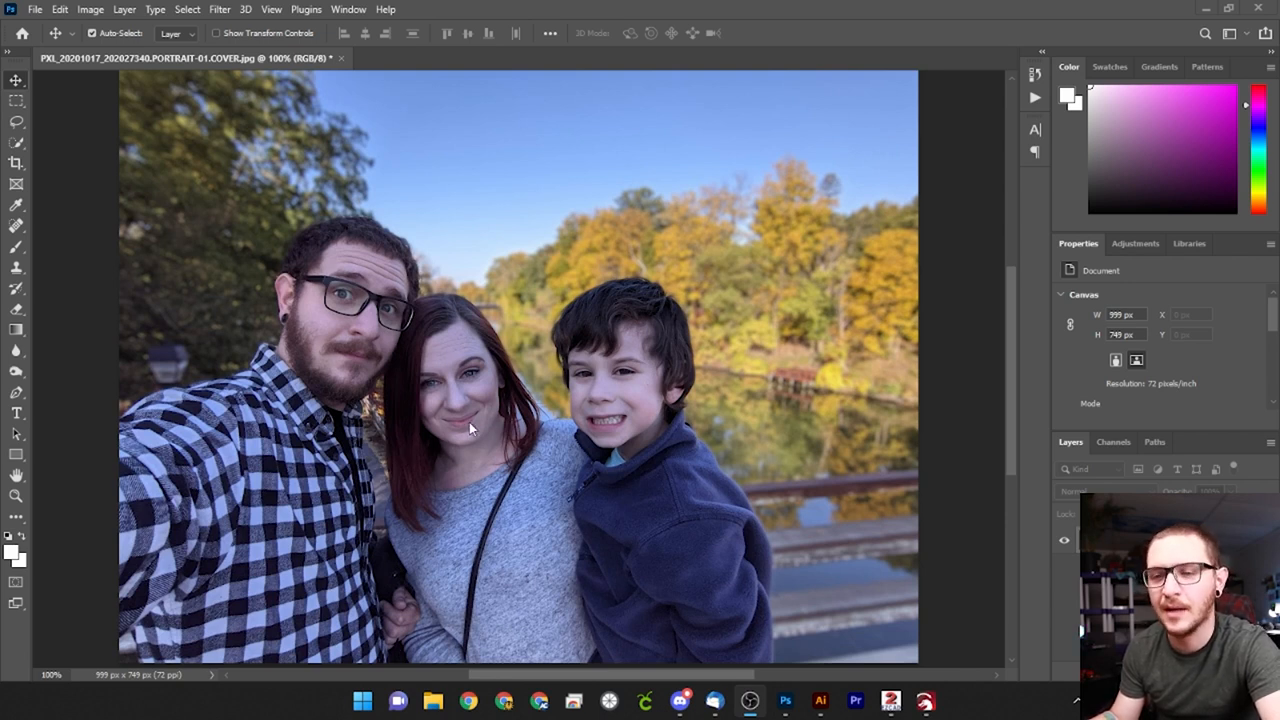
mouse_move(440, 418)
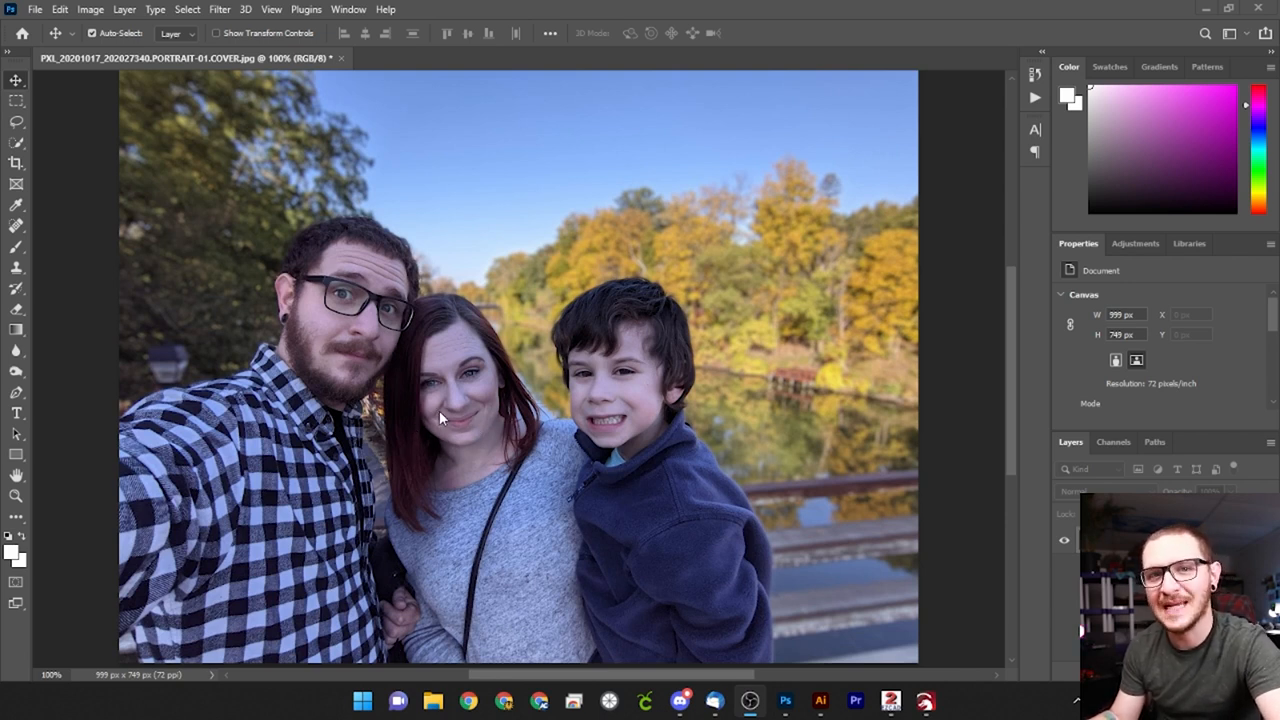
mouse_move(412, 440)
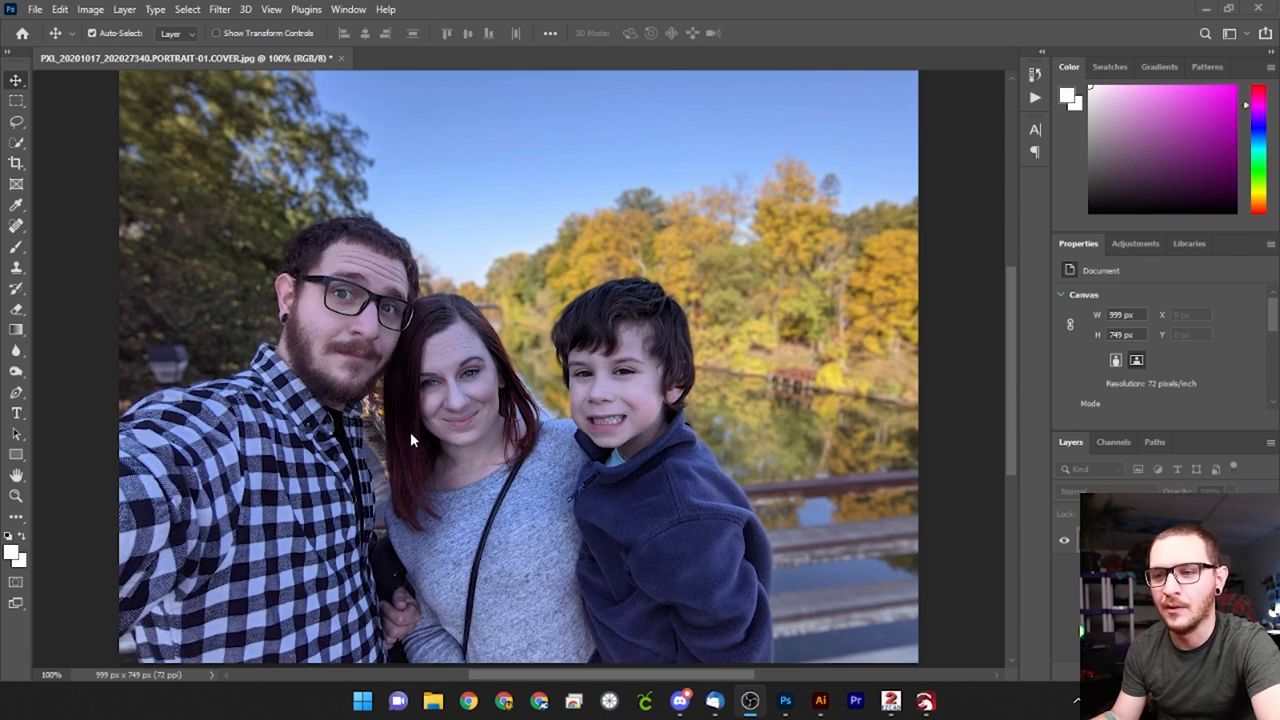
mouse_move(396, 440)
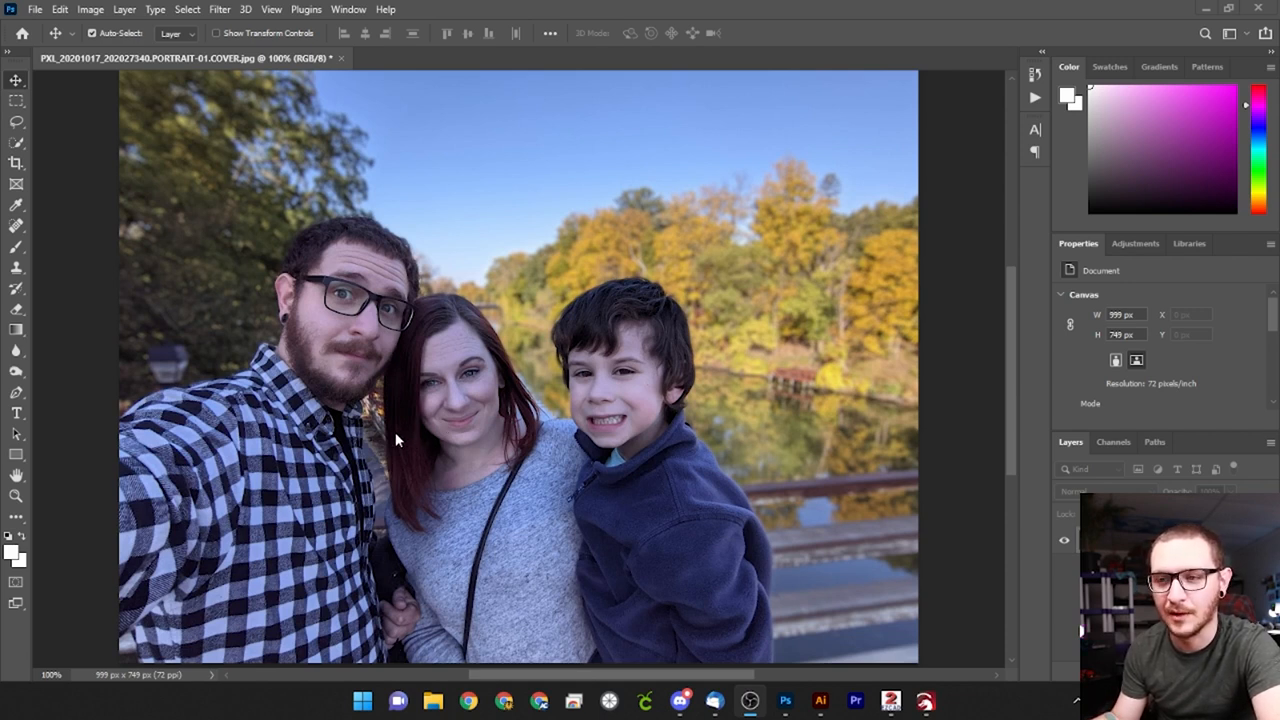
mouse_move(320, 410)
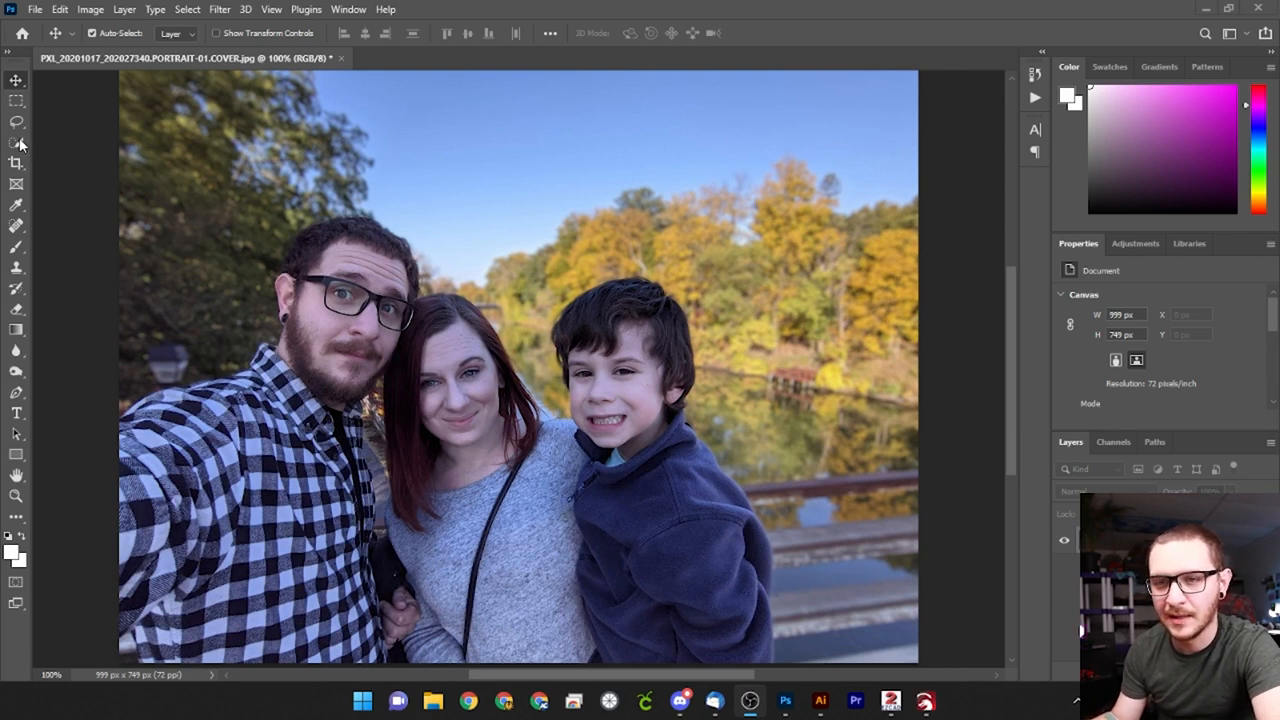
mouse_move(16, 144)
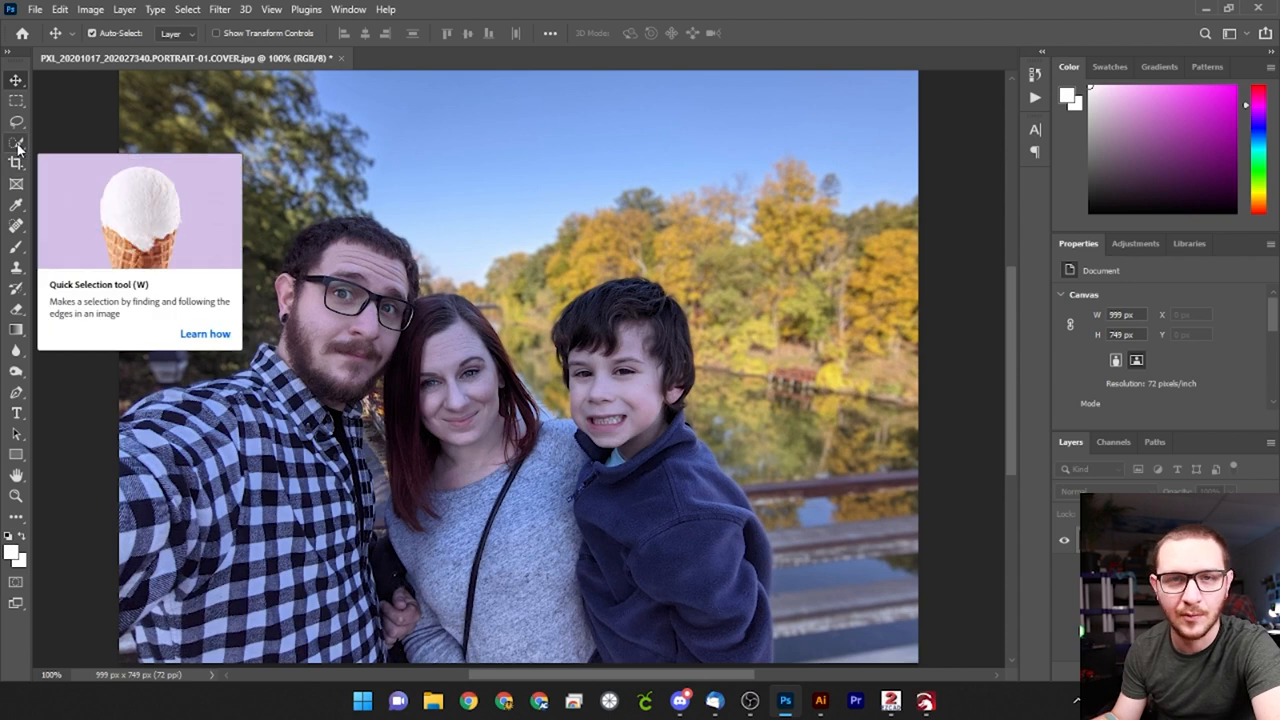
Step: Pick the edge-following selection tool to outline the three people
left_click(16, 144)
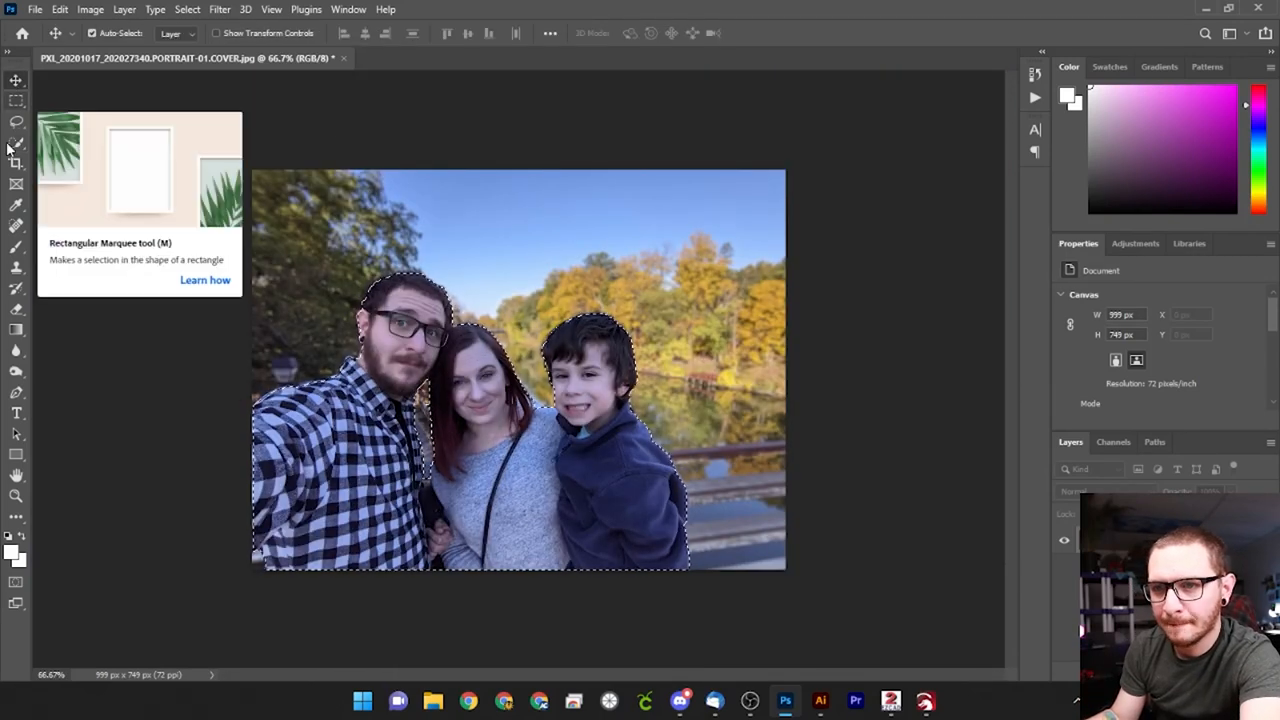
mouse_move(196, 178)
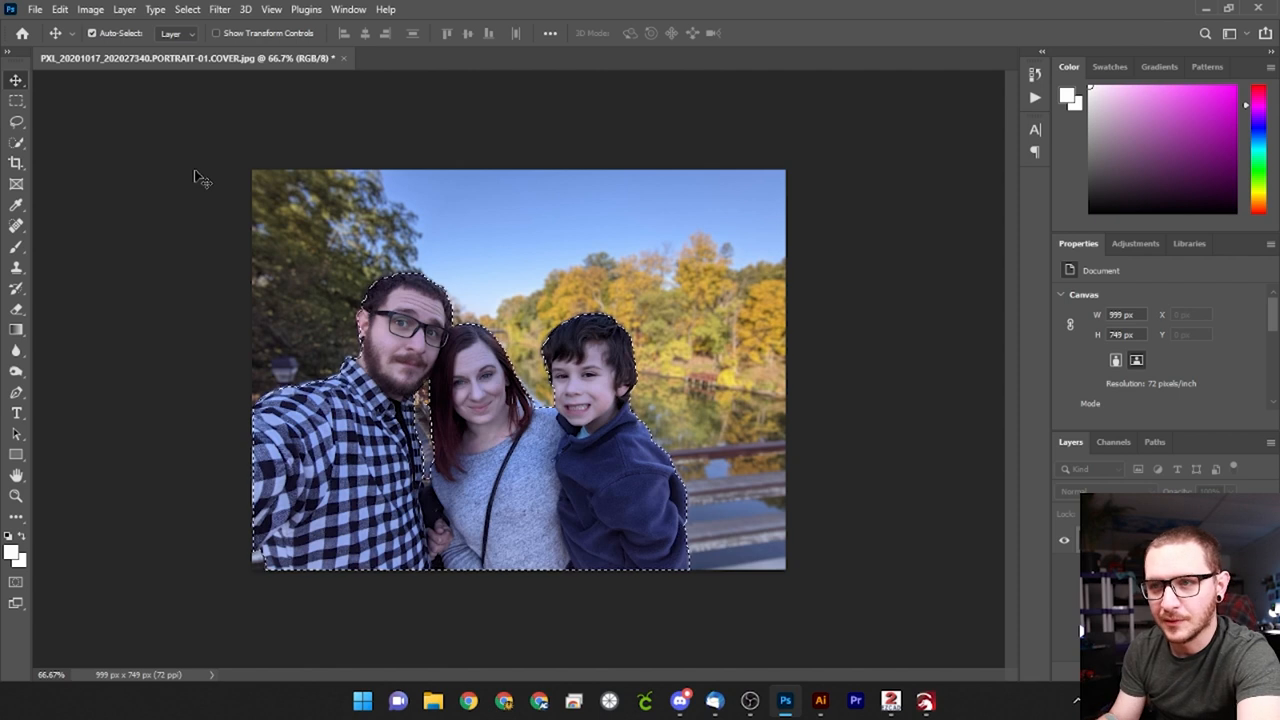
Step: Create a new white document 60 × 60 mm at 300 ppi from the document tab menu
right_click(190, 56)
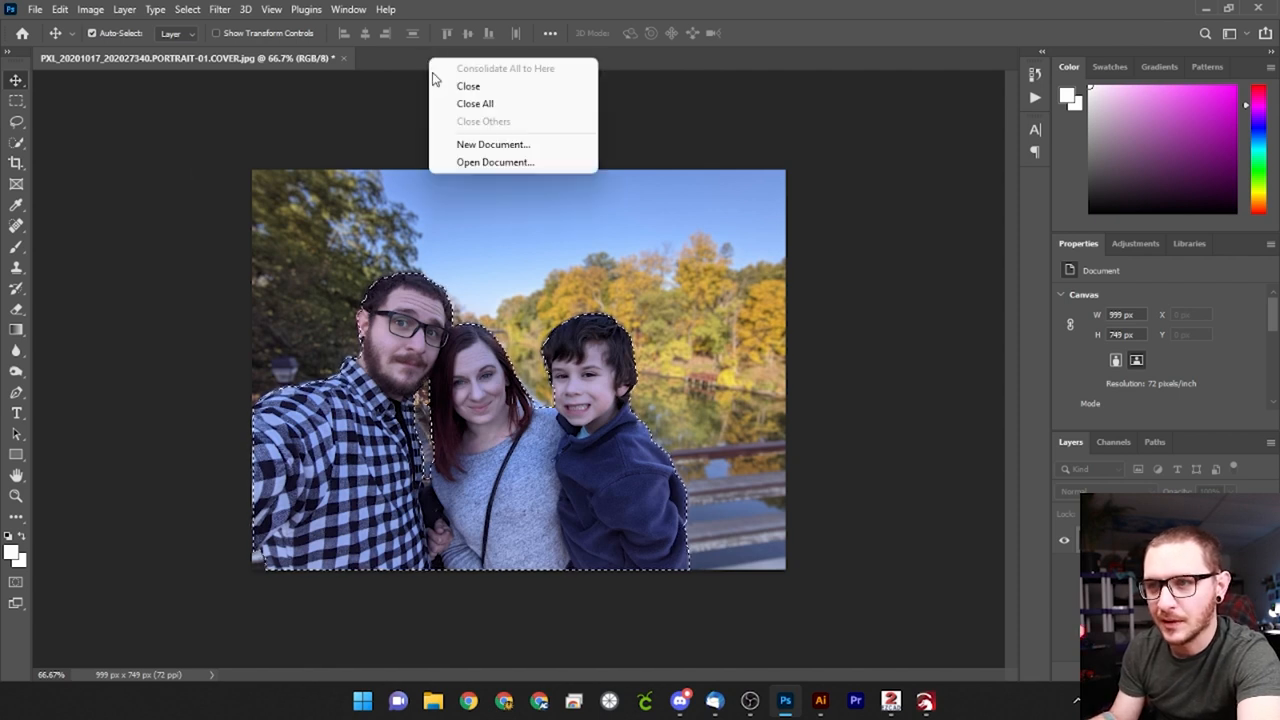
left_click(492, 144)
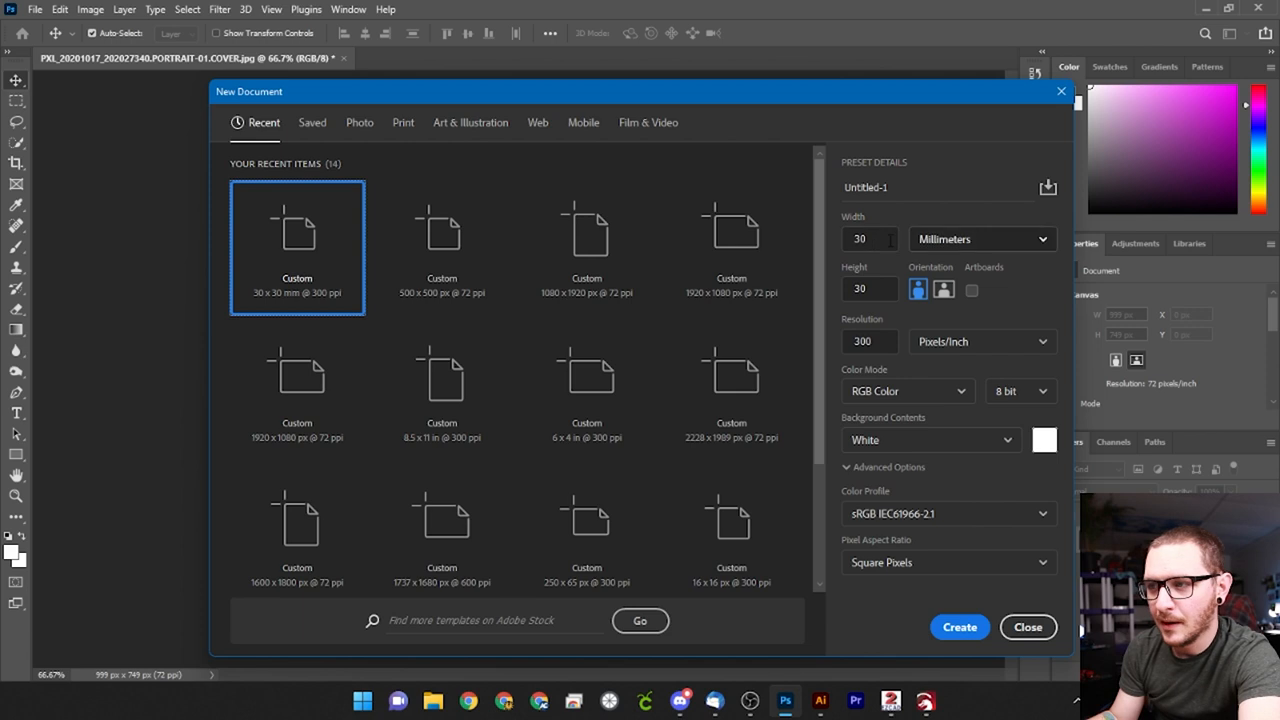
left_click(868, 288)
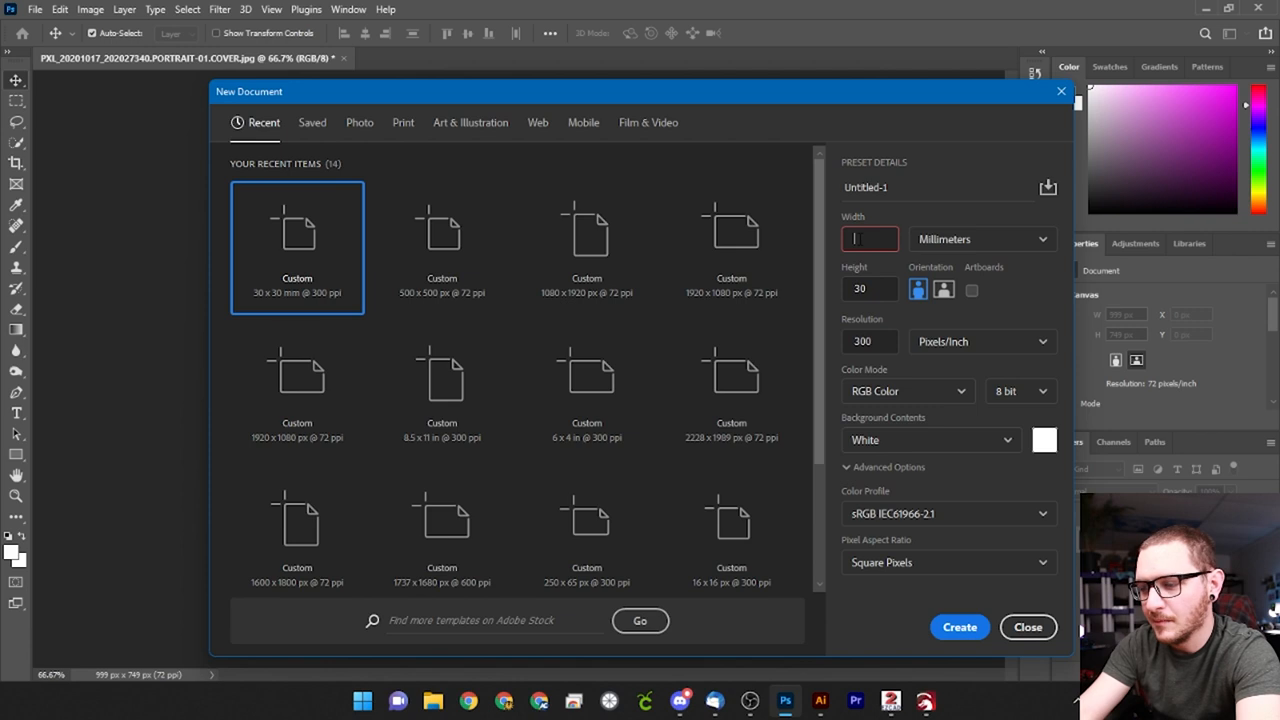
type("60")
left_click(870, 288)
type("6")
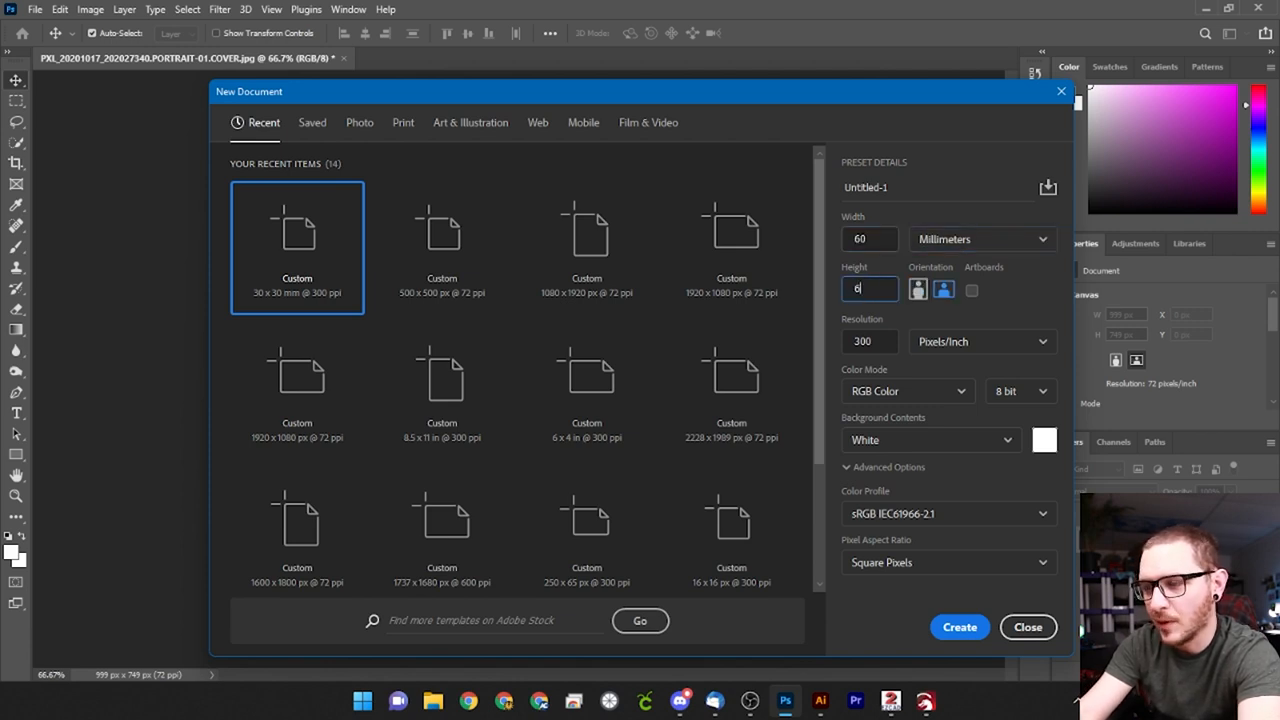
type("0")
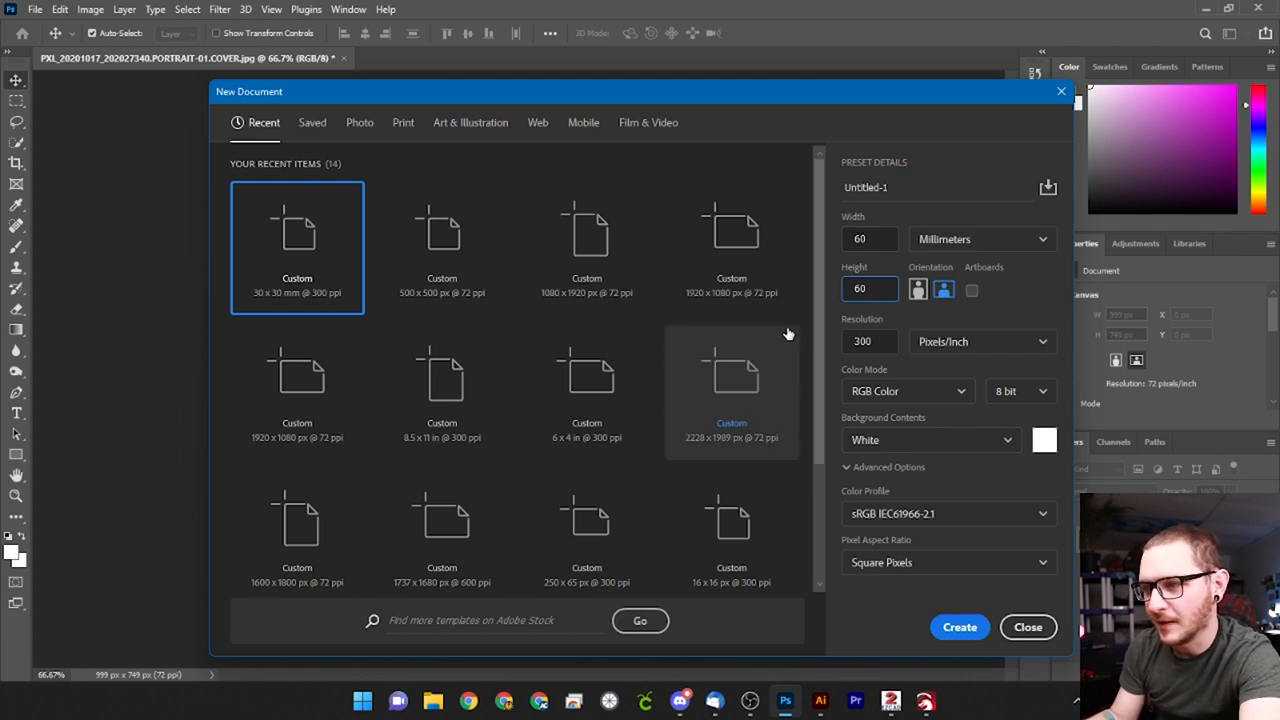
left_click(868, 288)
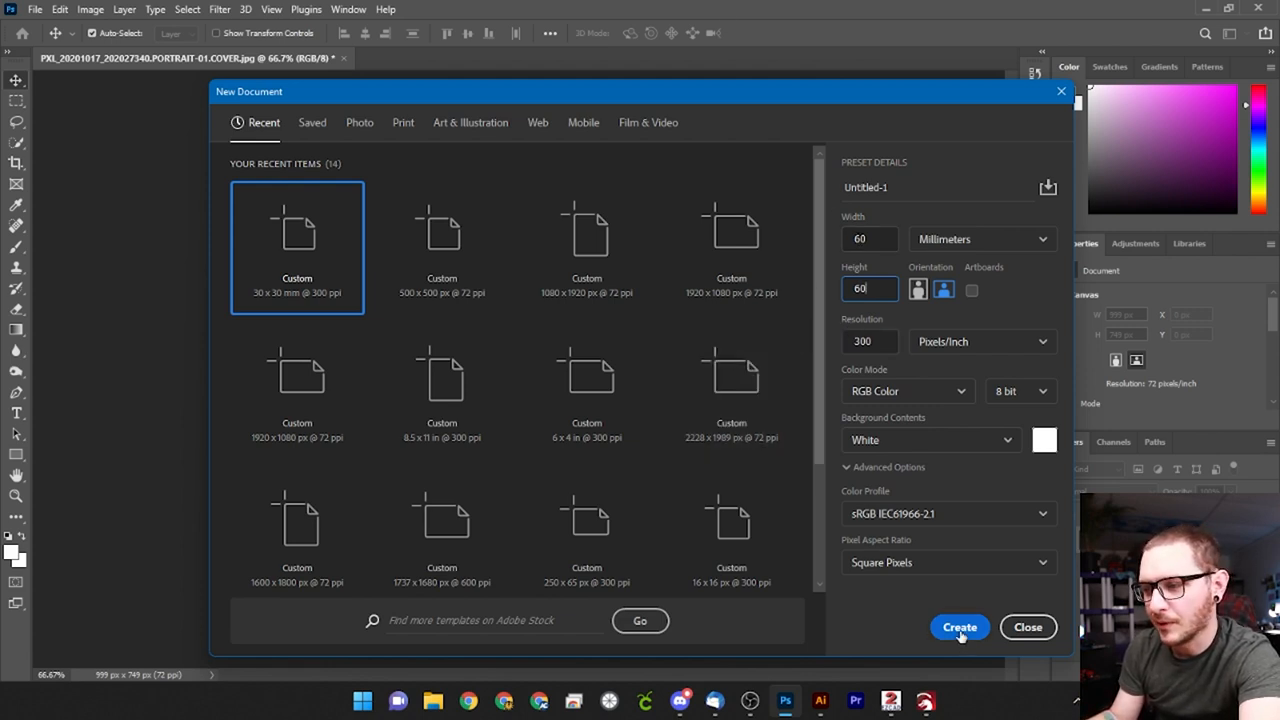
left_click(960, 628)
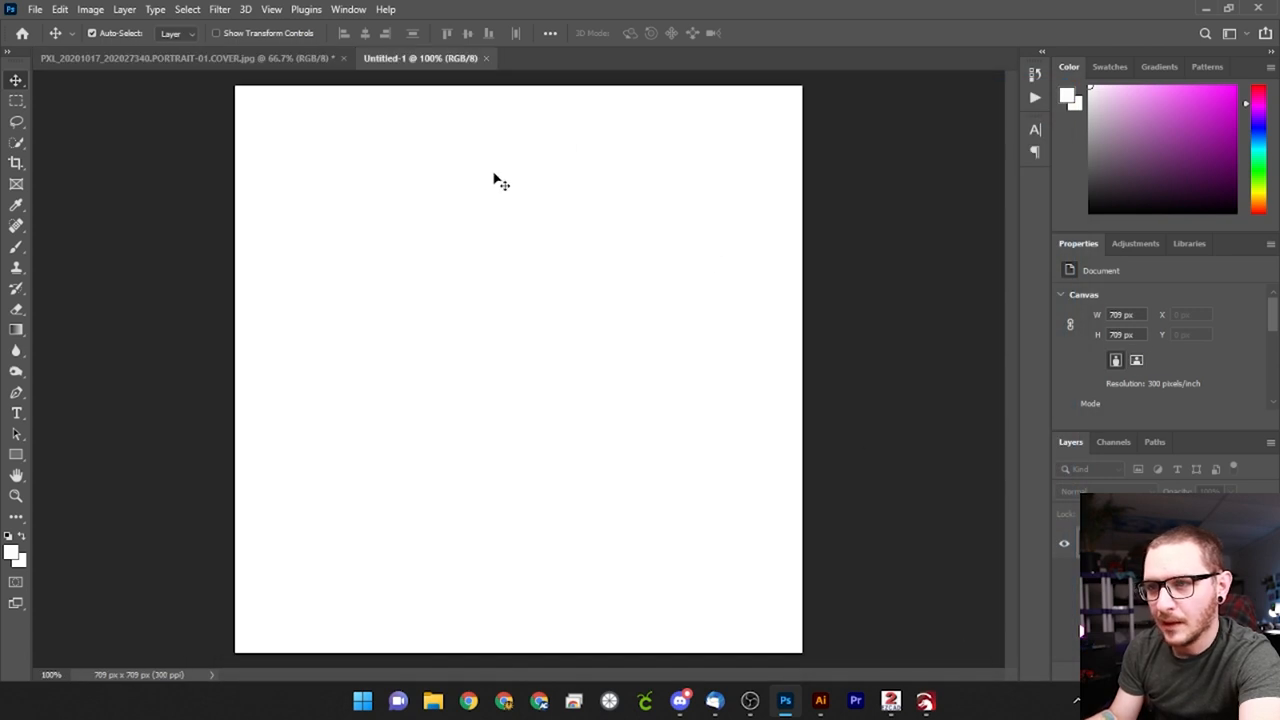
mouse_move(688, 524)
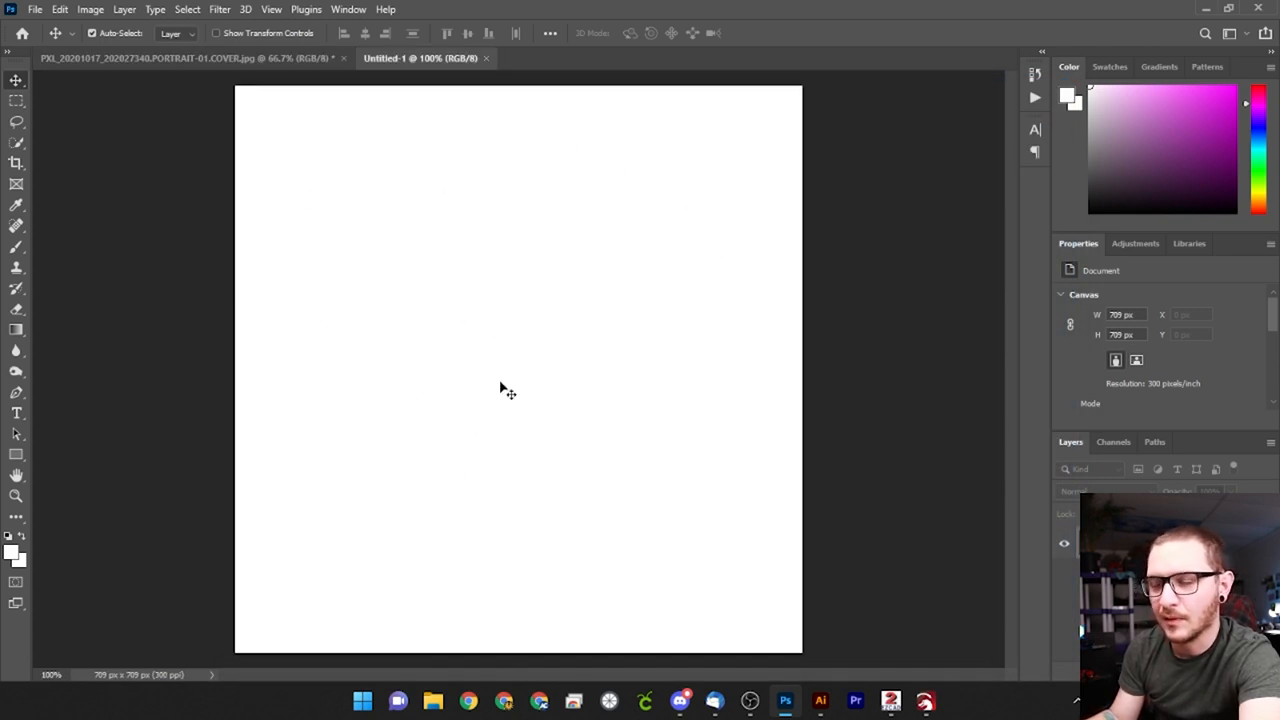
mouse_move(664, 378)
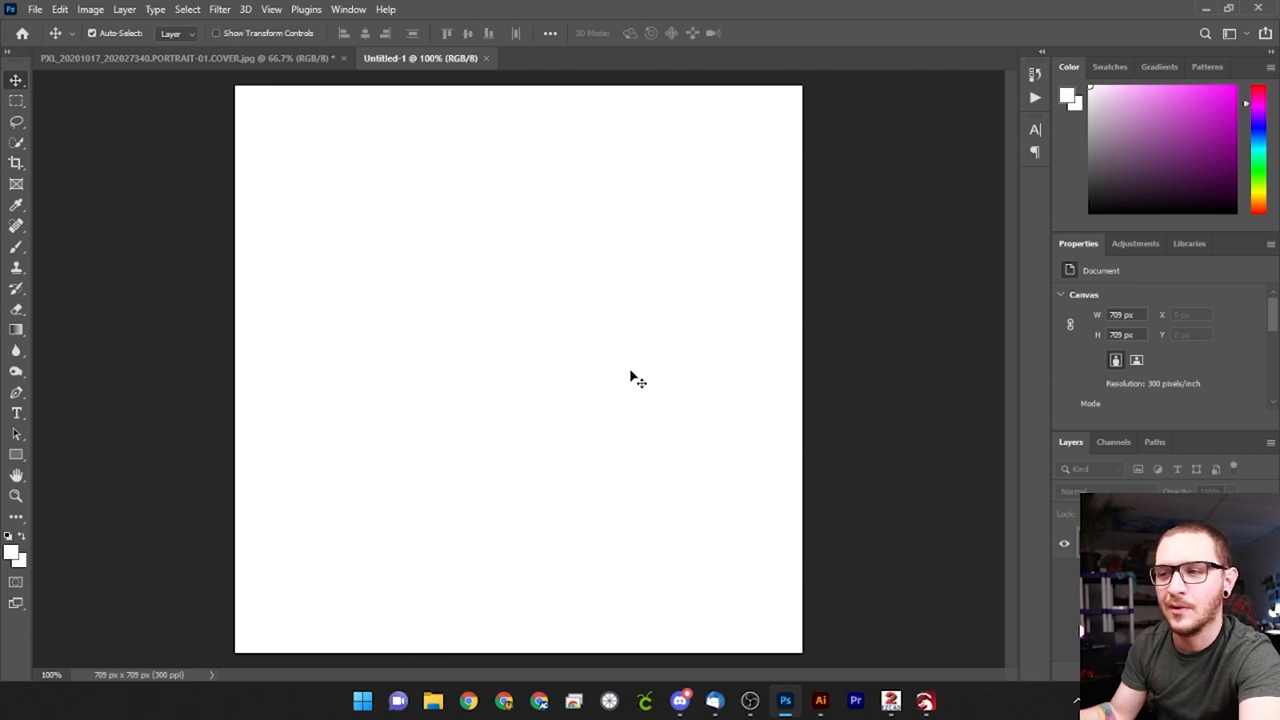
mouse_move(616, 380)
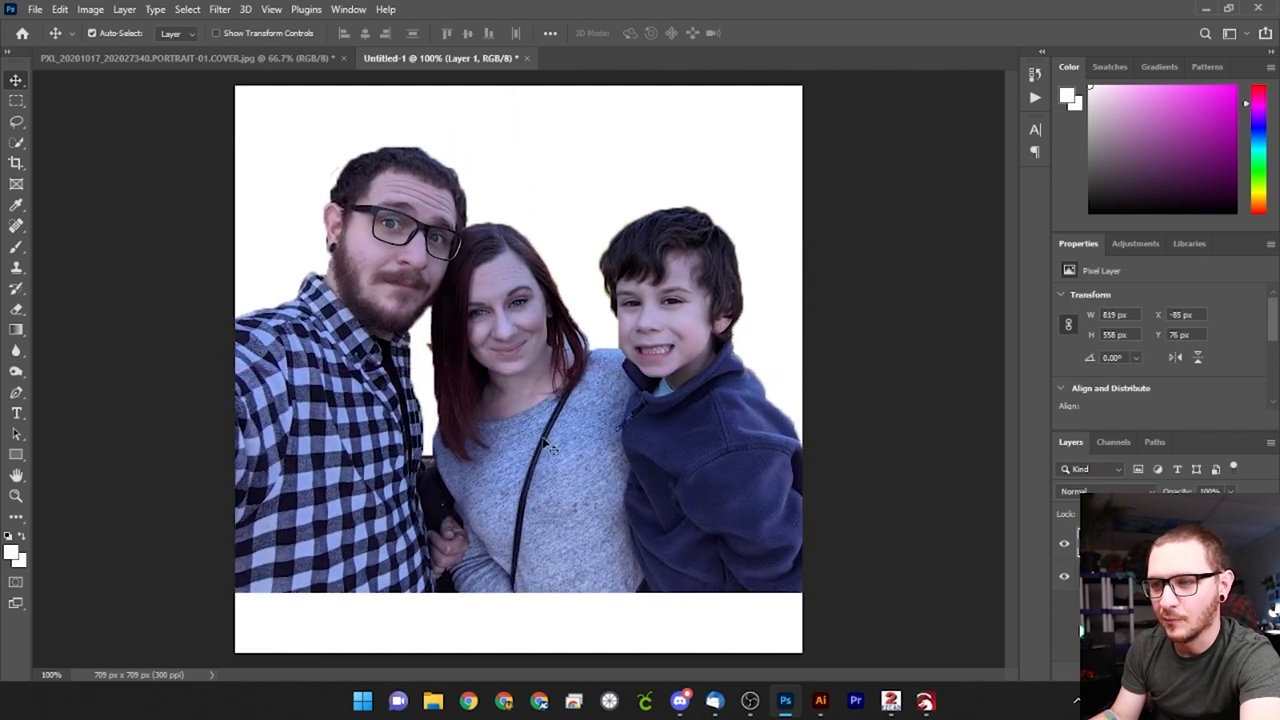
Step: Free-transform the photo layer smaller to fit the canvas width and rest it on the bottom edge
key("ctrl+t")
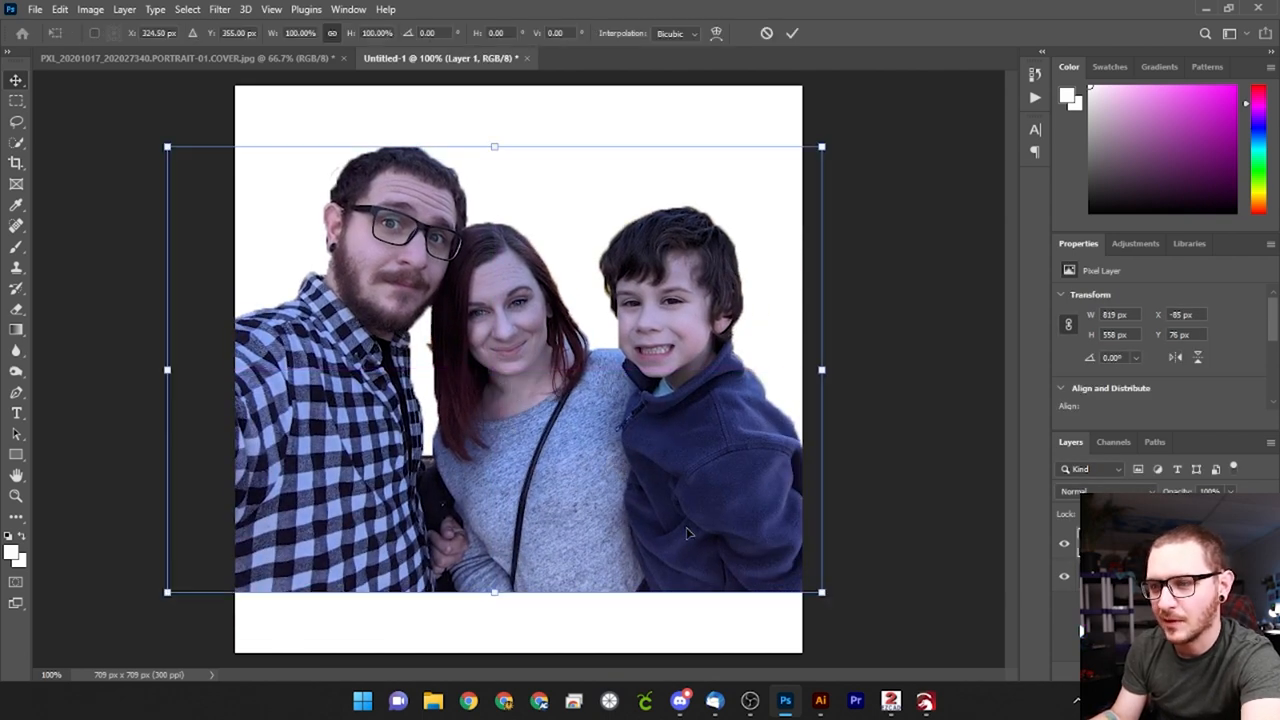
left_click_drag(820, 592, 796, 576)
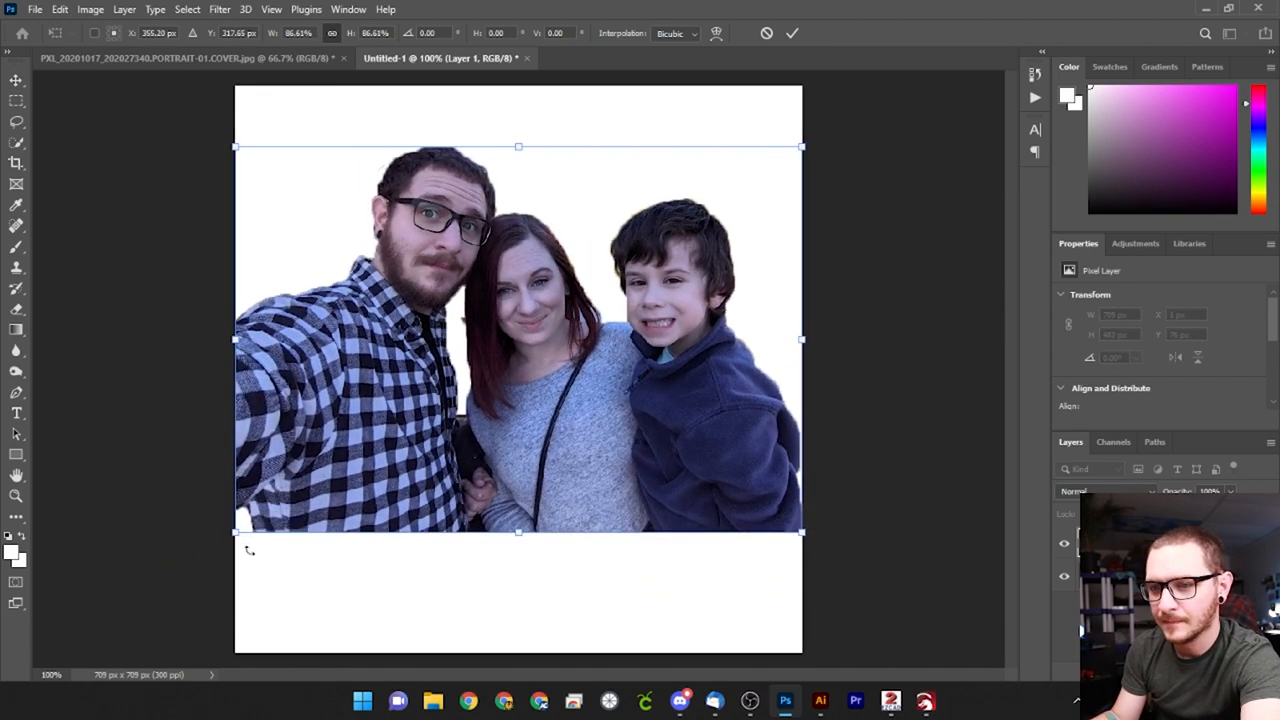
left_click_drag(518, 340, 518, 460)
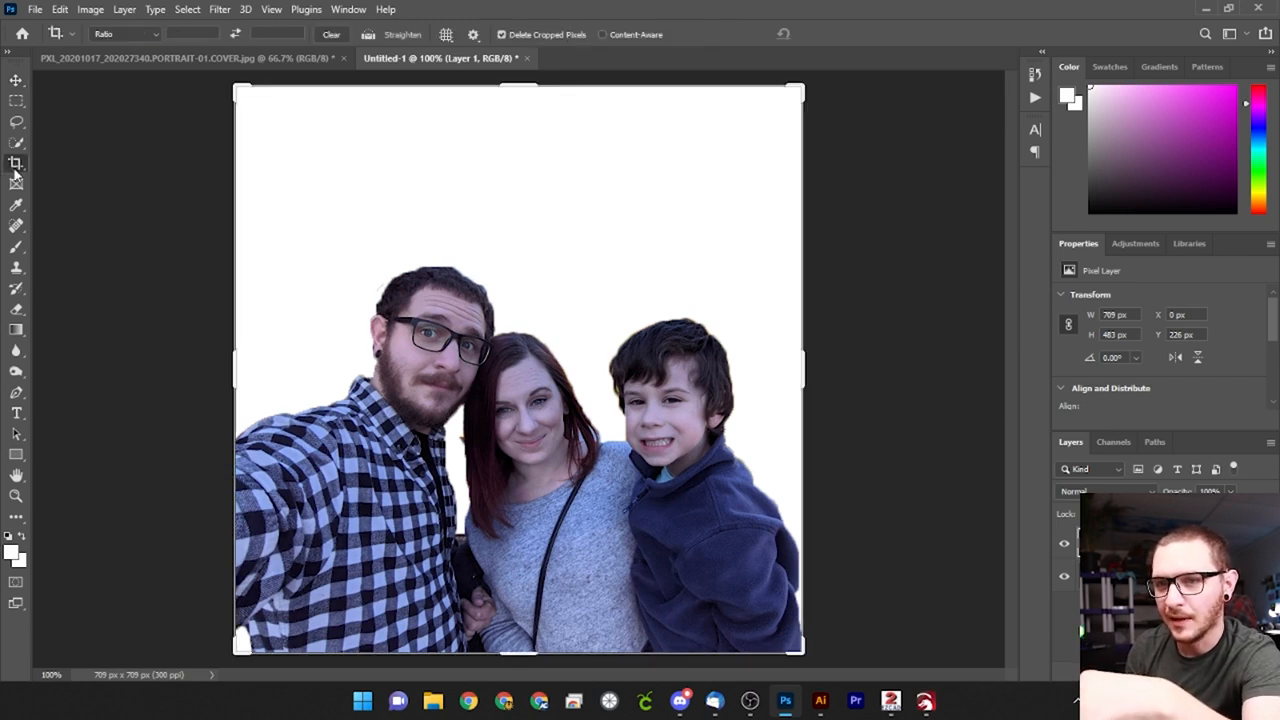
Step: Crop away the empty white strip above the family and apply the crop
left_click_drag(518, 90, 518, 180)
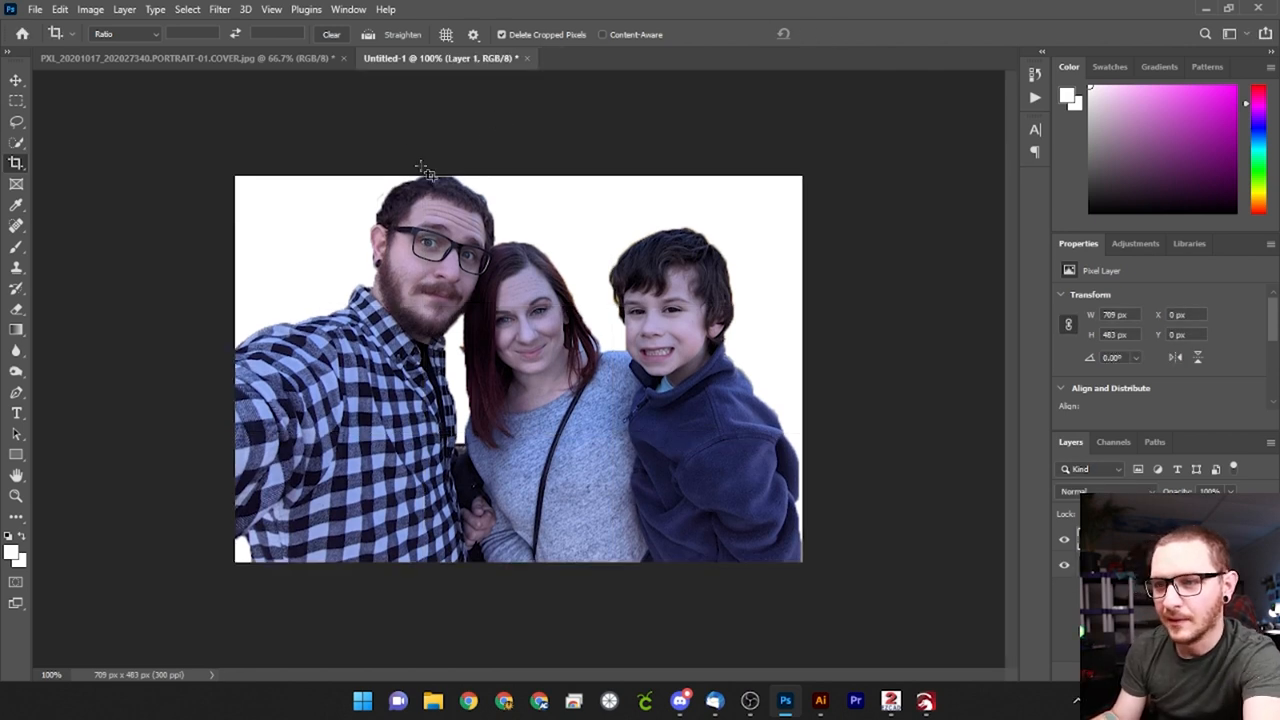
mouse_move(396, 272)
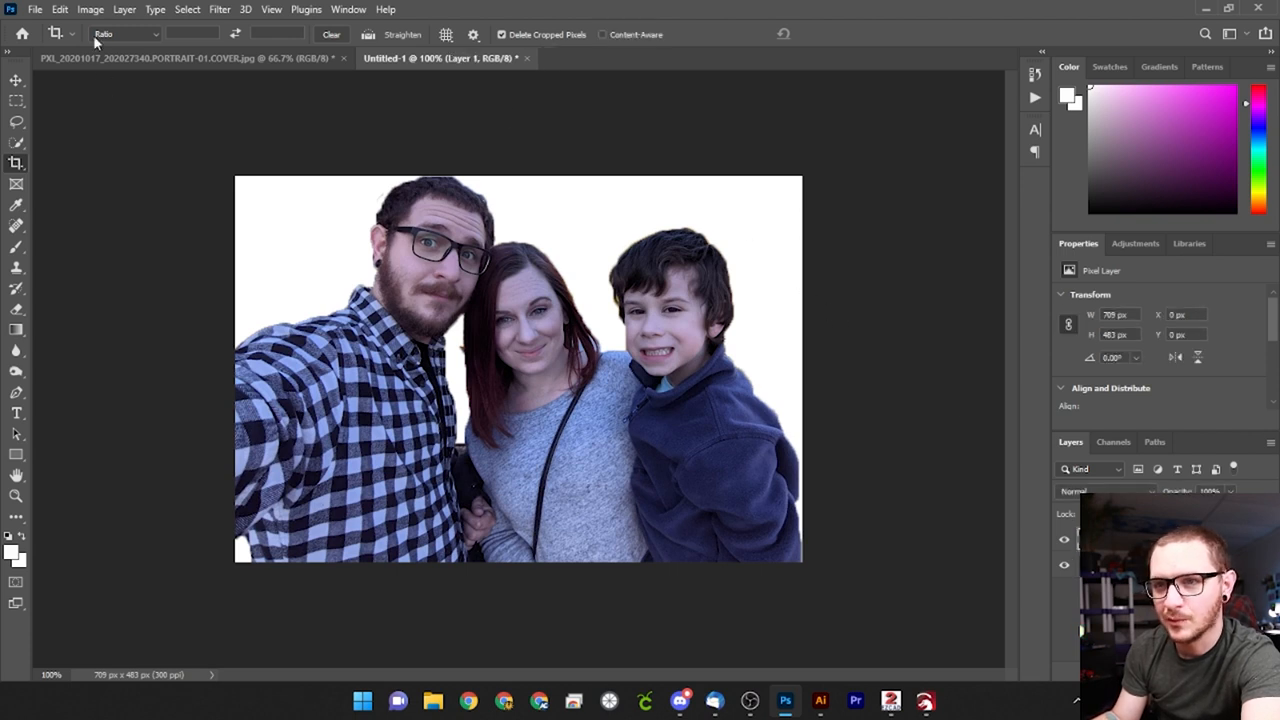
left_click(124, 8)
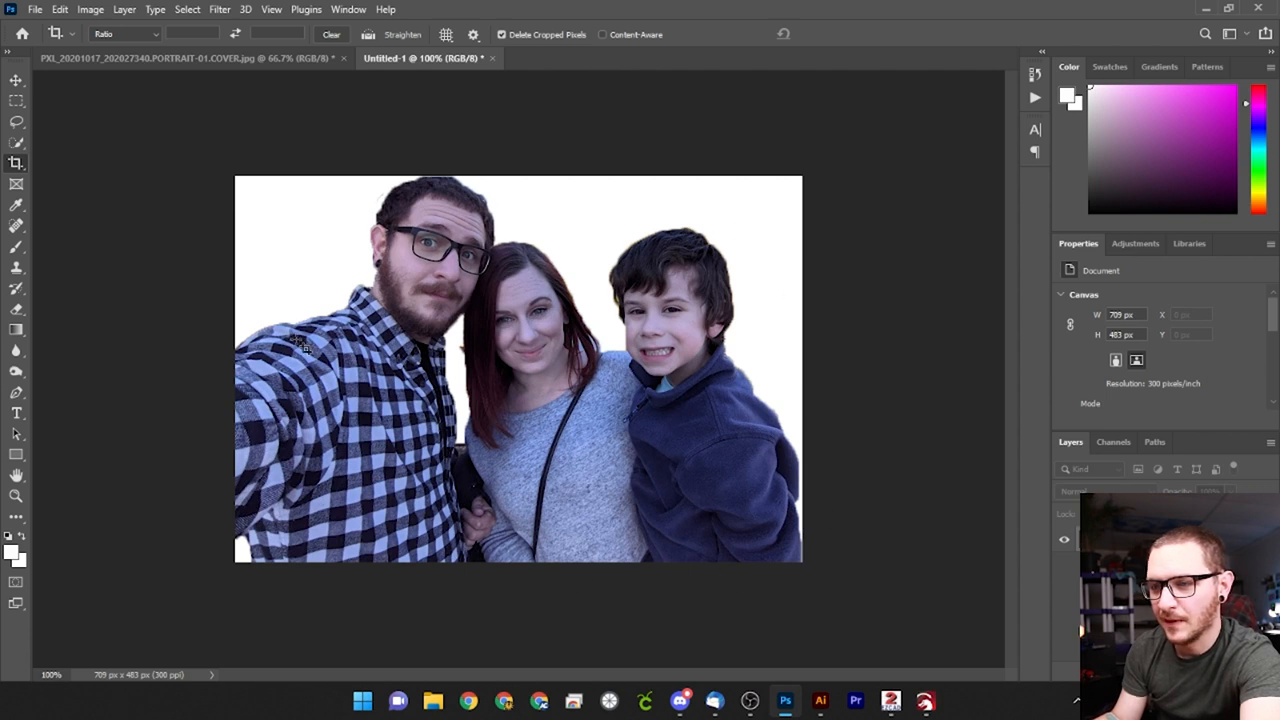
mouse_move(180, 192)
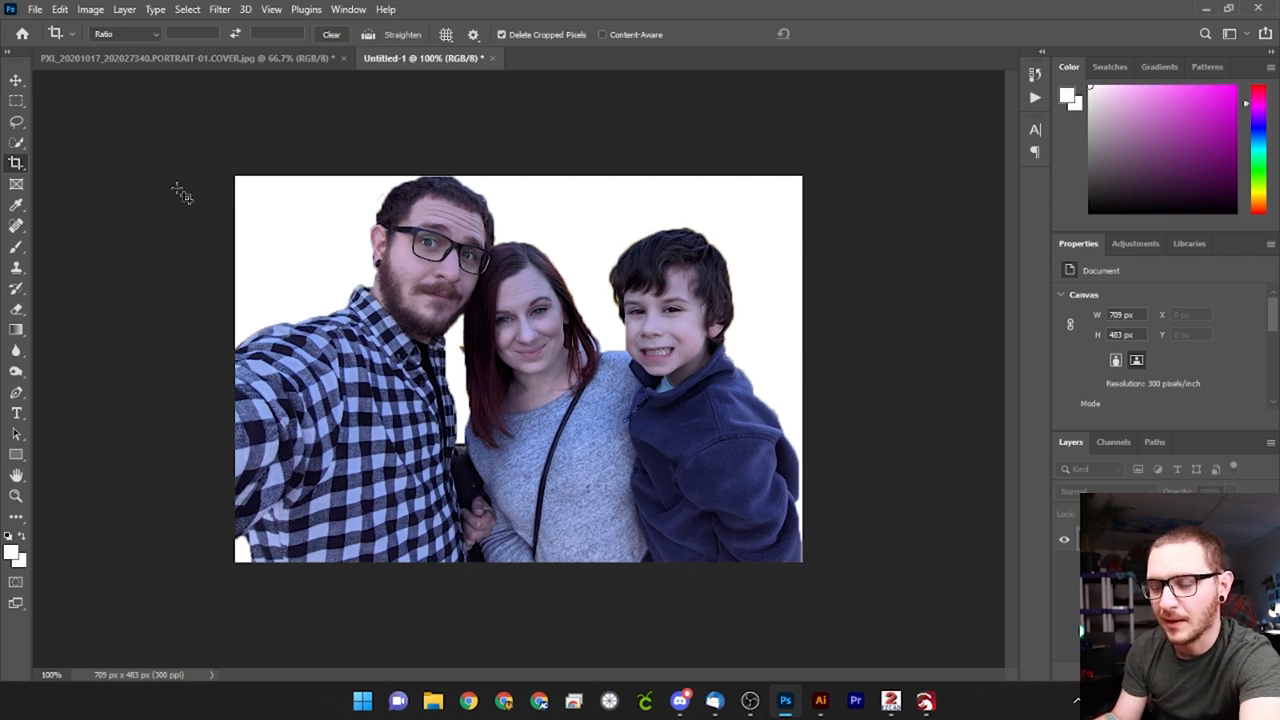
left_click(16, 80)
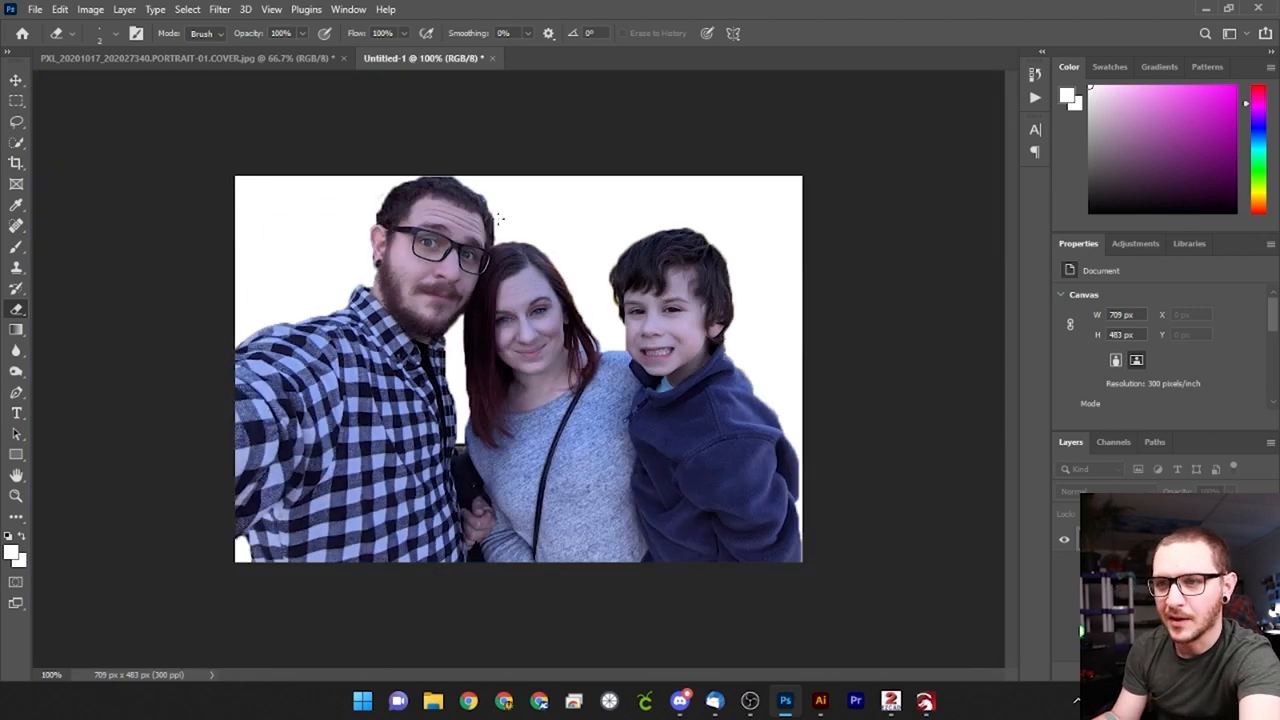
left_click(16, 80)
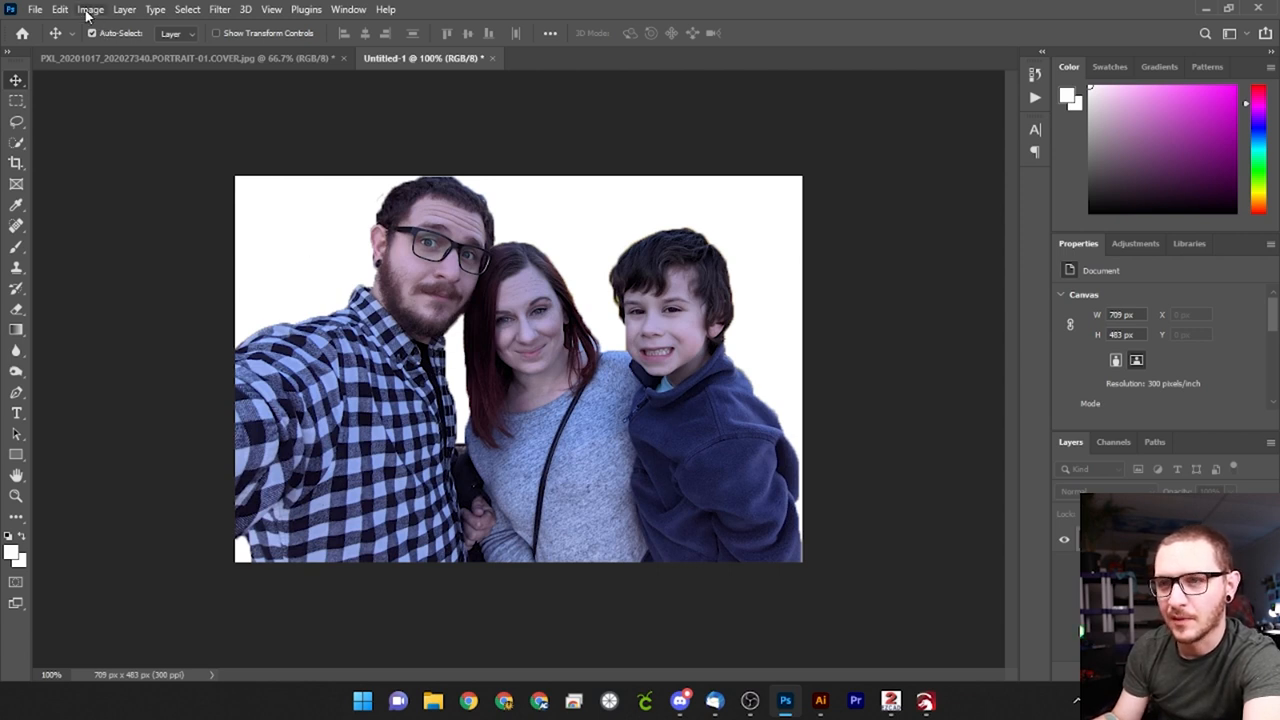
Step: Desaturate the photo to black and white via Image > Adjustments
left_click(92, 8)
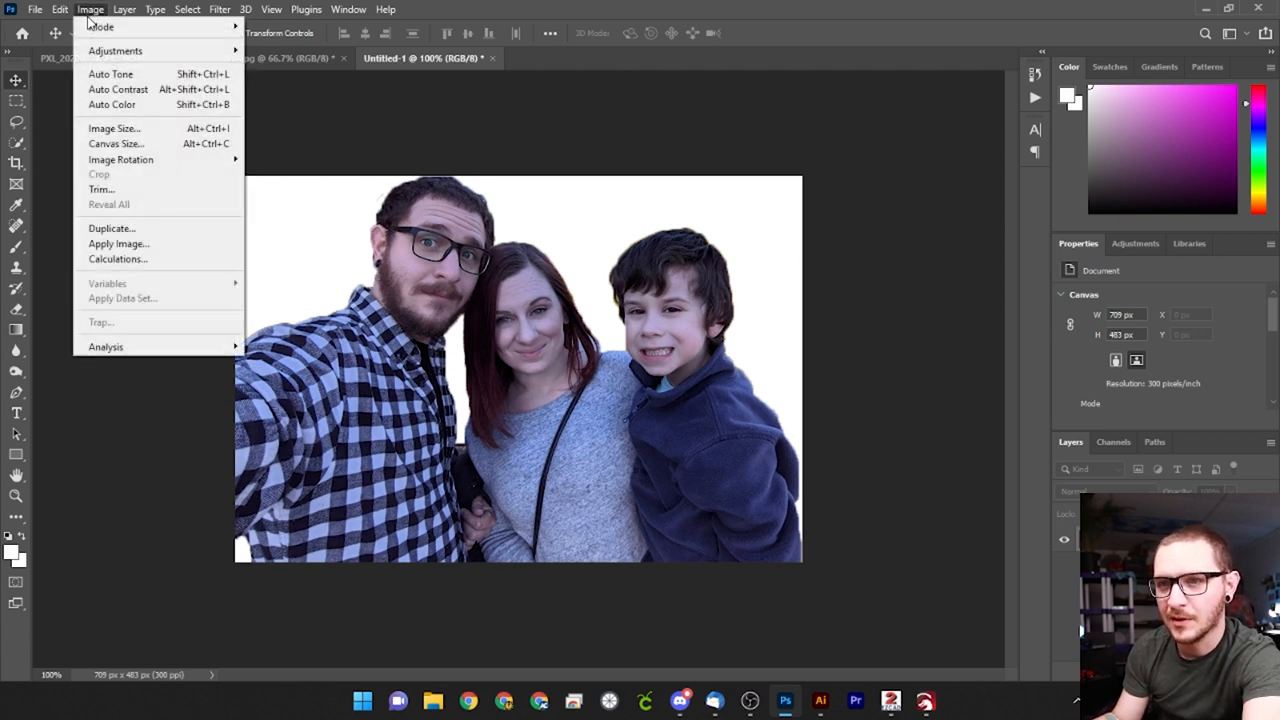
mouse_move(116, 50)
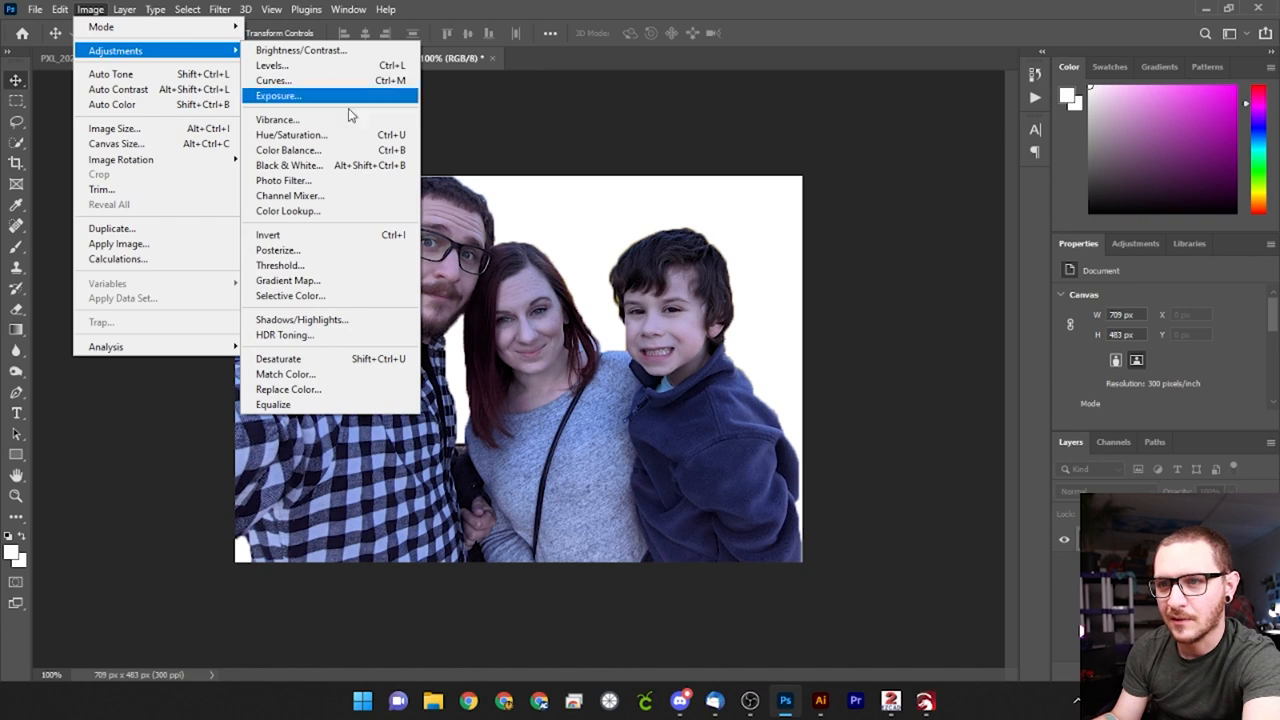
left_click(288, 164)
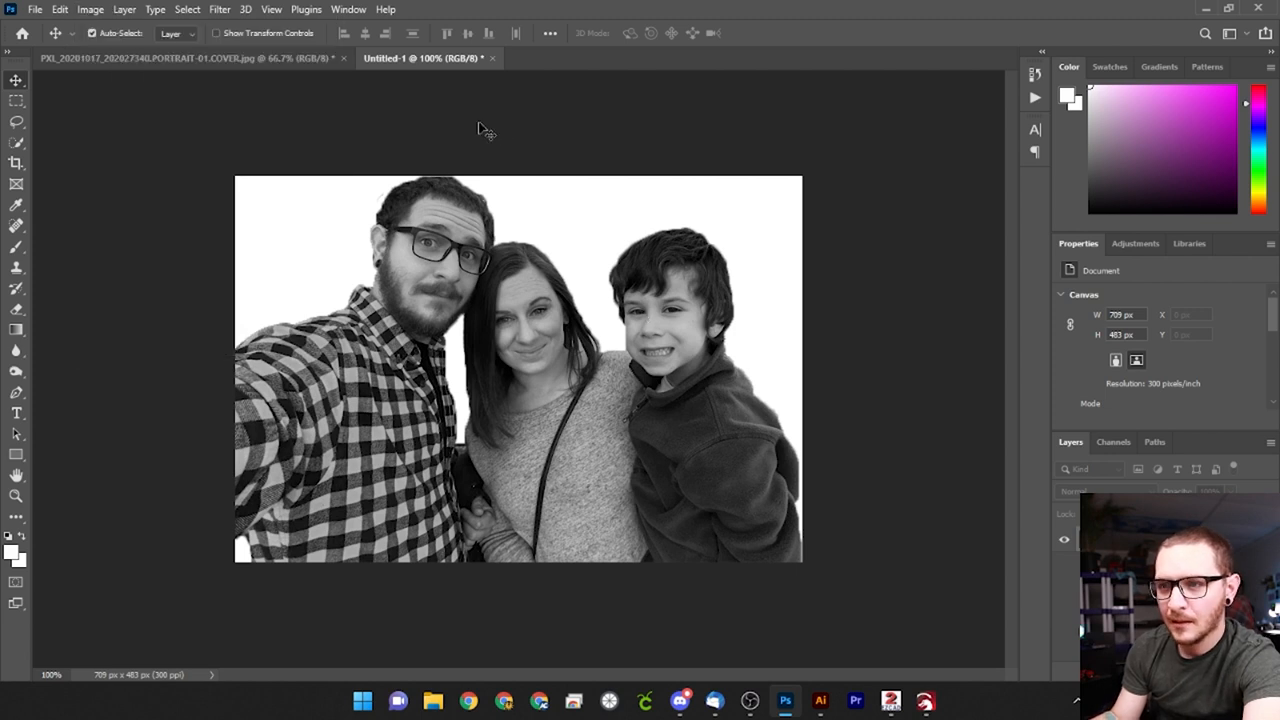
mouse_move(392, 164)
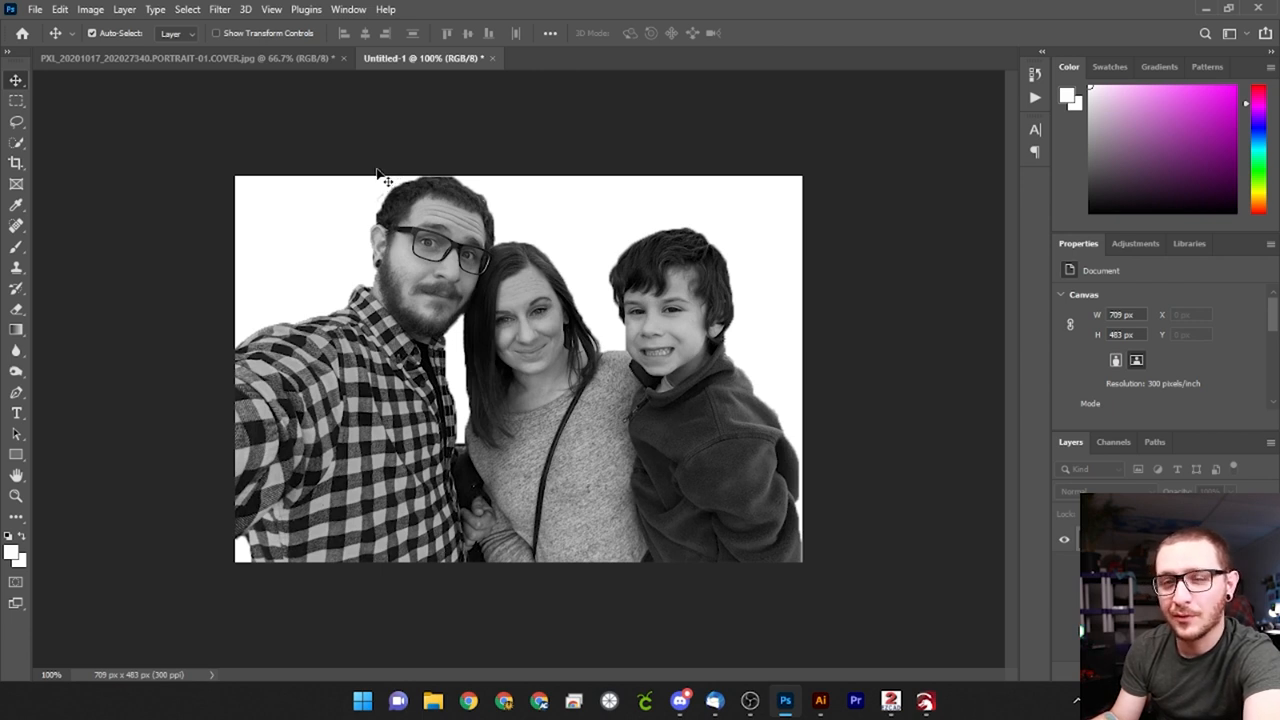
mouse_move(312, 218)
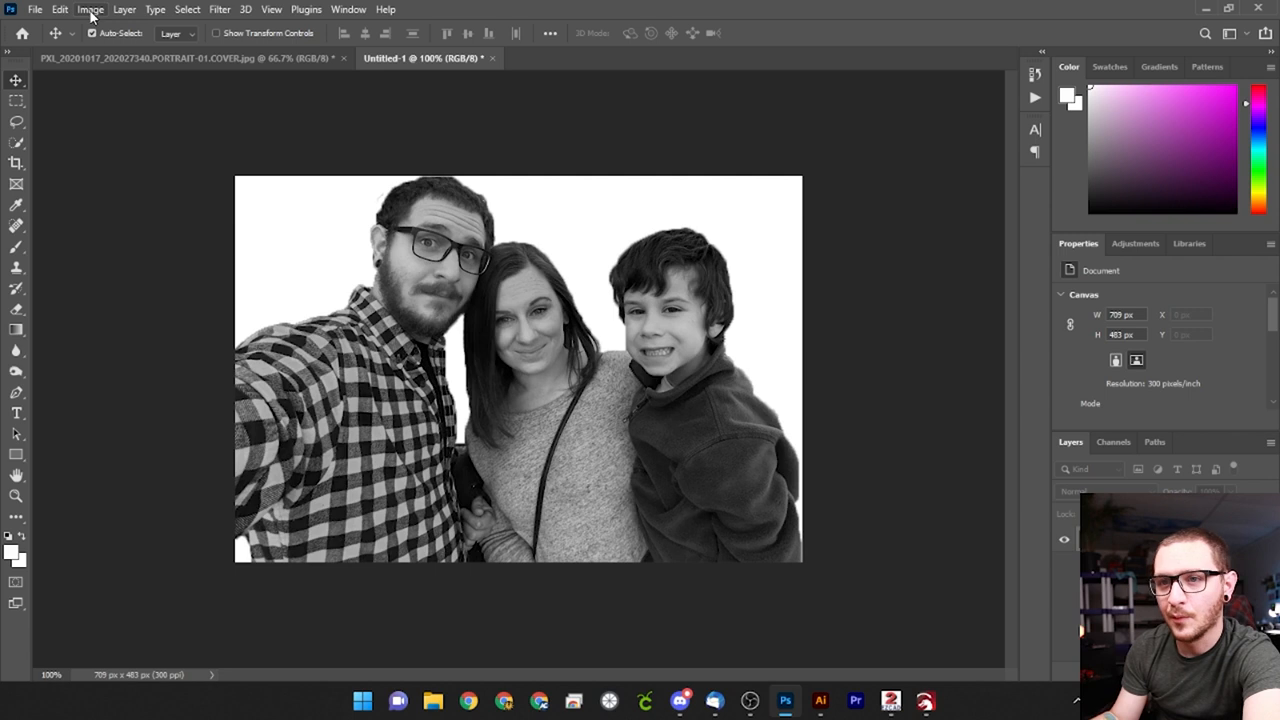
Step: Raise the brightness and lower the contrast in Brightness/Contrast for a lighter, softer photo, then confirm
left_click(90, 8)
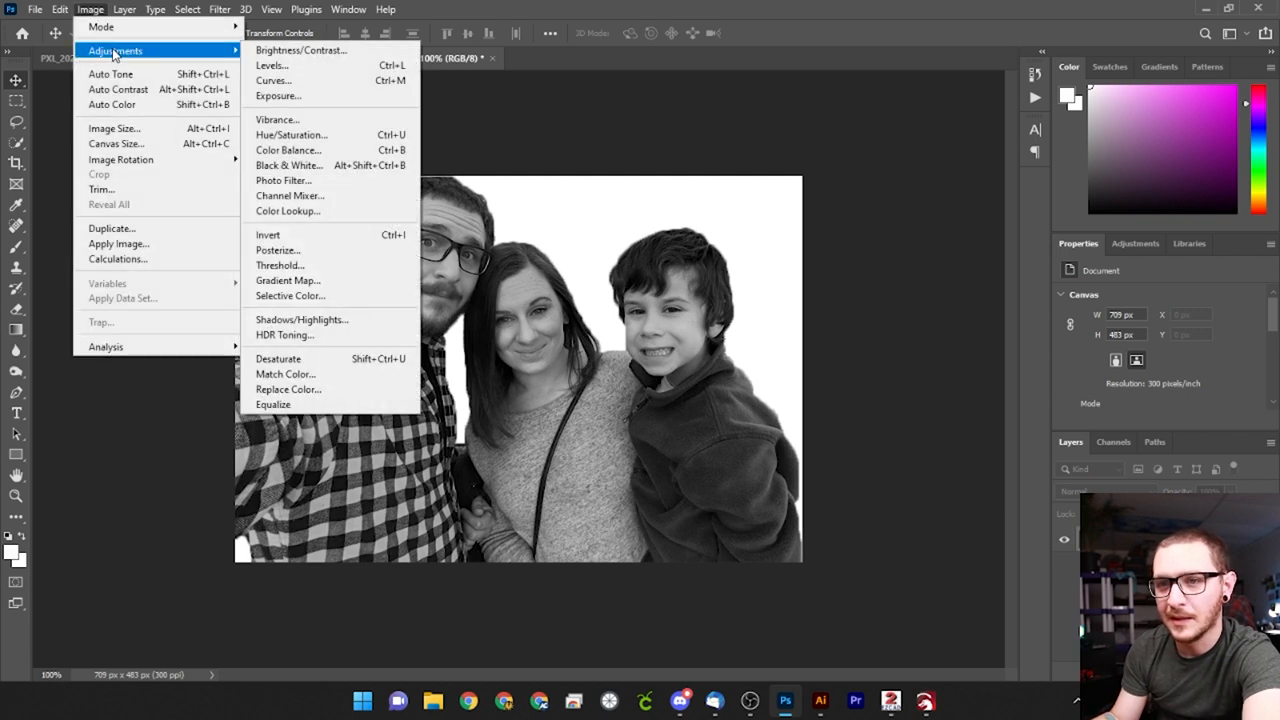
left_click(300, 50)
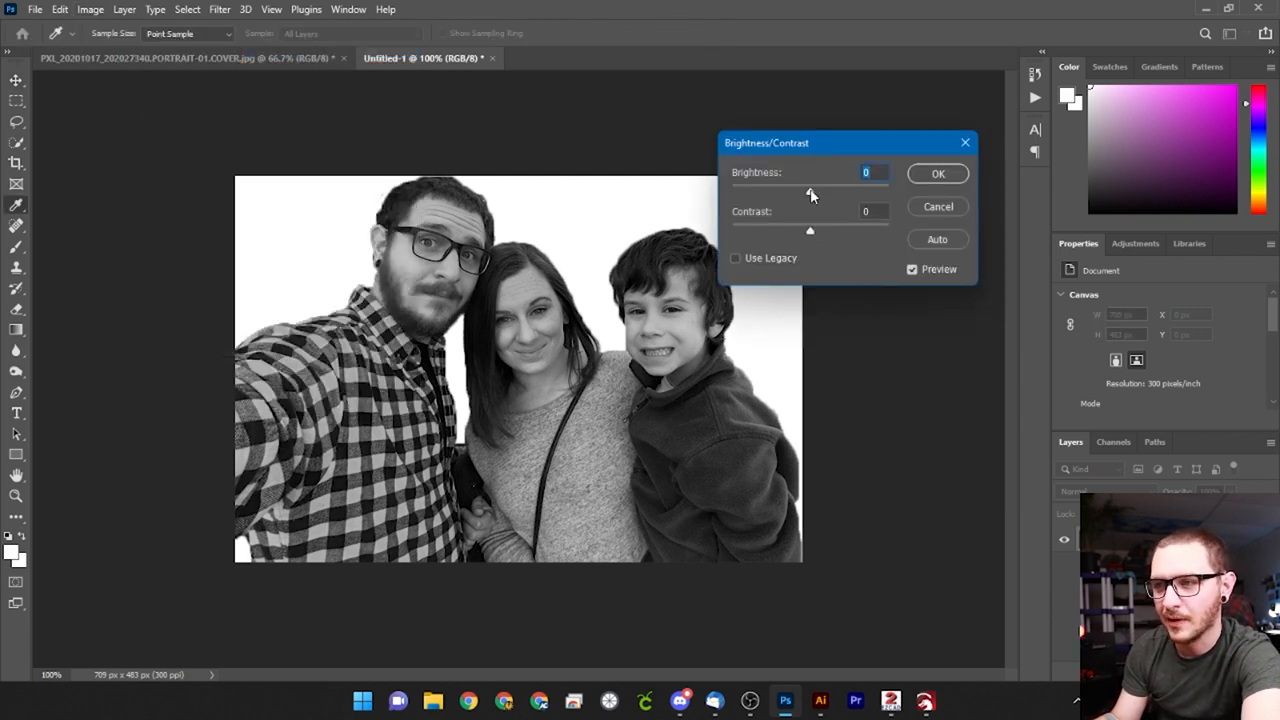
left_click_drag(810, 192, 840, 192)
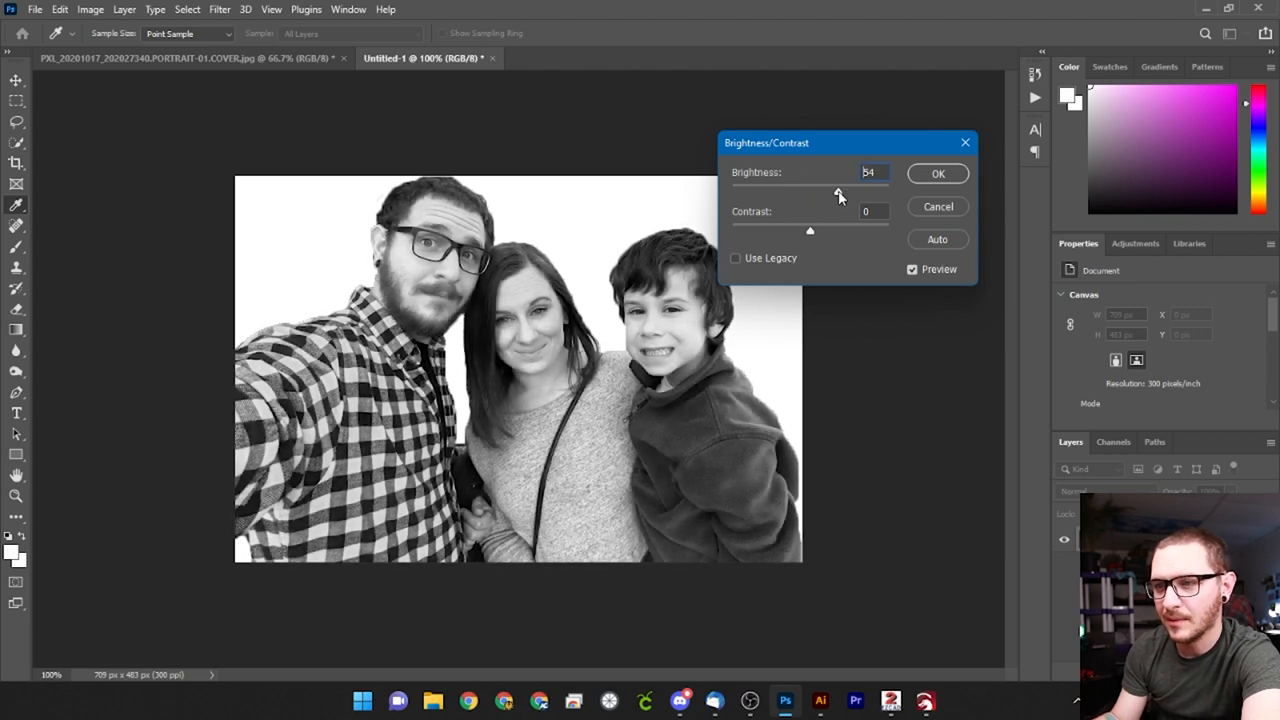
left_click_drag(840, 192, 832, 192)
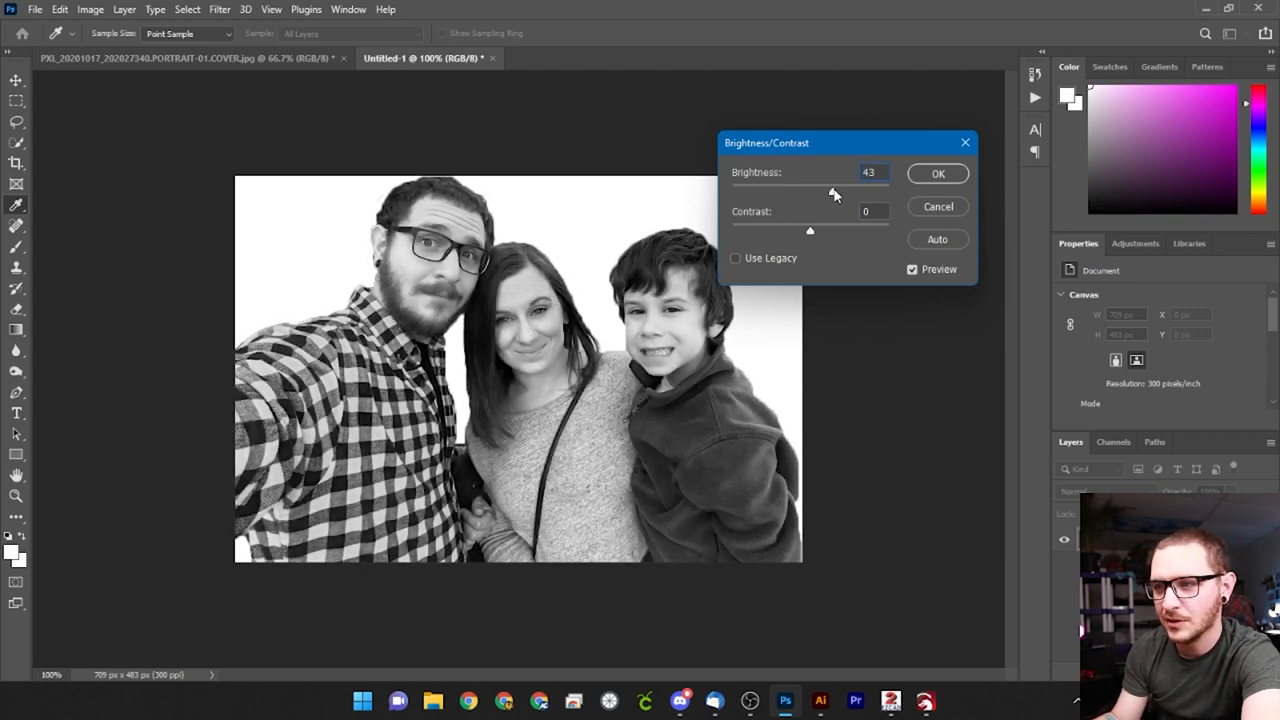
left_click_drag(810, 192, 844, 192)
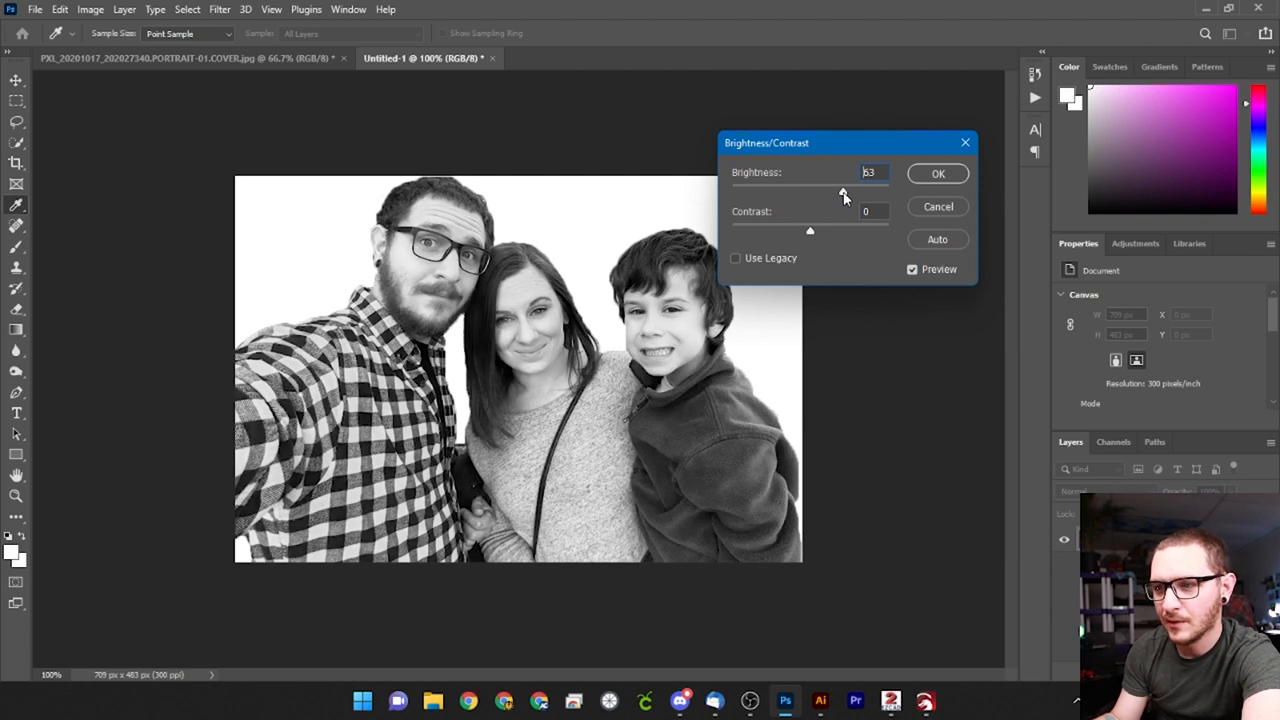
left_click_drag(844, 196, 840, 196)
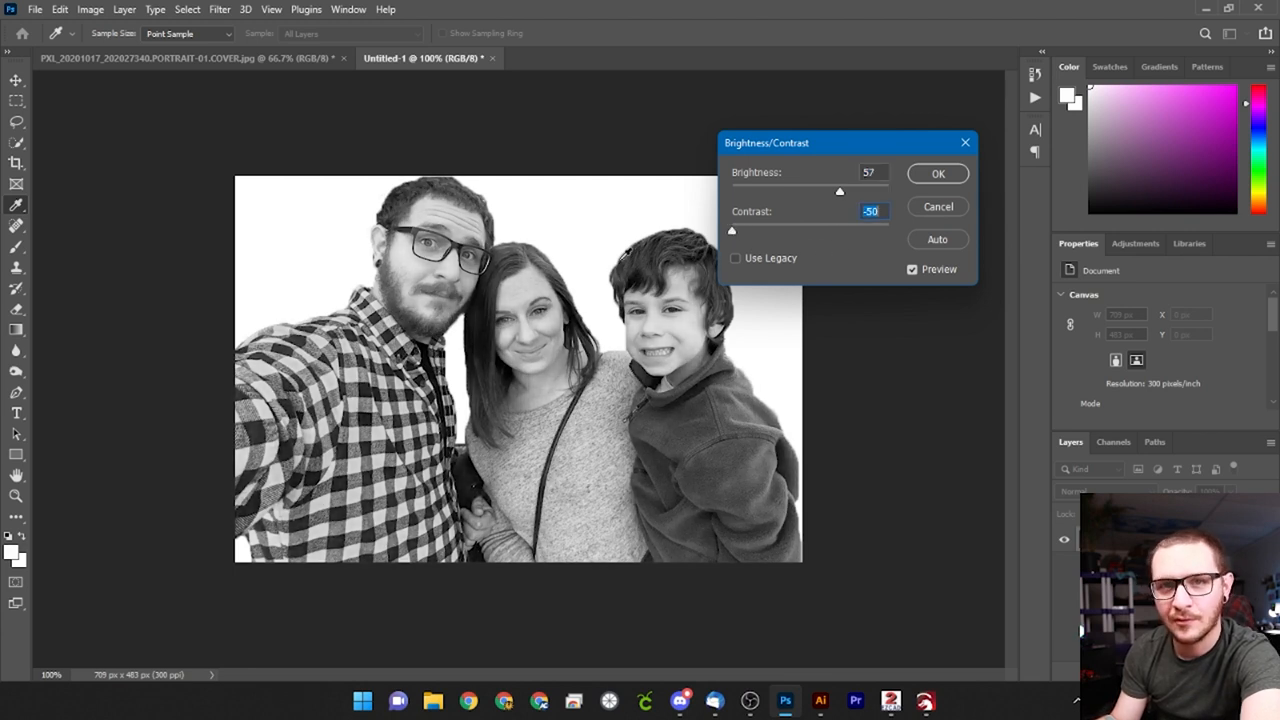
mouse_move(730, 250)
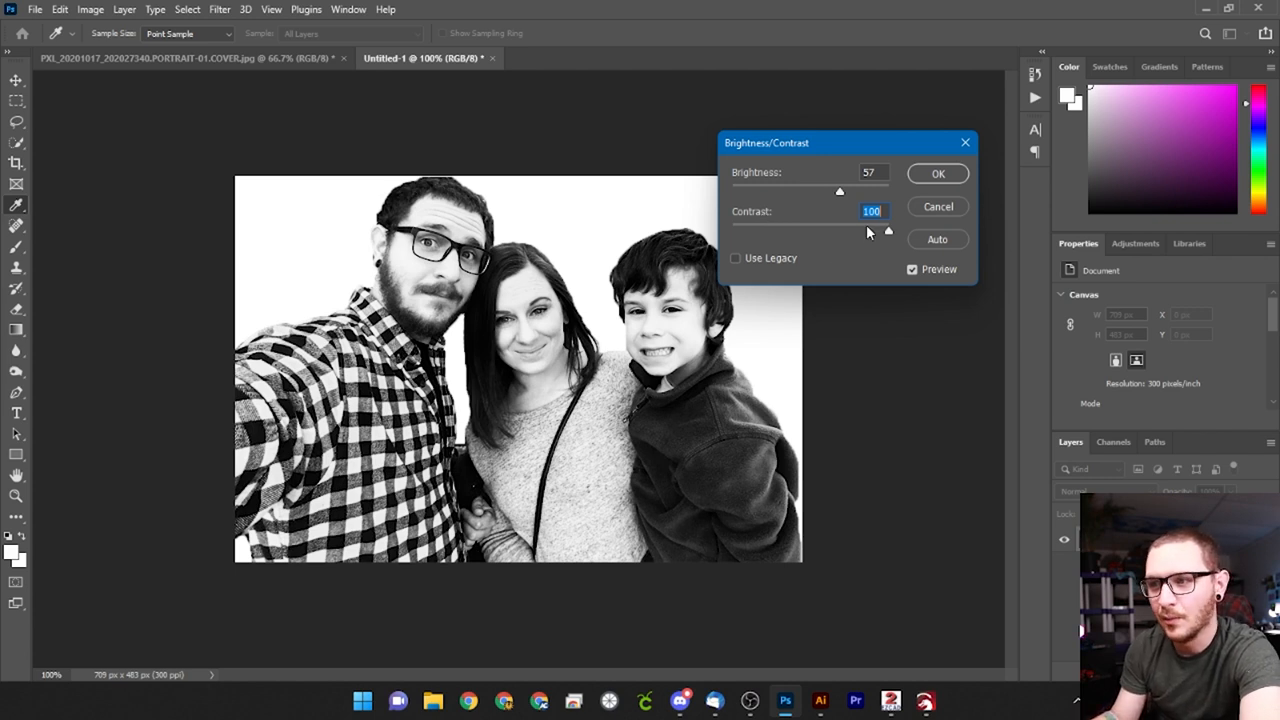
left_click_drag(888, 232, 732, 232)
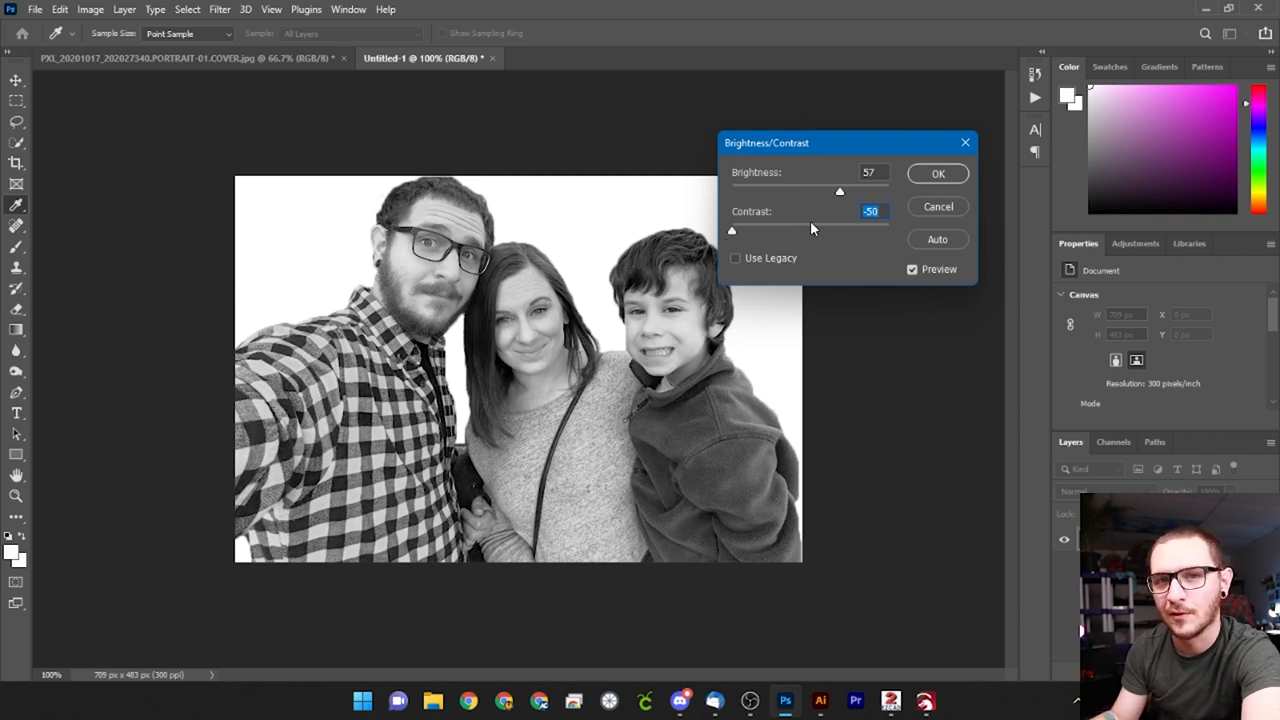
mouse_move(872, 198)
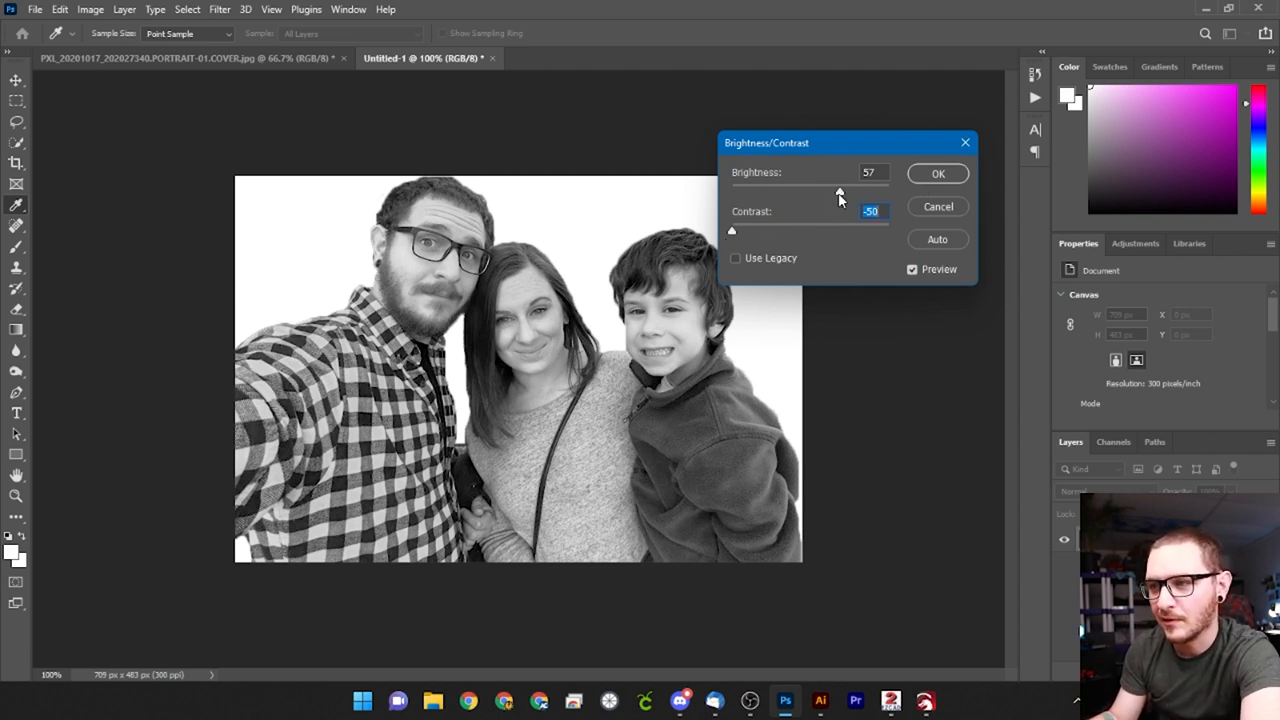
left_click_drag(840, 192, 838, 192)
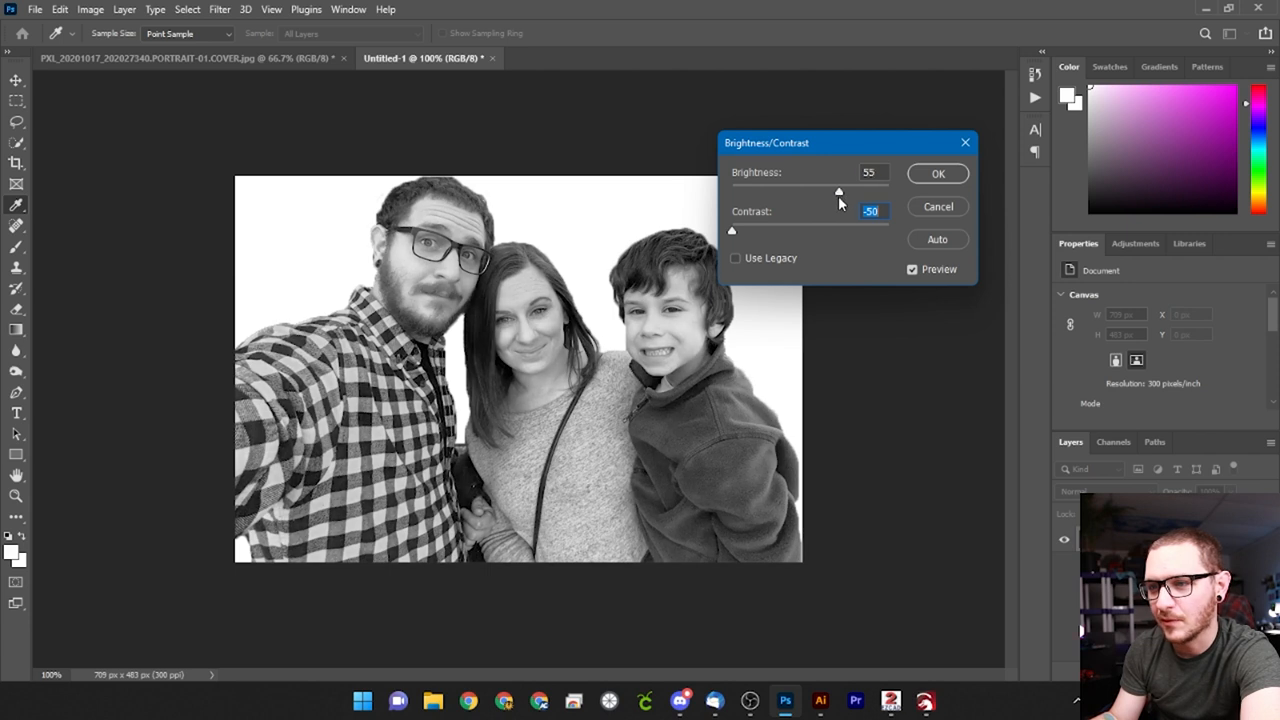
left_click(936, 172)
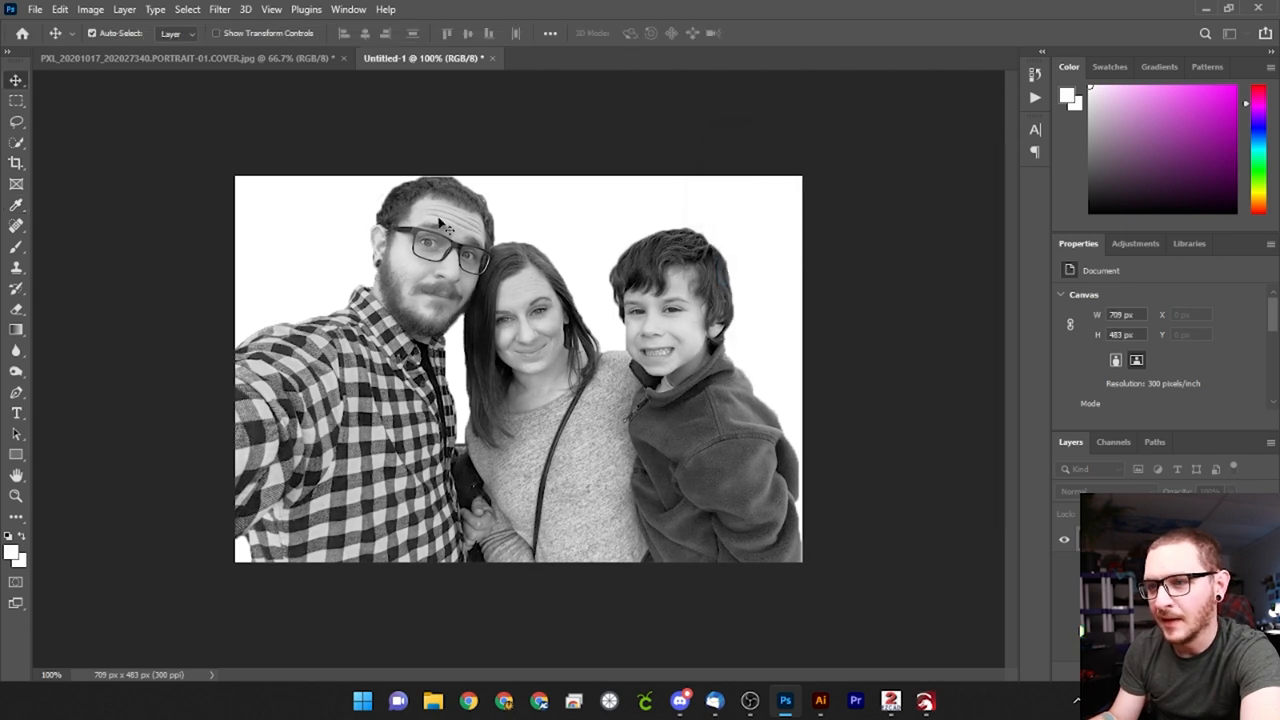
left_click(16, 248)
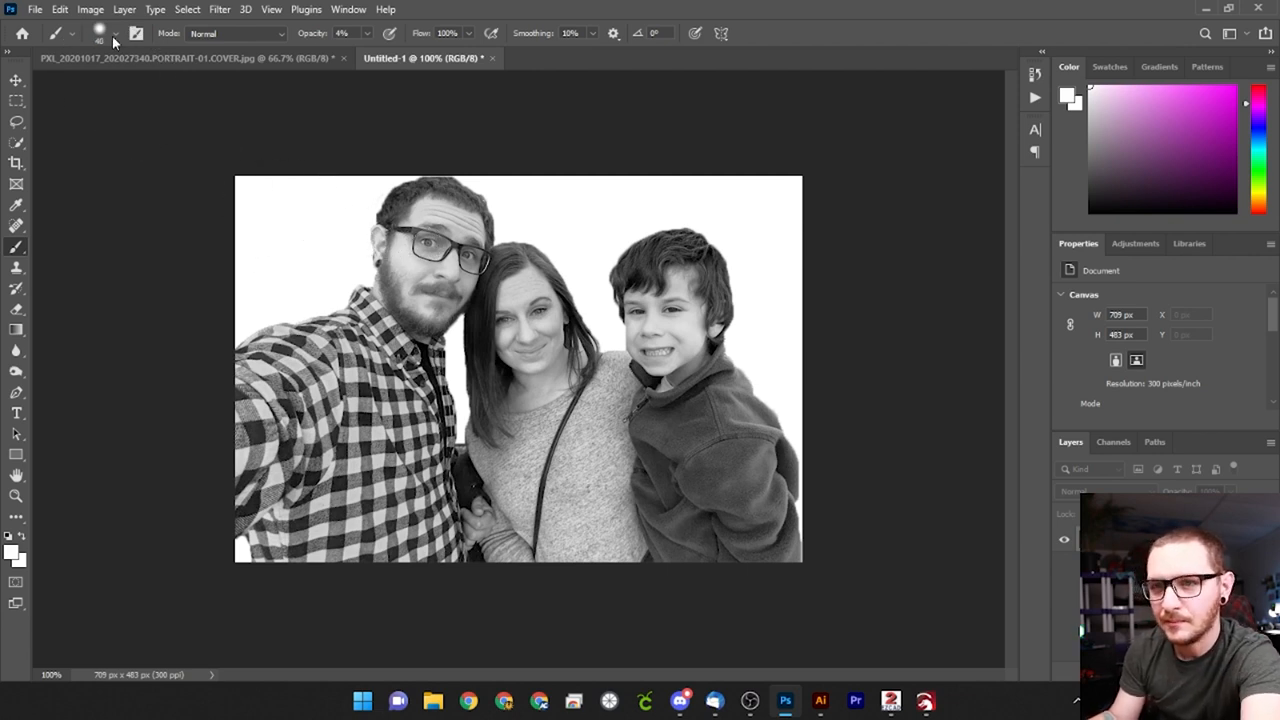
left_click(100, 32)
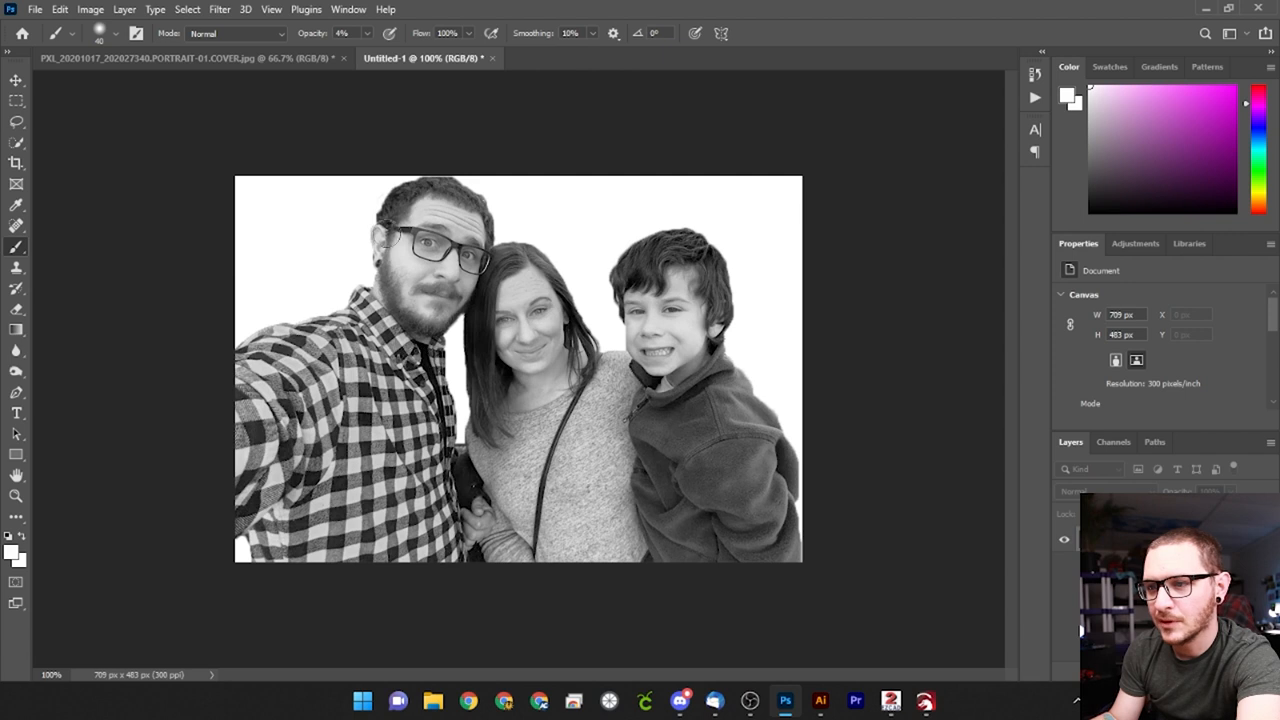
mouse_move(476, 262)
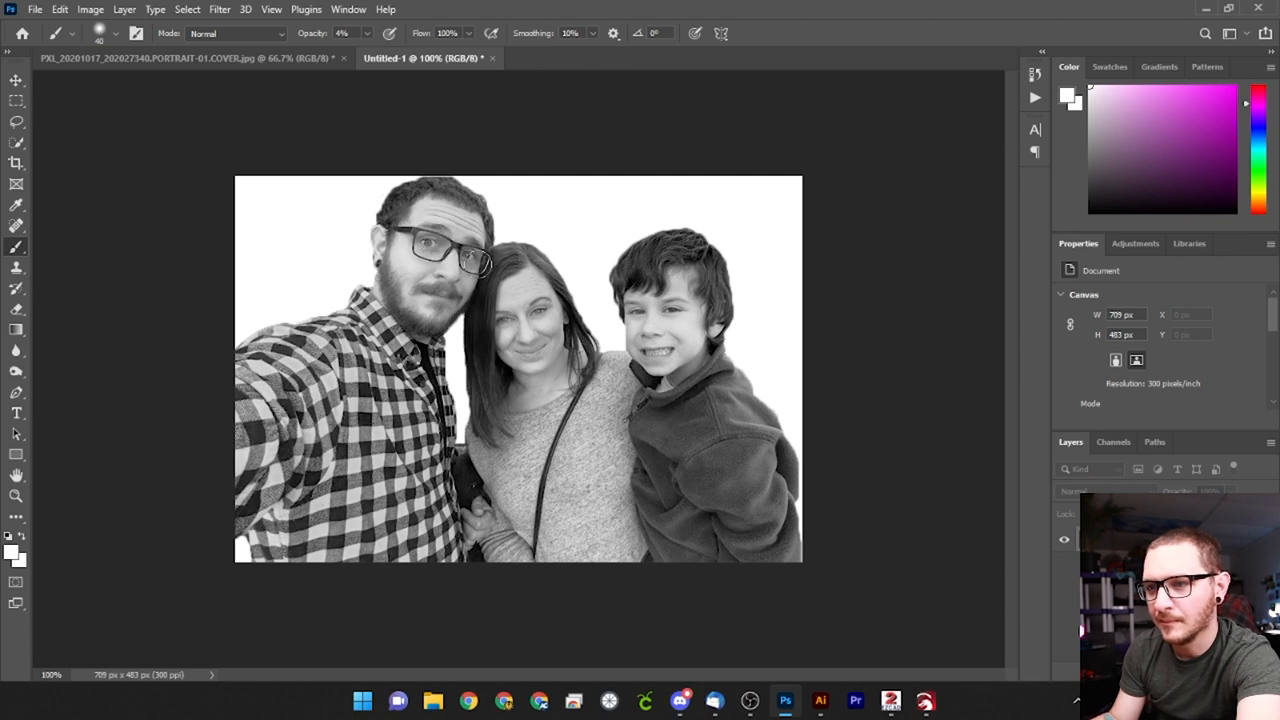
Step: Save the grayscale photo to the desktop as JPEG PHOTO1 at maximum quality
left_click(36, 8)
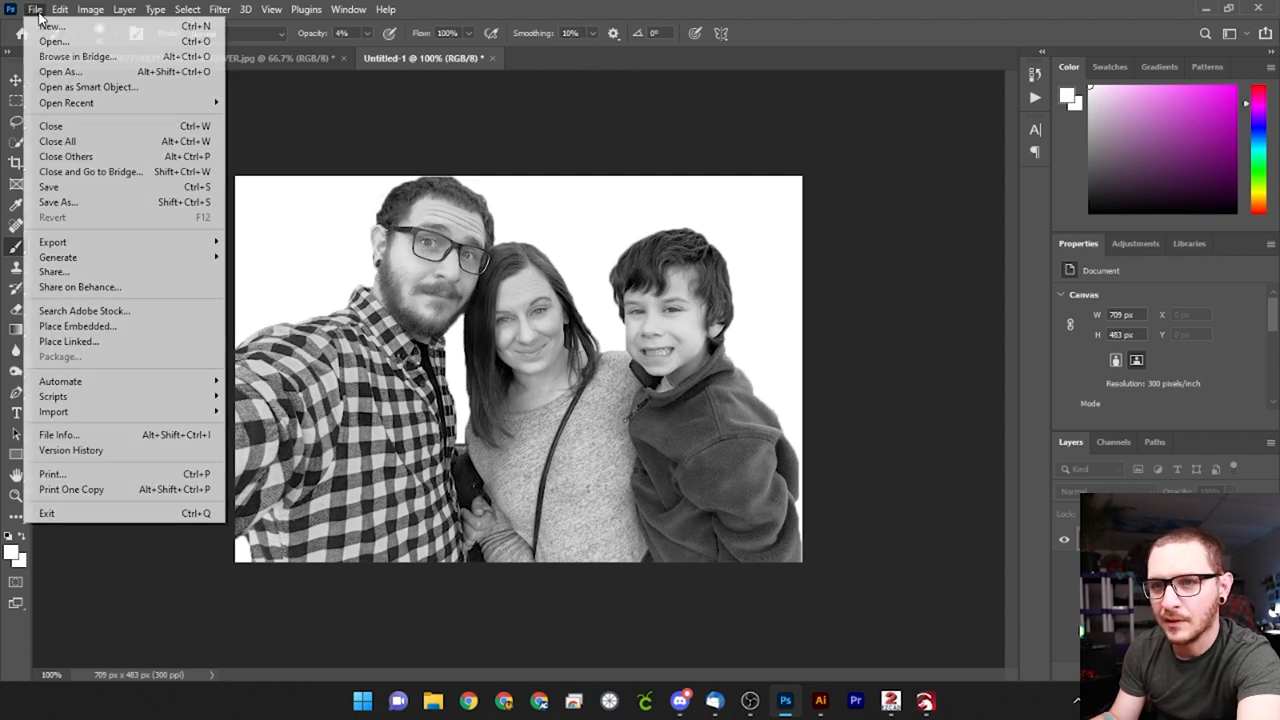
left_click(56, 202)
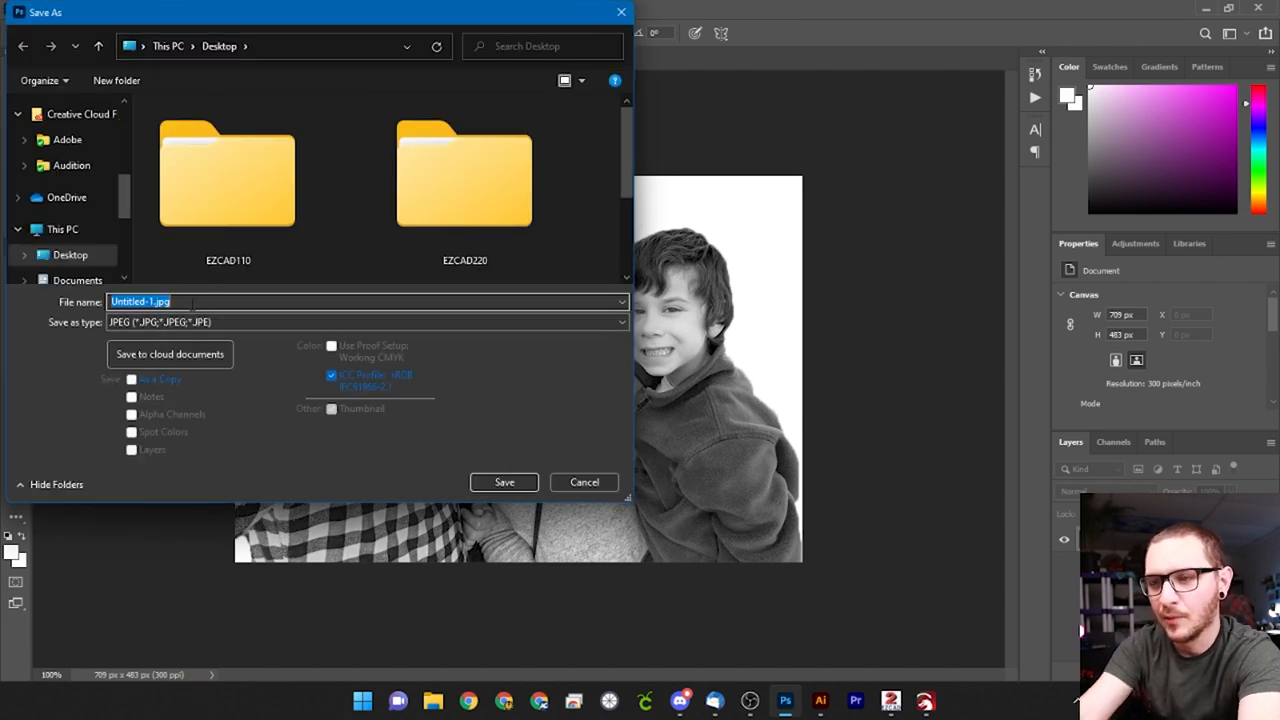
type("PHOTO1")
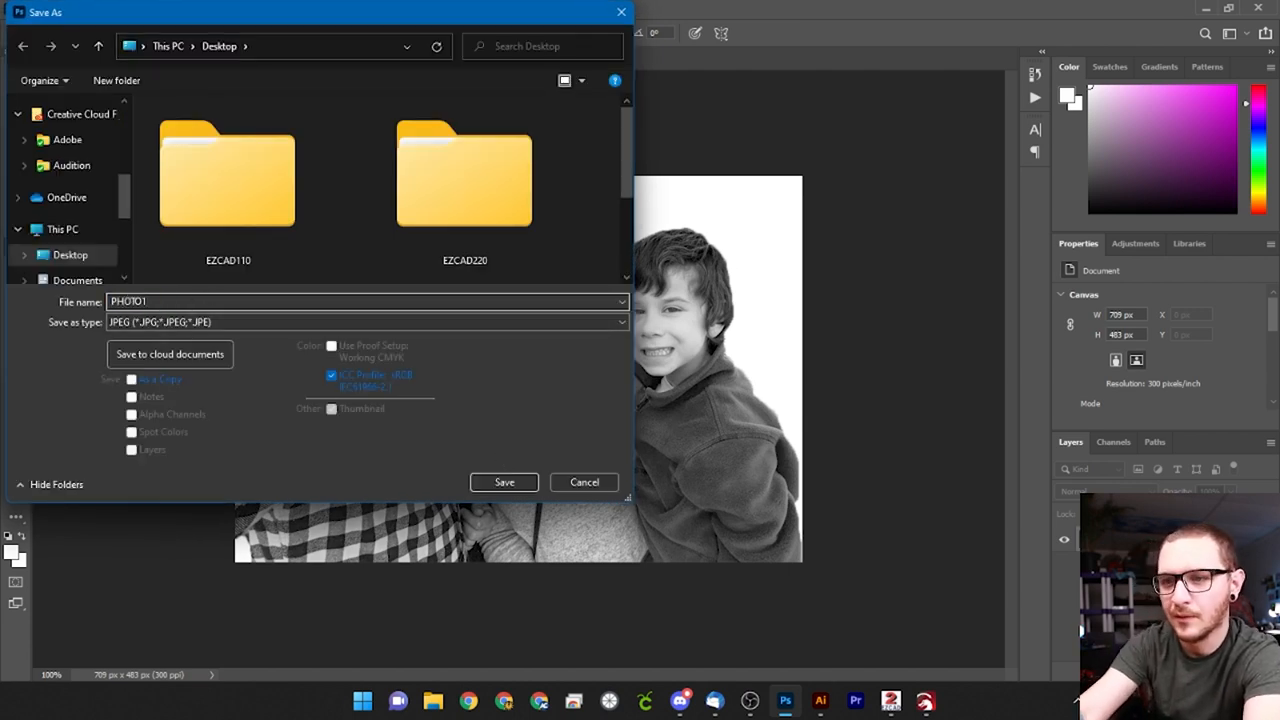
left_click(504, 482)
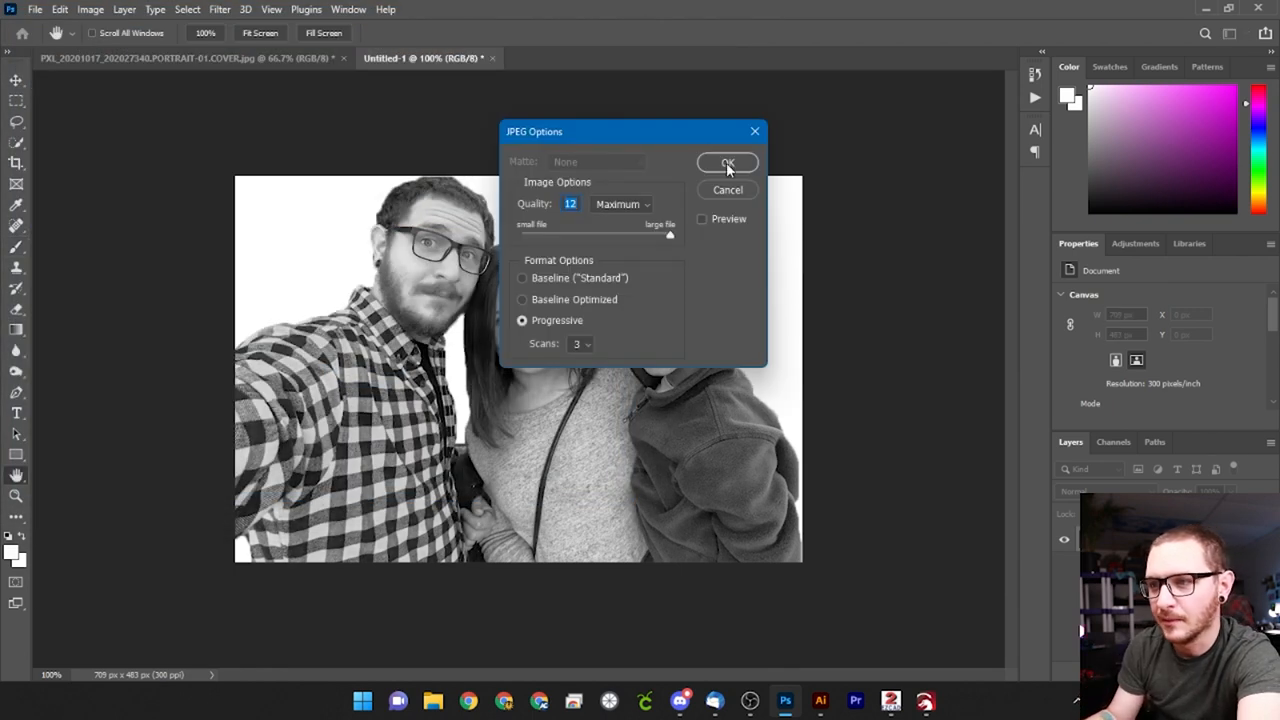
left_click(728, 164)
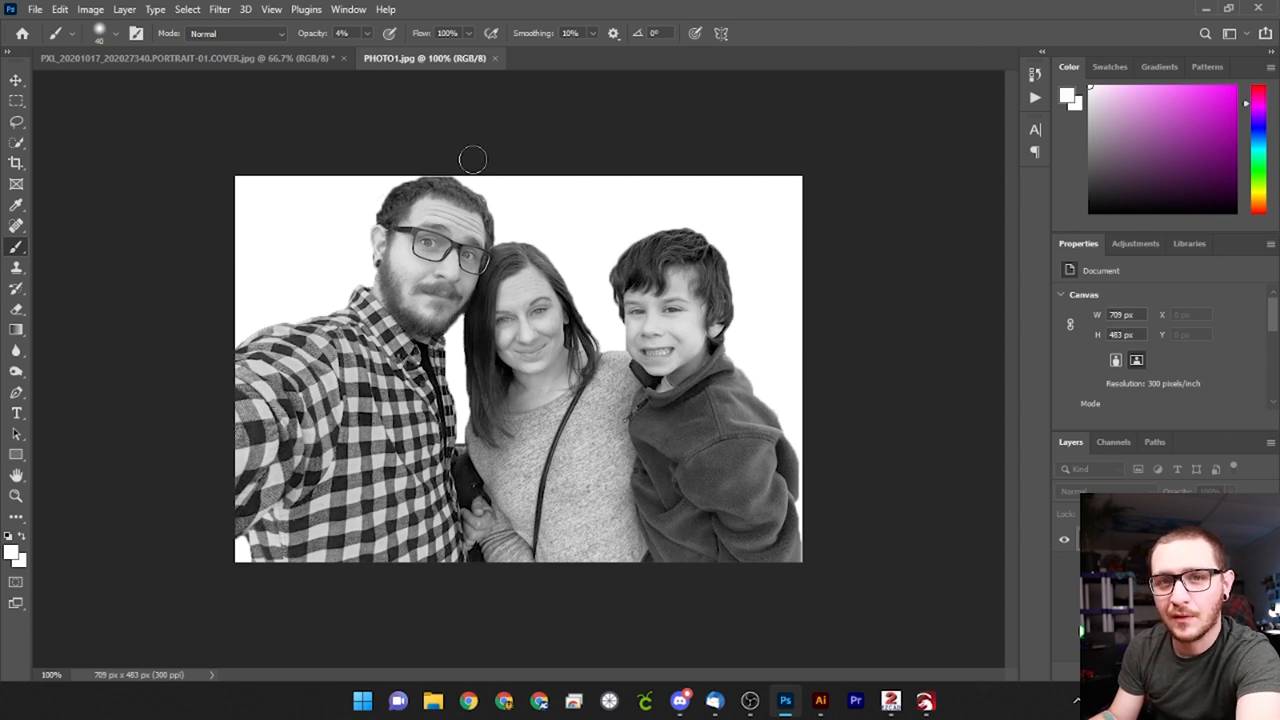
Step: Apply a Threshold adjustment and push the level up toward a full black silhouette
left_click(90, 8)
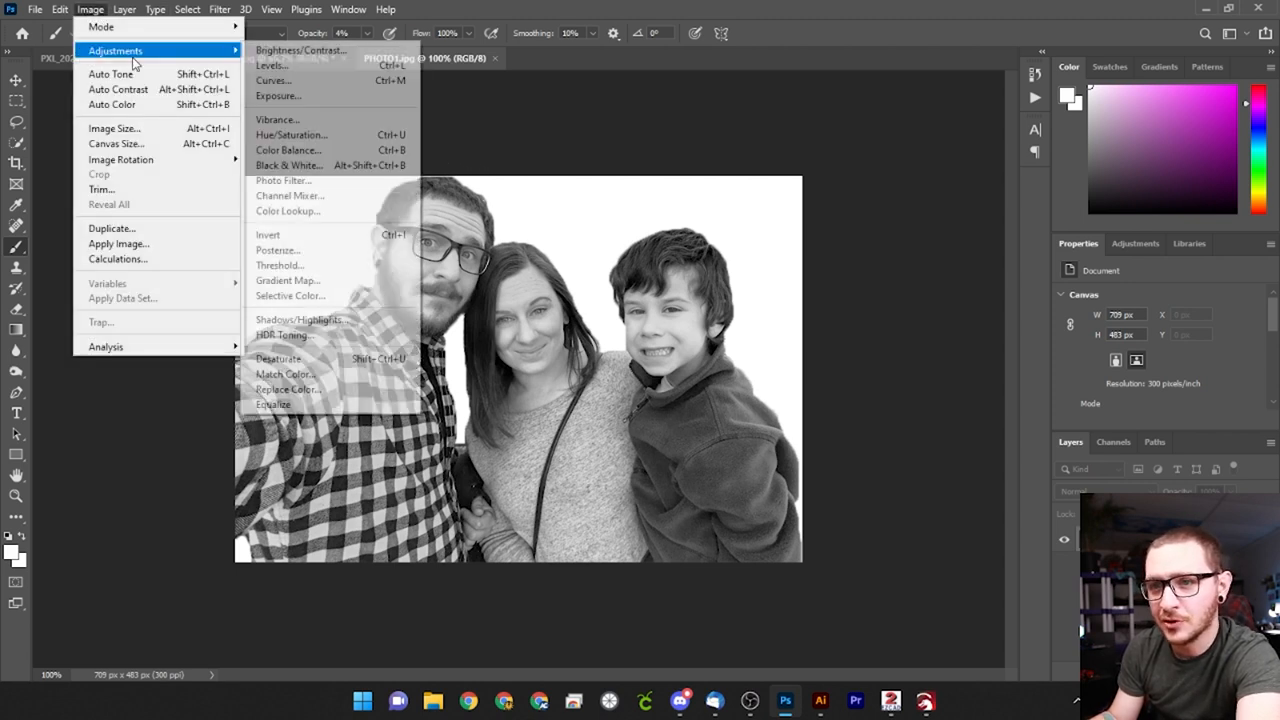
mouse_move(280, 264)
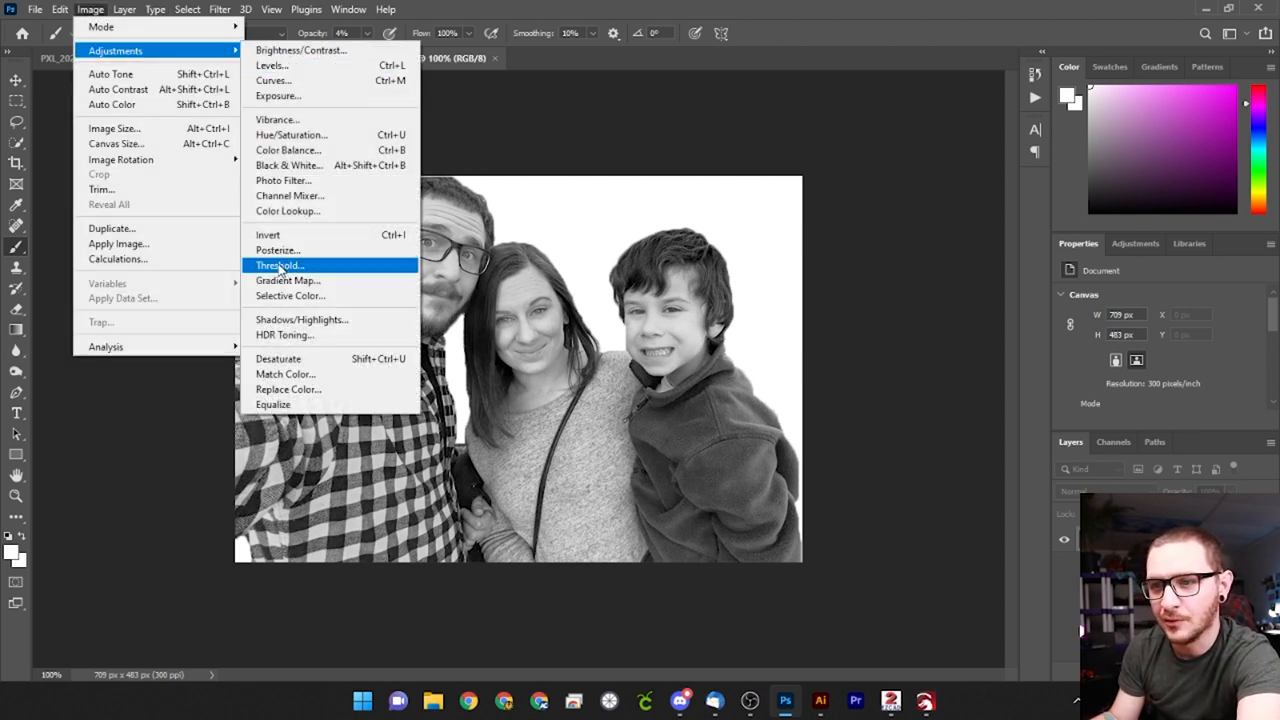
left_click(280, 264)
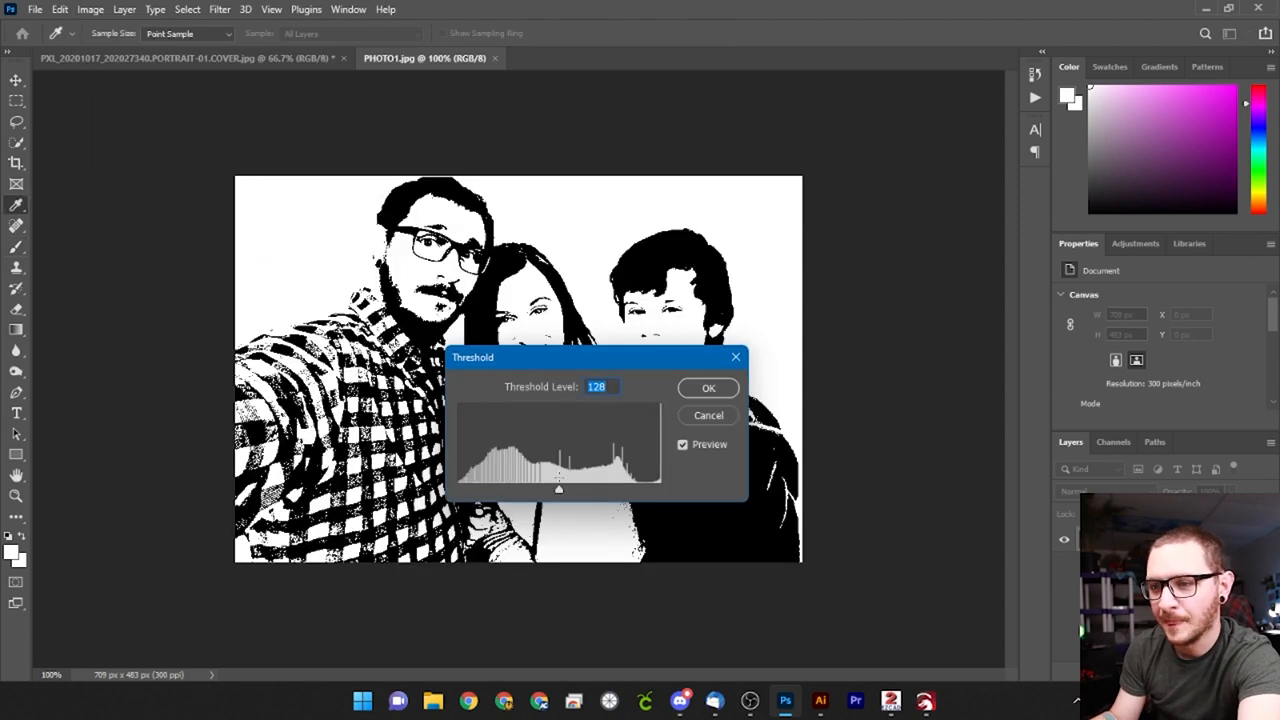
left_click_drag(560, 488, 614, 488)
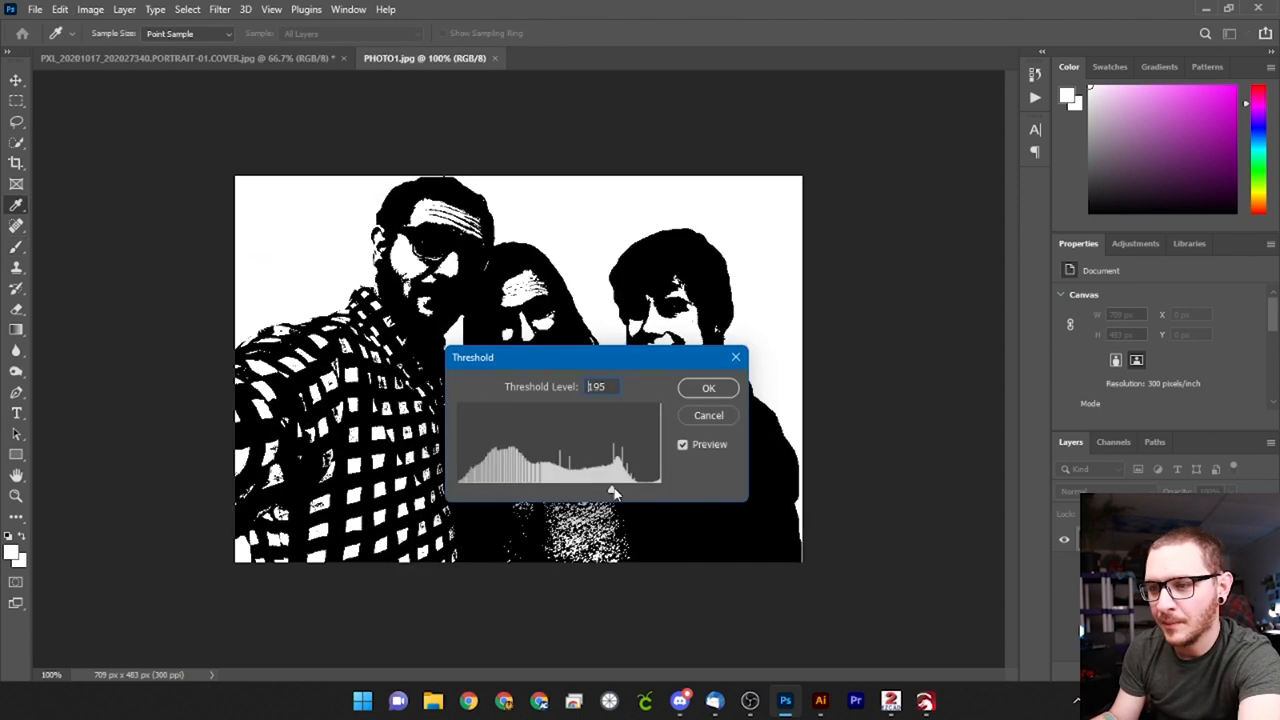
left_click_drag(616, 490, 658, 490)
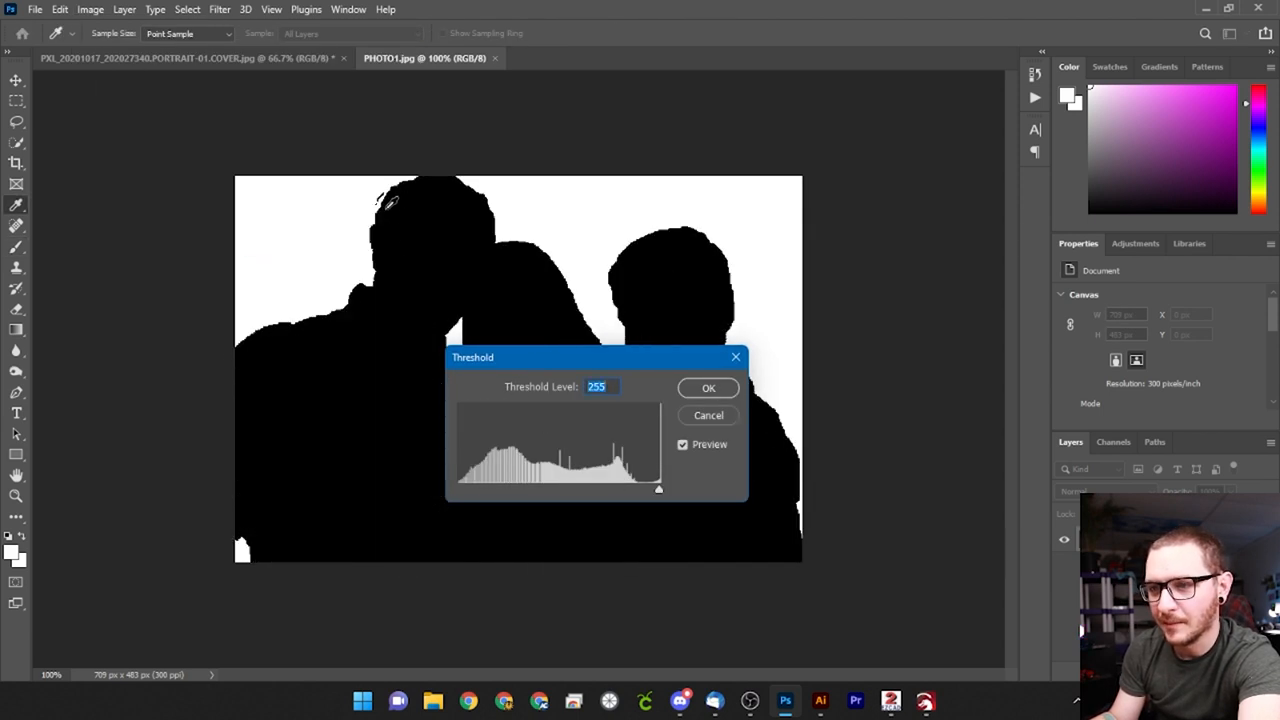
left_click_drag(596, 356, 790, 240)
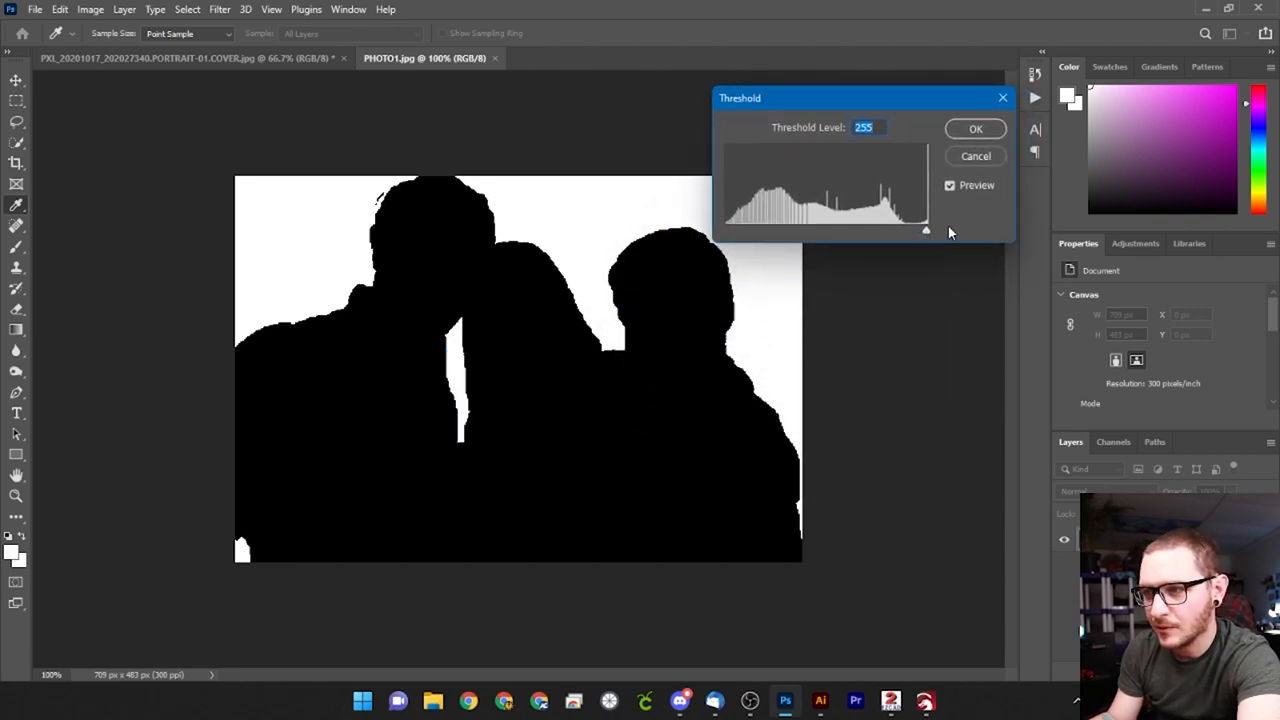
Step: Fine-tune the threshold to about 236 and confirm the black silhouette on white
left_click_drag(926, 230, 910, 230)
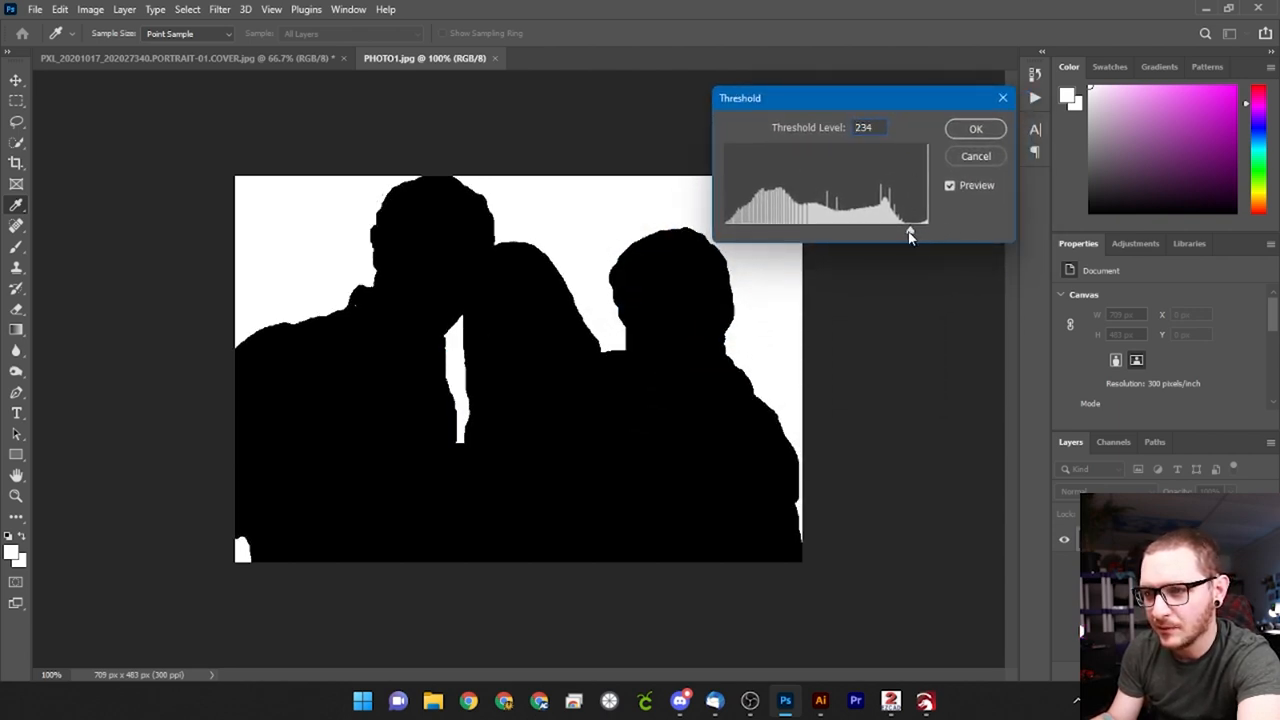
left_click_drag(908, 232, 908, 232)
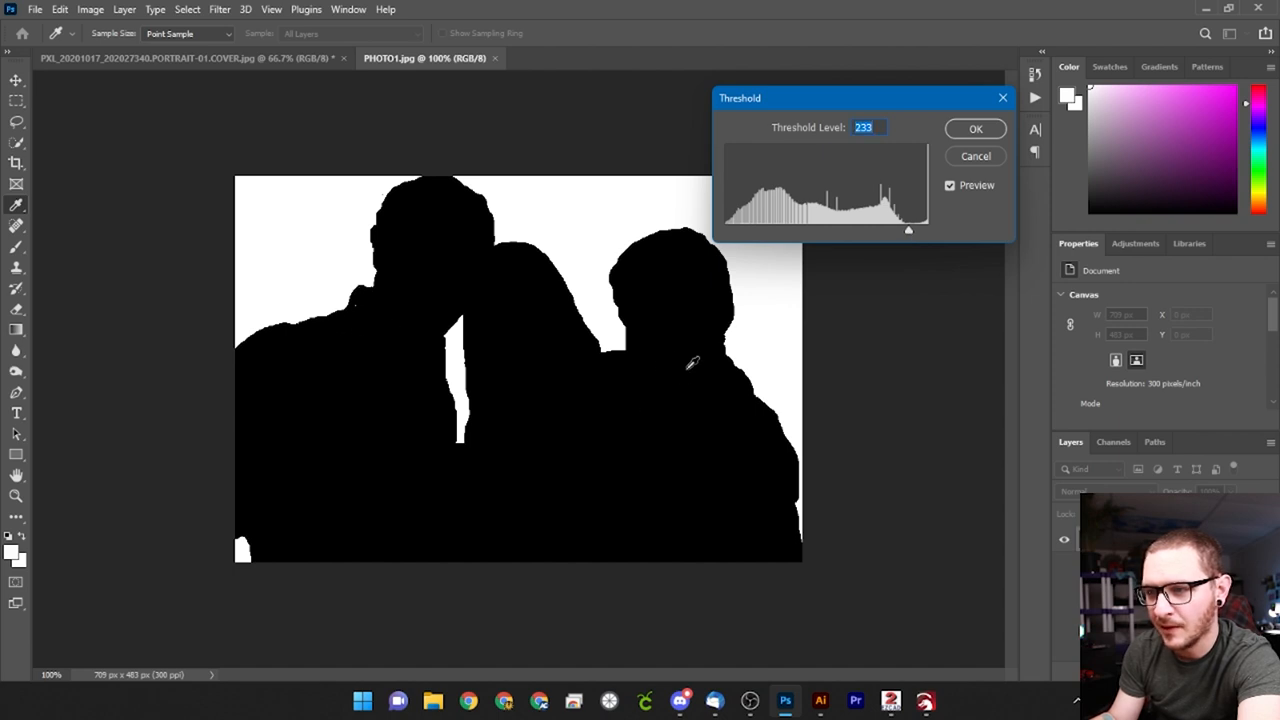
left_click_drag(908, 230, 910, 232)
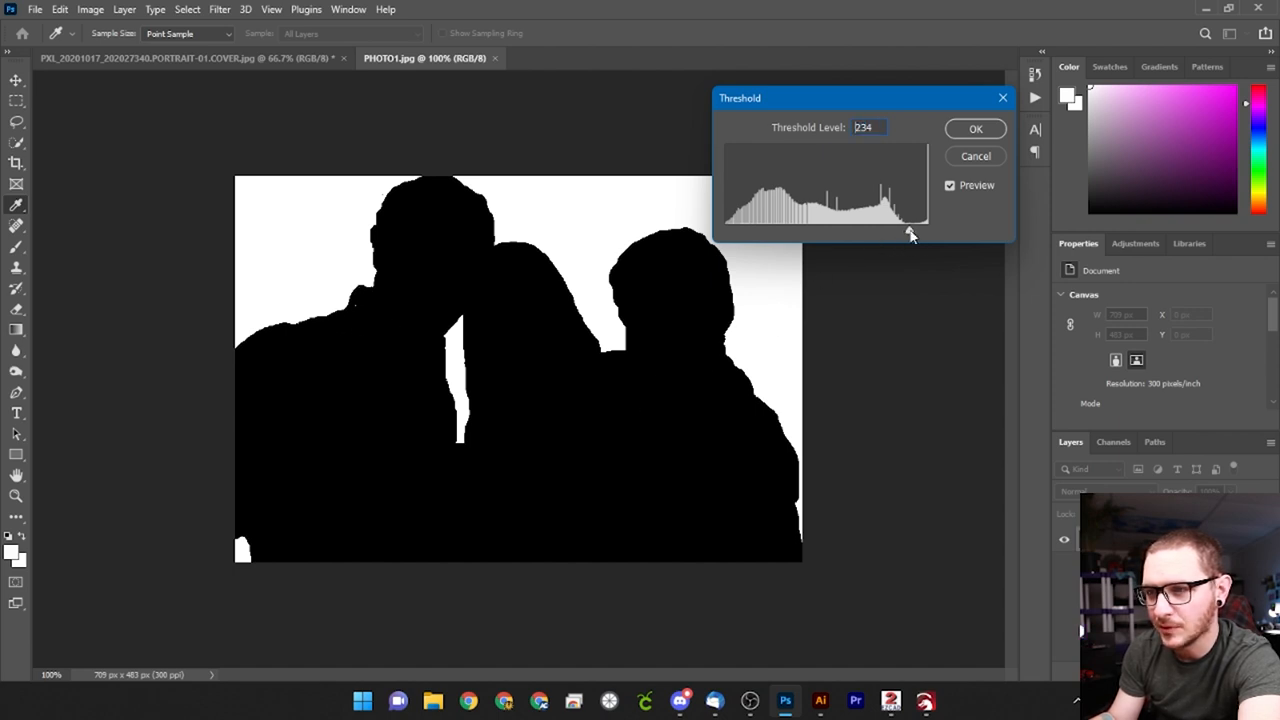
left_click_drag(908, 230, 912, 230)
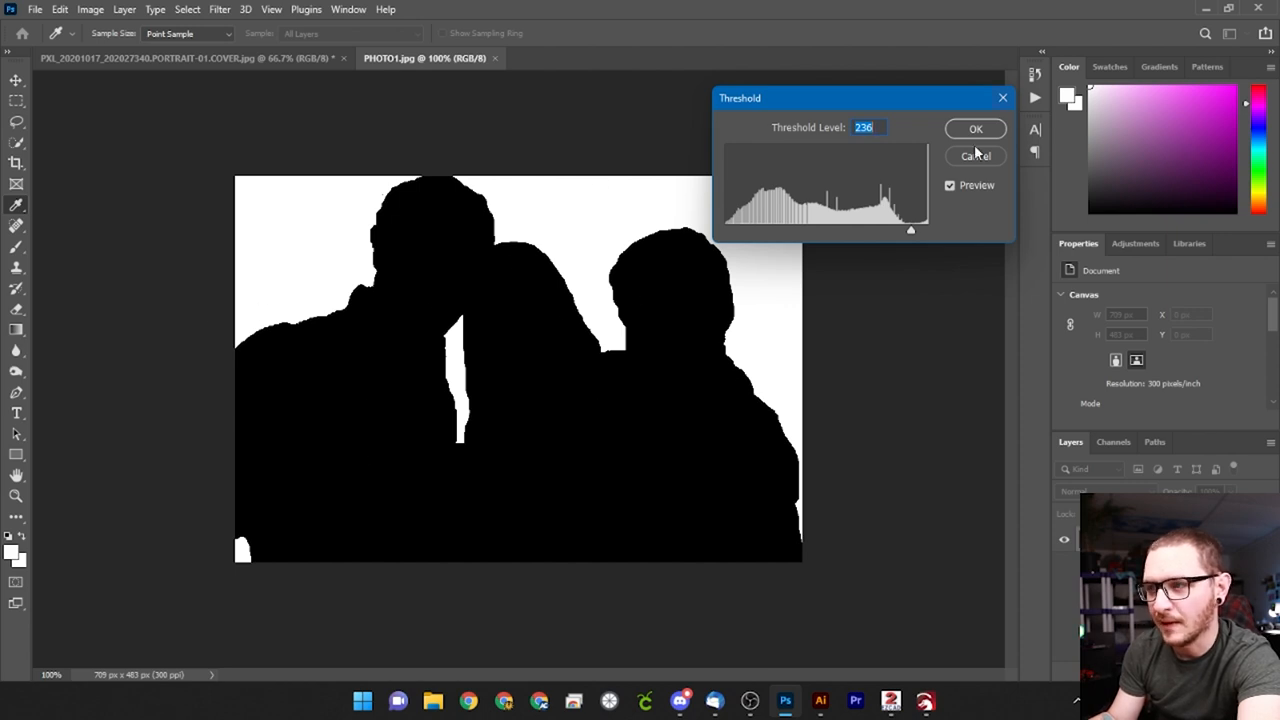
left_click(976, 128)
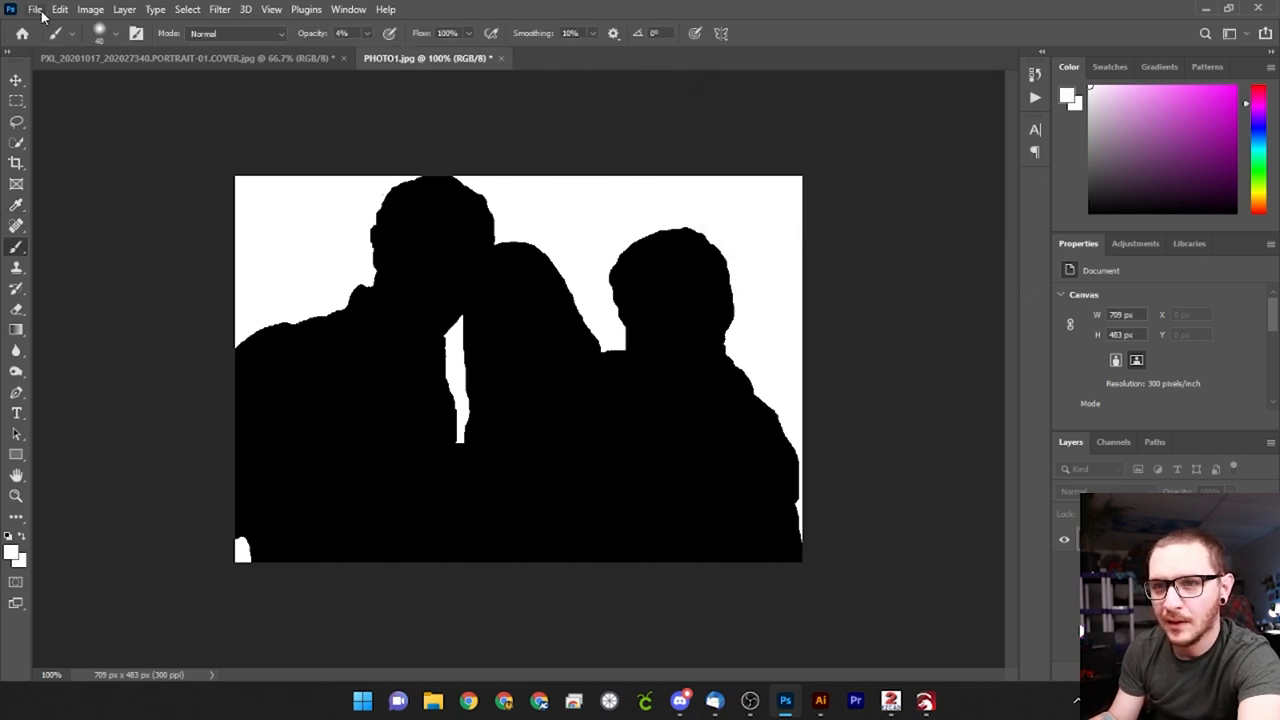
Step: Save the silhouette to the desktop as JPEG PHOTO2 and confirm the quality settings
left_click(36, 8)
type("PHOTO")
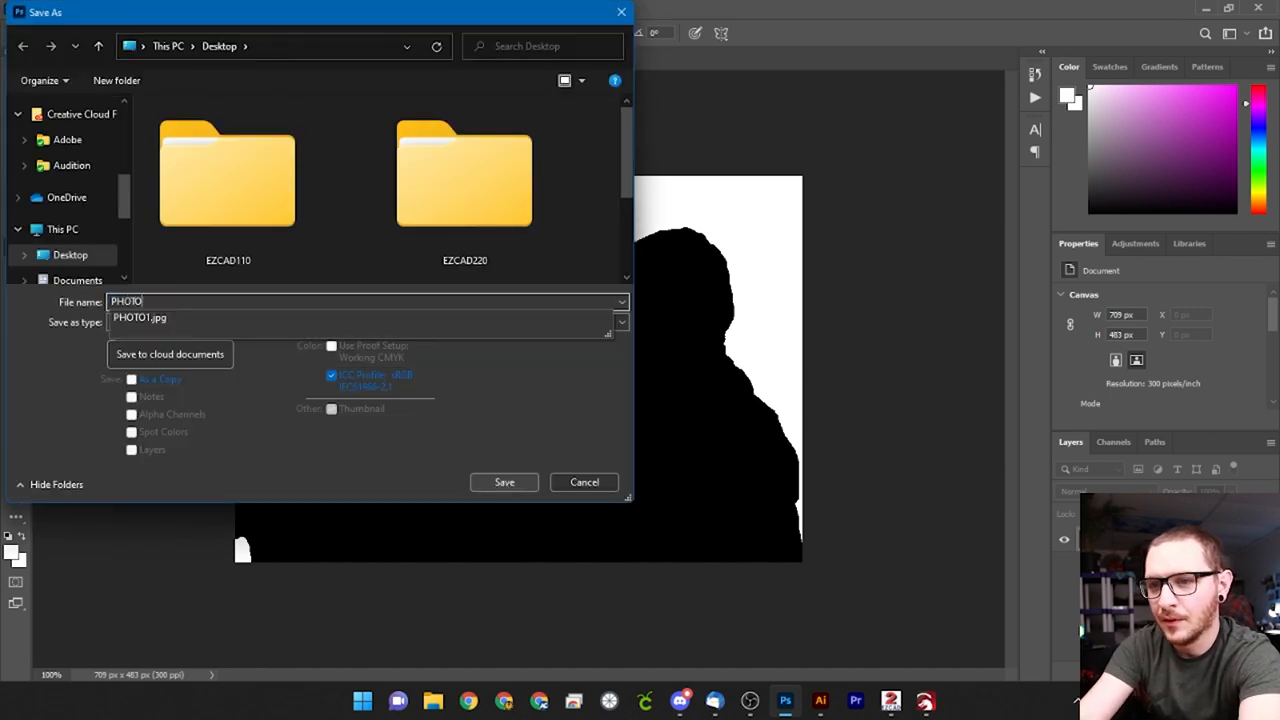
left_click(504, 482)
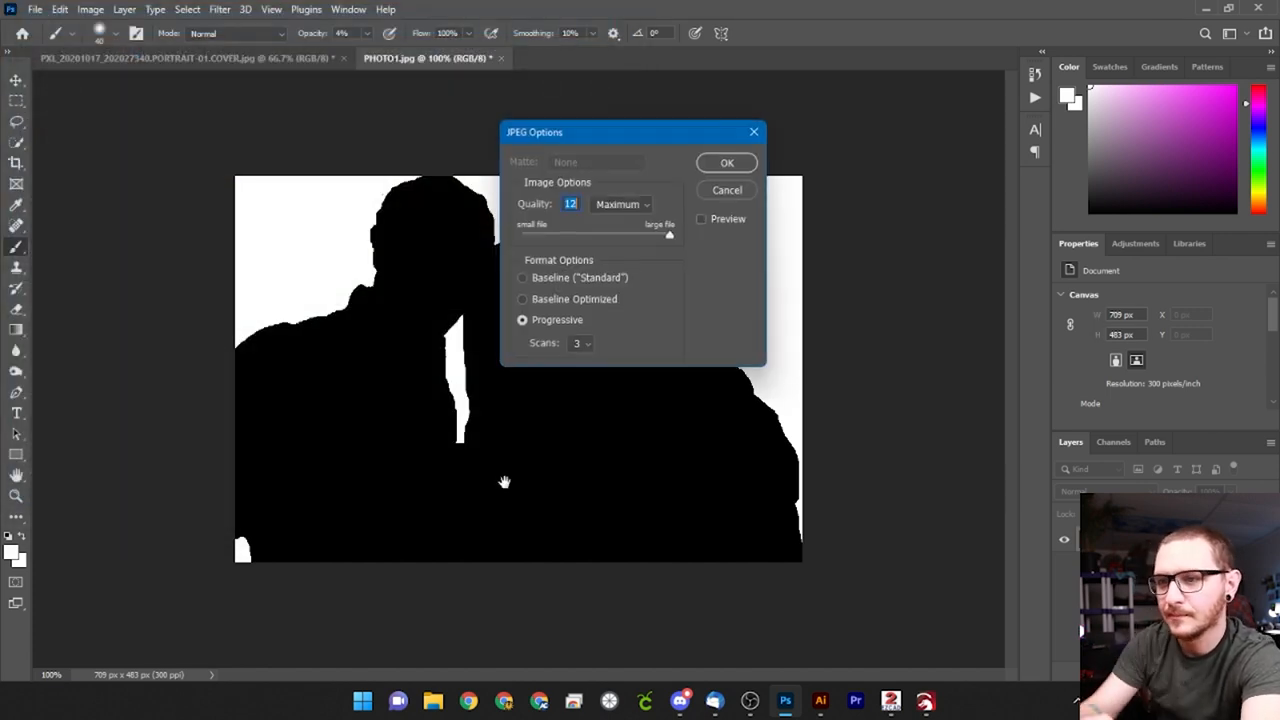
left_click(728, 162)
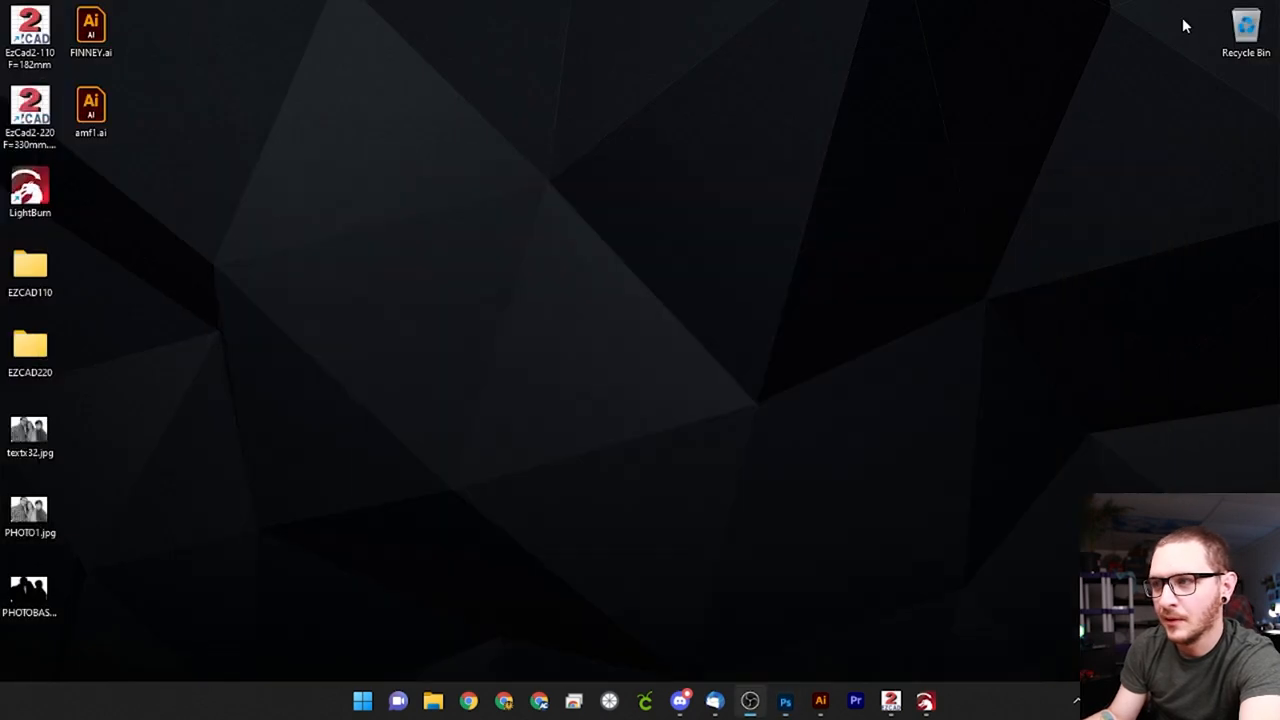
Step: Launch EzCad and start importing a bitmap, browsing to the silhouette photo on the desktop
left_click(888, 700)
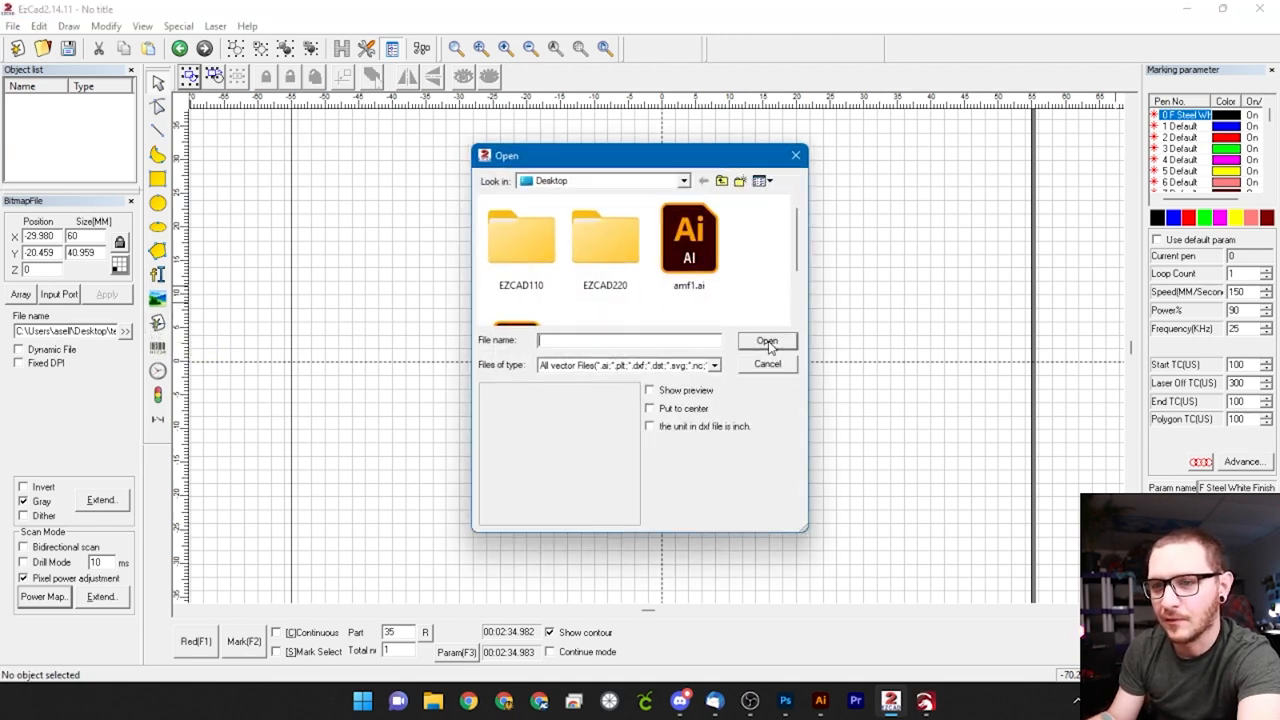
left_click(768, 364)
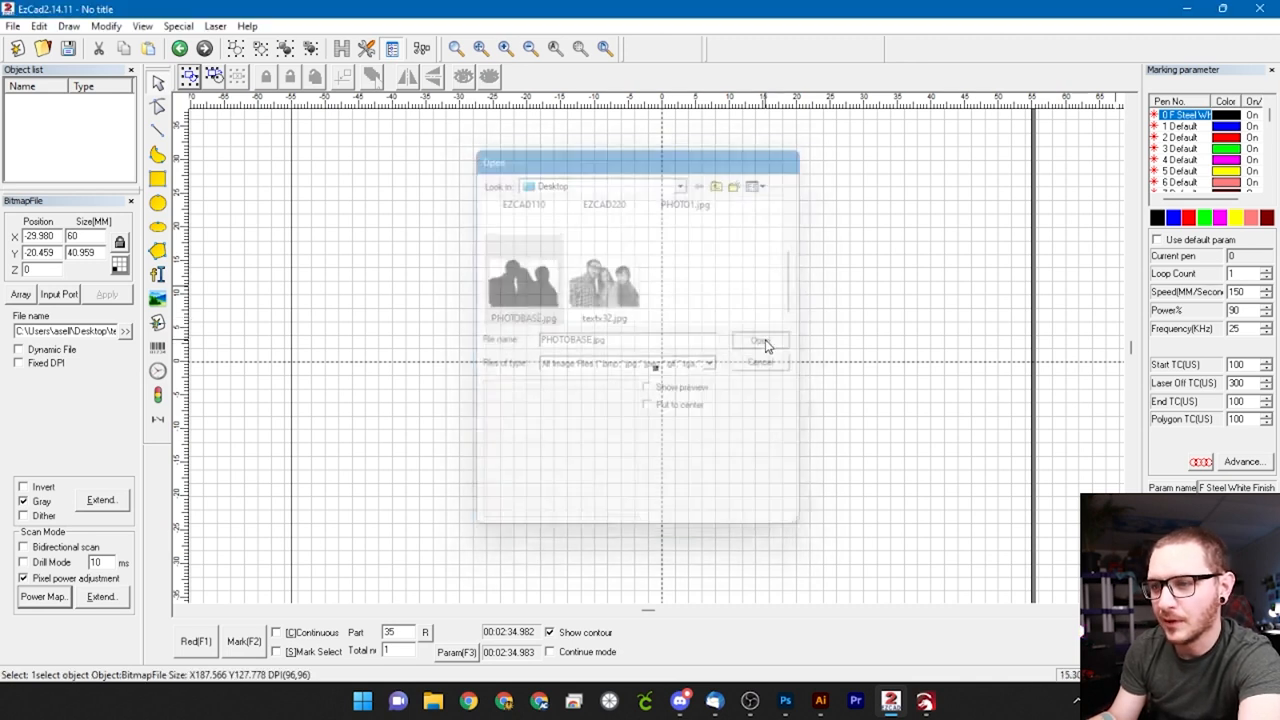
Step: Import the family silhouette bitmap and resize it to 60 mm wide, centred
left_click(760, 340)
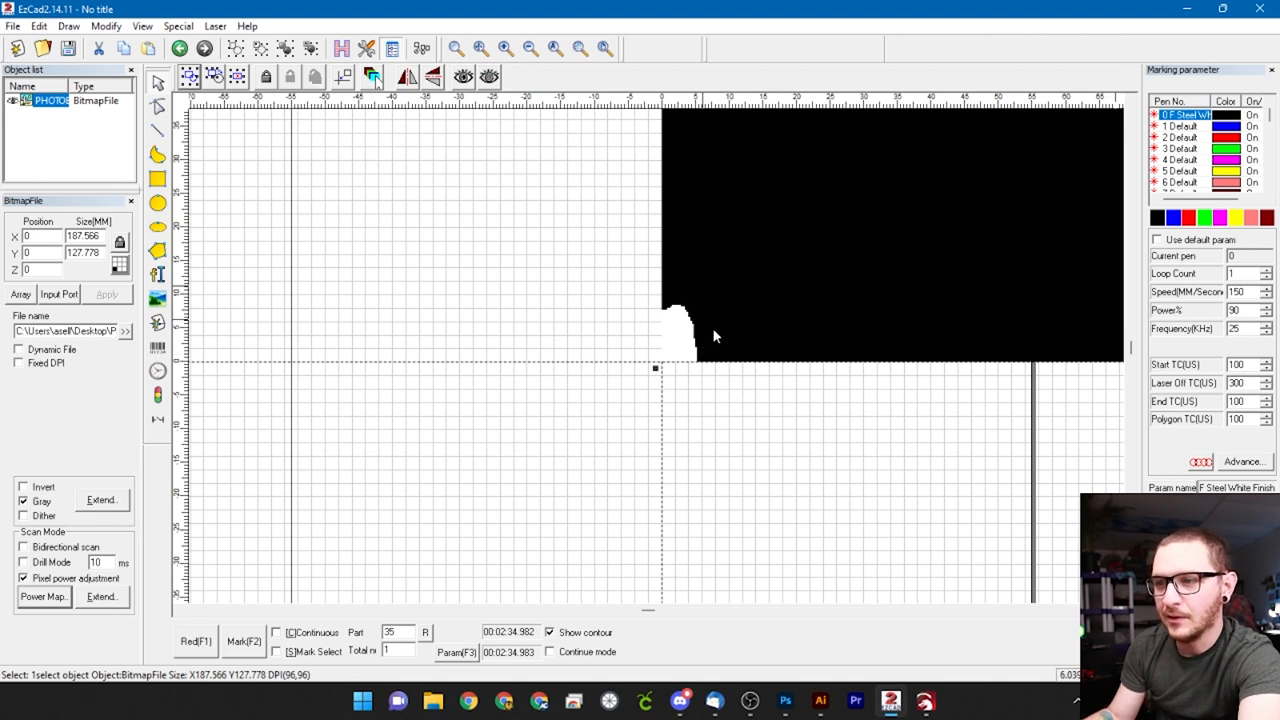
mouse_move(752, 316)
type("60")
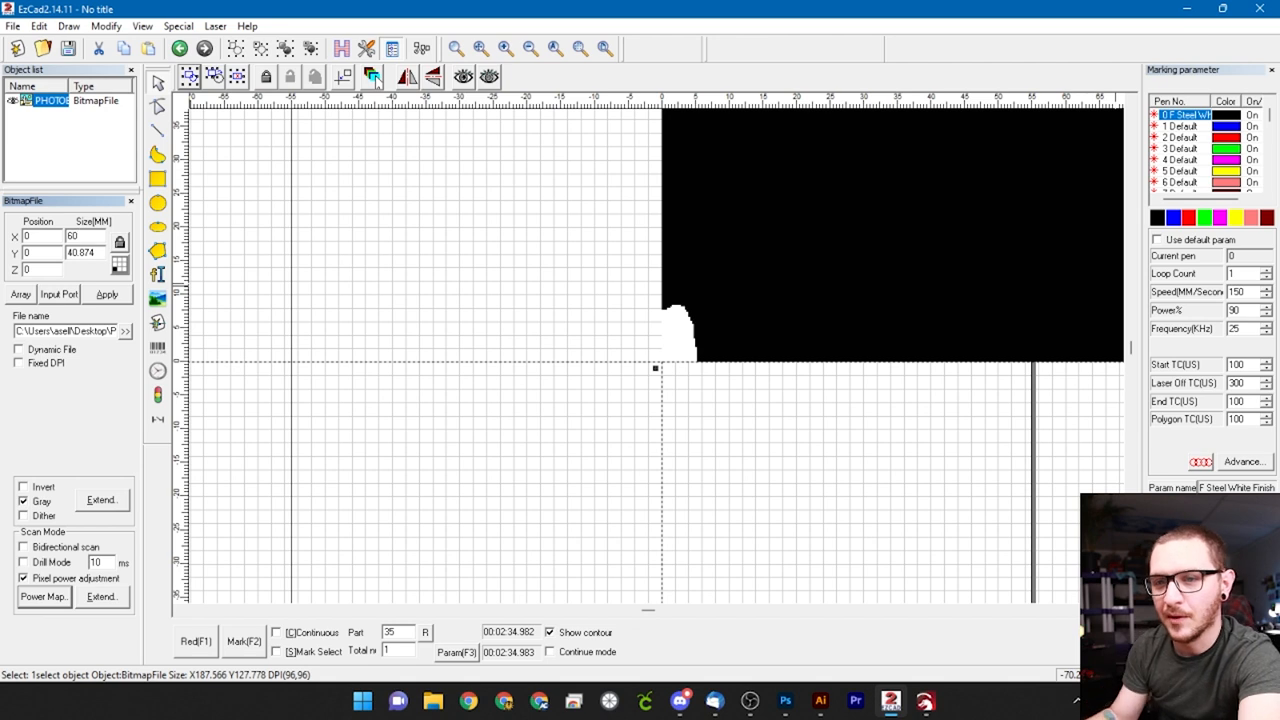
left_click(108, 294)
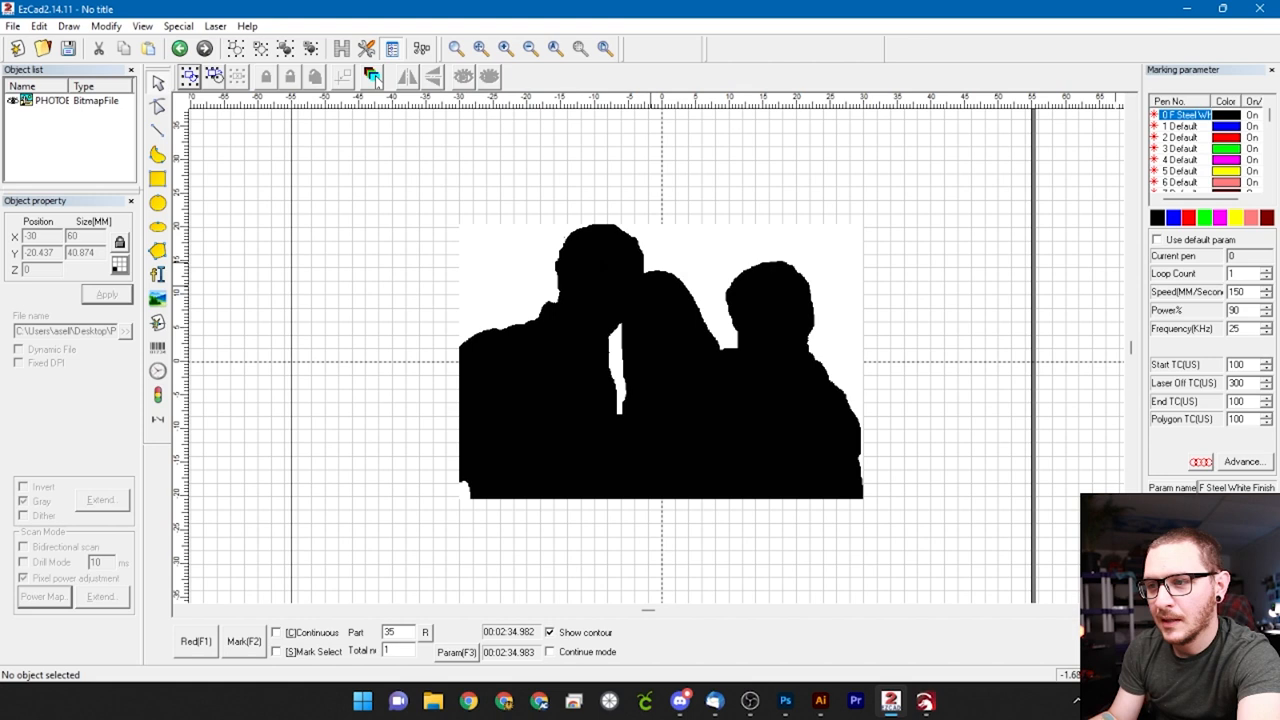
mouse_move(860, 244)
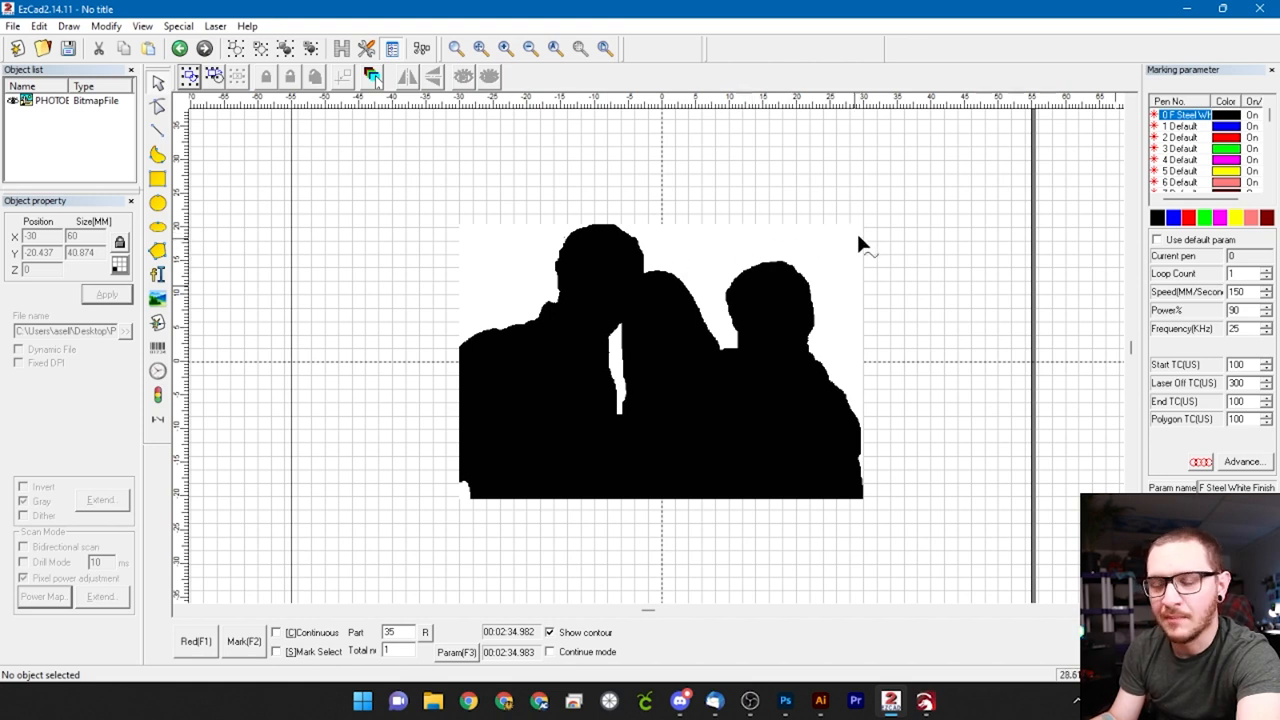
mouse_move(458, 408)
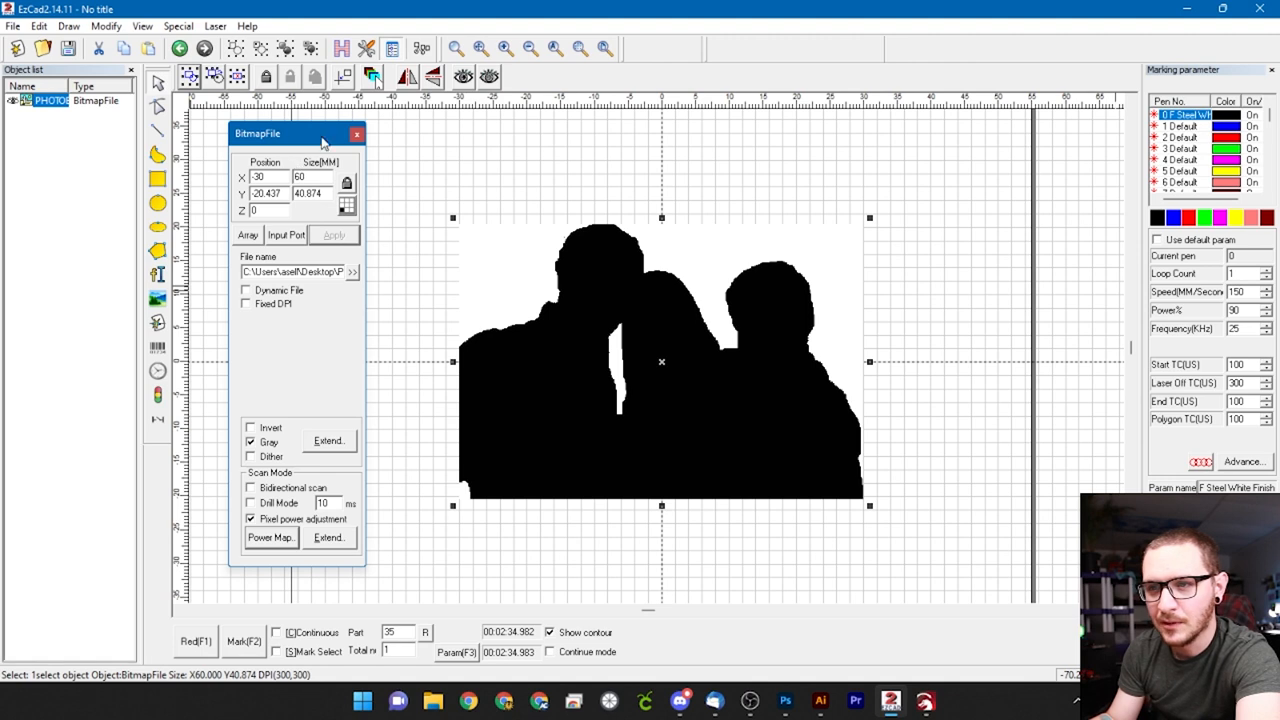
Step: Enlarge the BitmapFile panel and bring up its Power Map table
left_click_drag(290, 132, 360, 132)
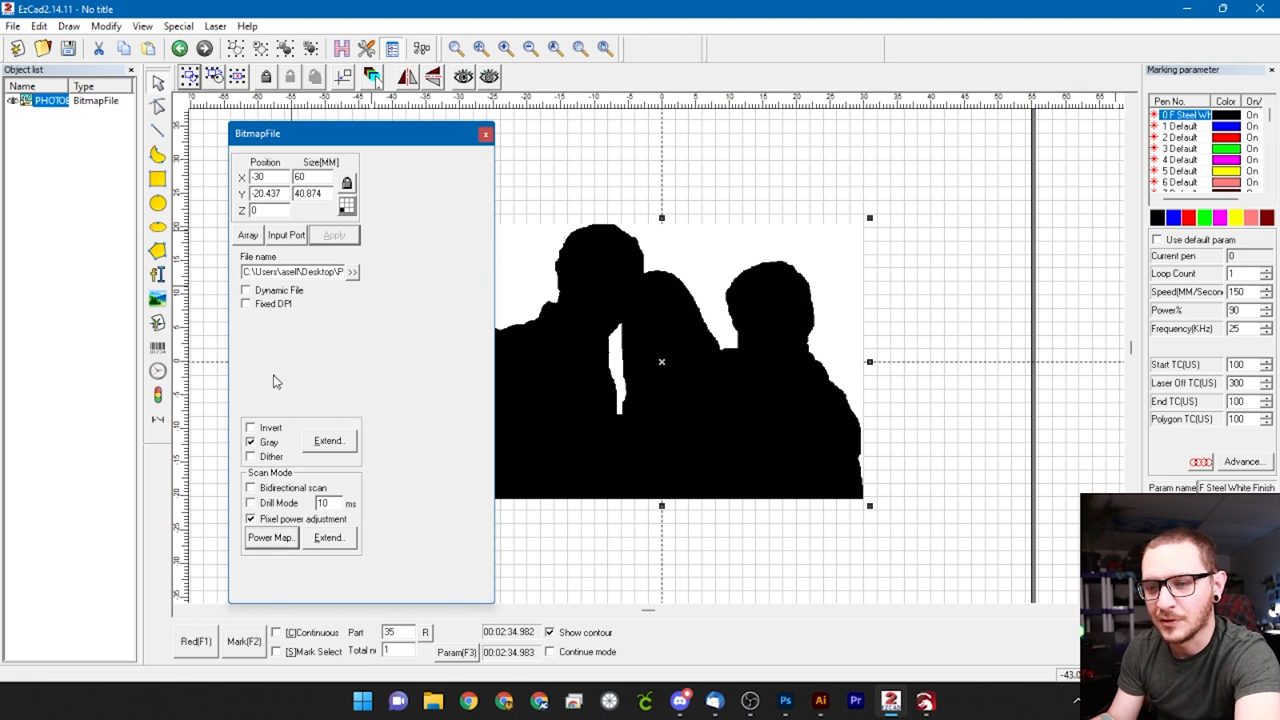
left_click(252, 442)
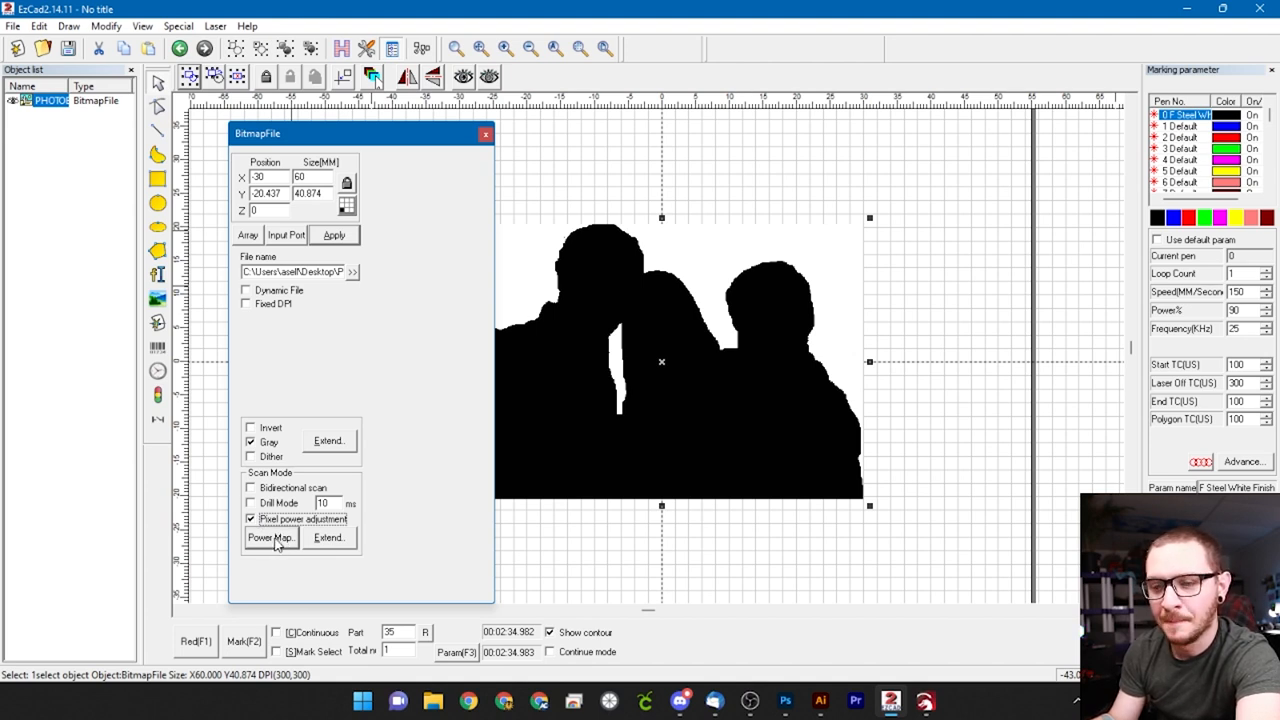
left_click(270, 536)
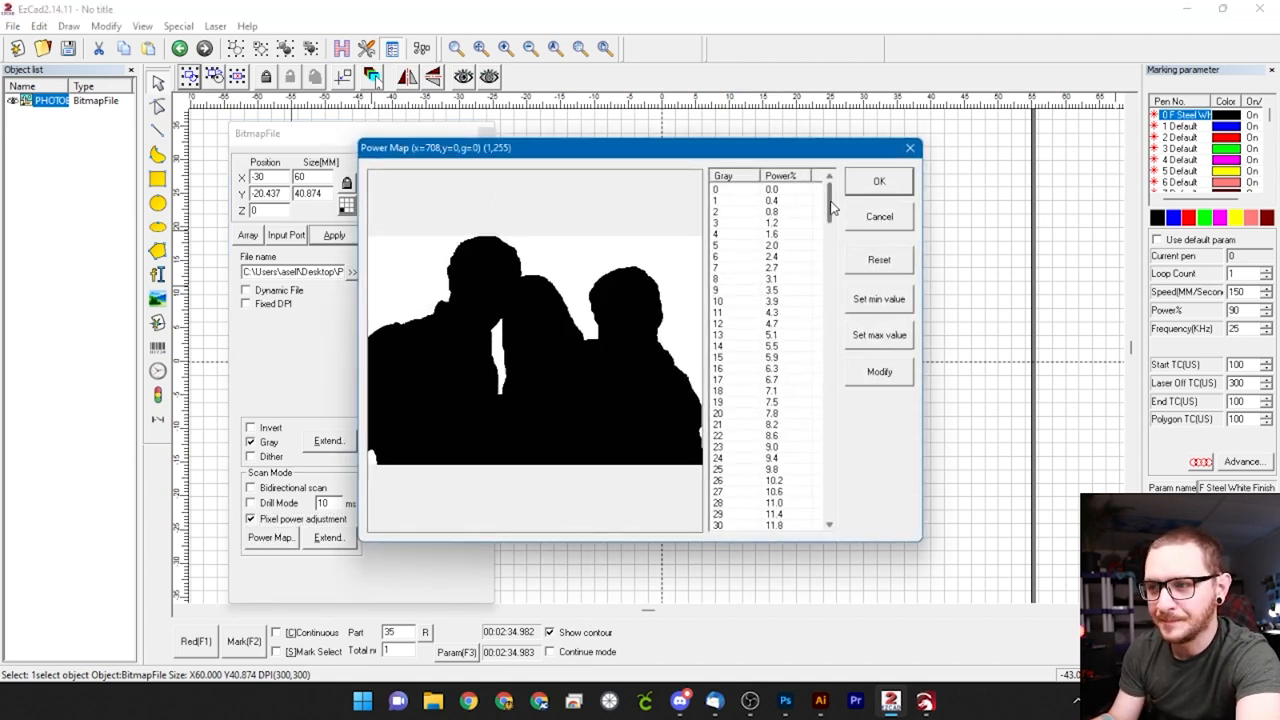
Step: Inspect grey level 1's power, scroll the Power% list and accept the mapping with OK
left_click(760, 200)
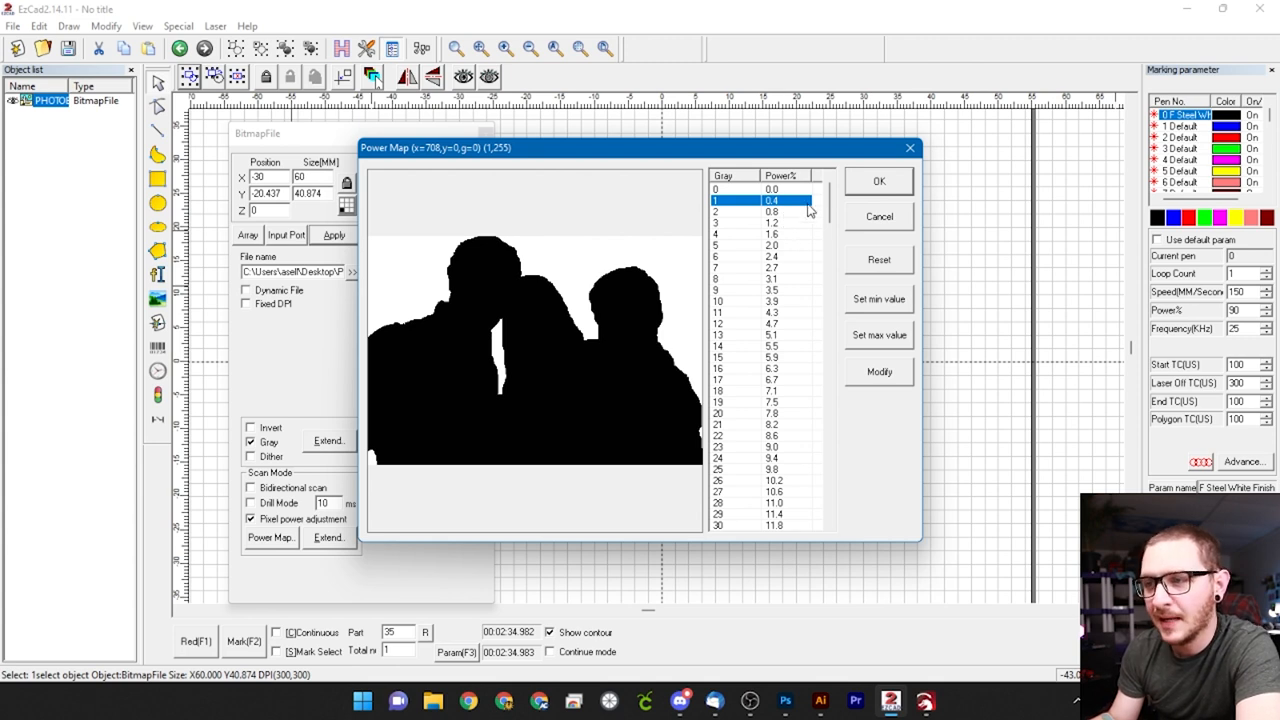
mouse_move(826, 216)
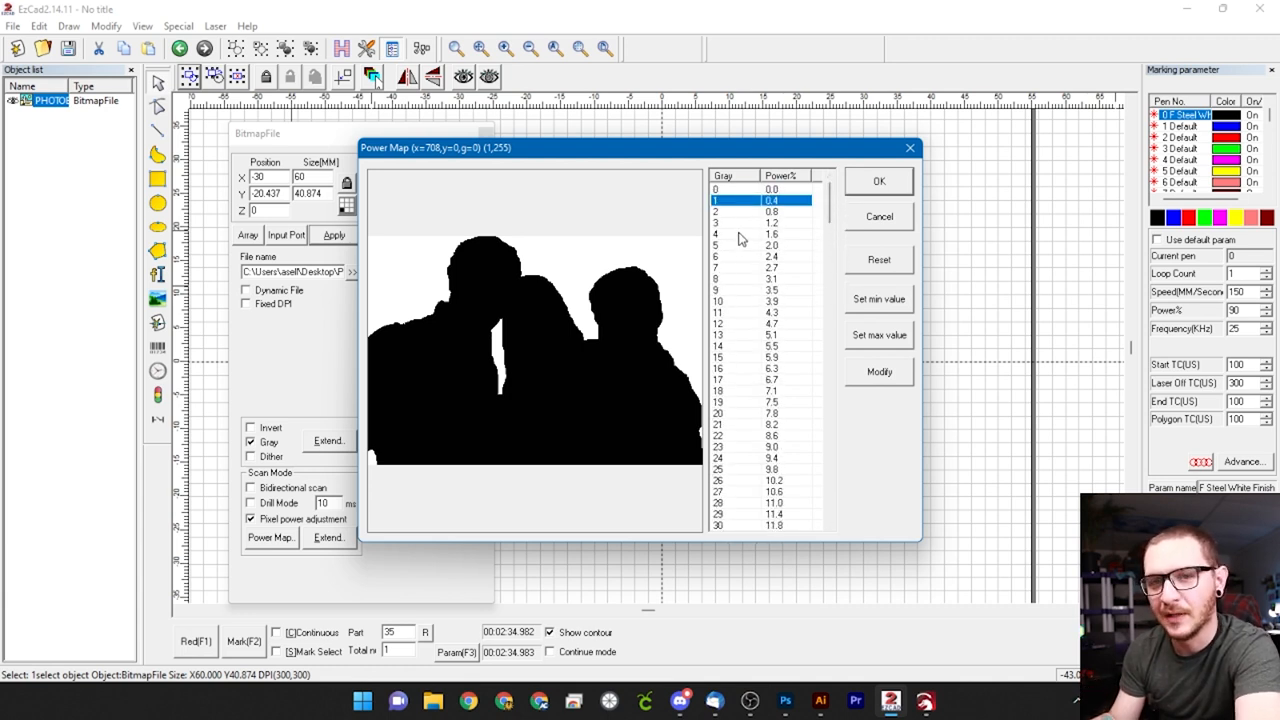
mouse_move(784, 240)
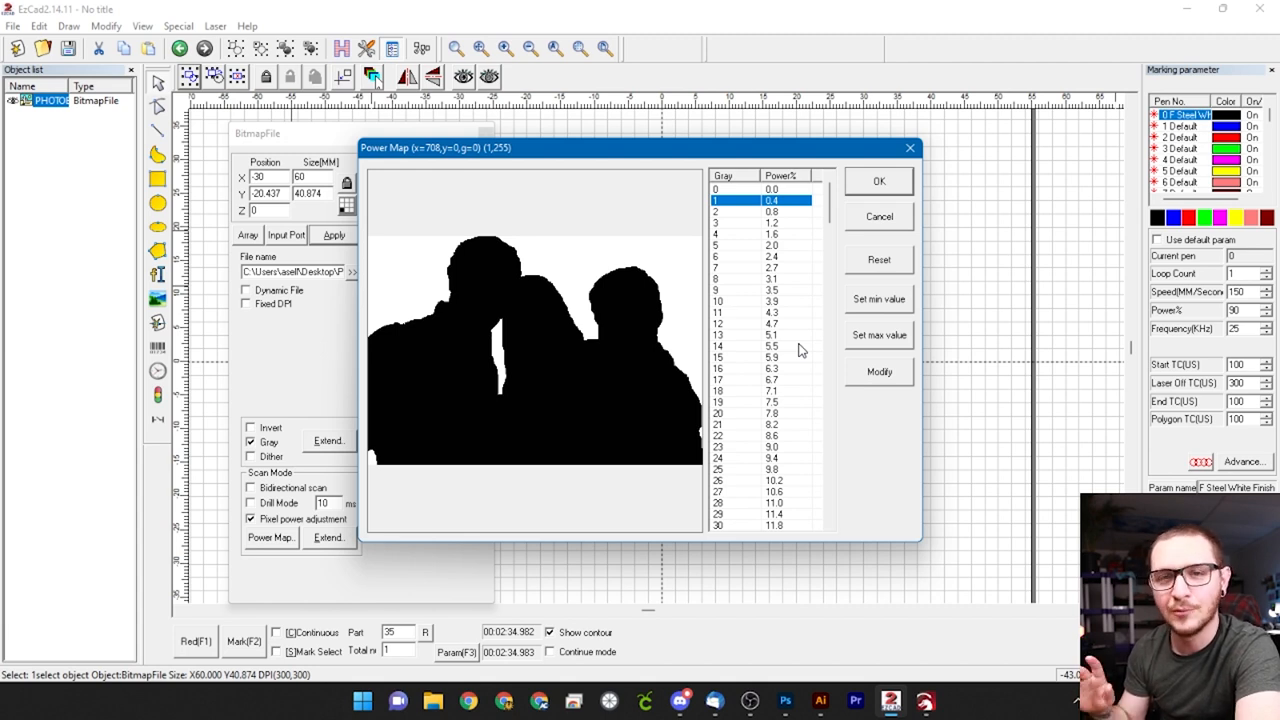
scroll("down", 3)
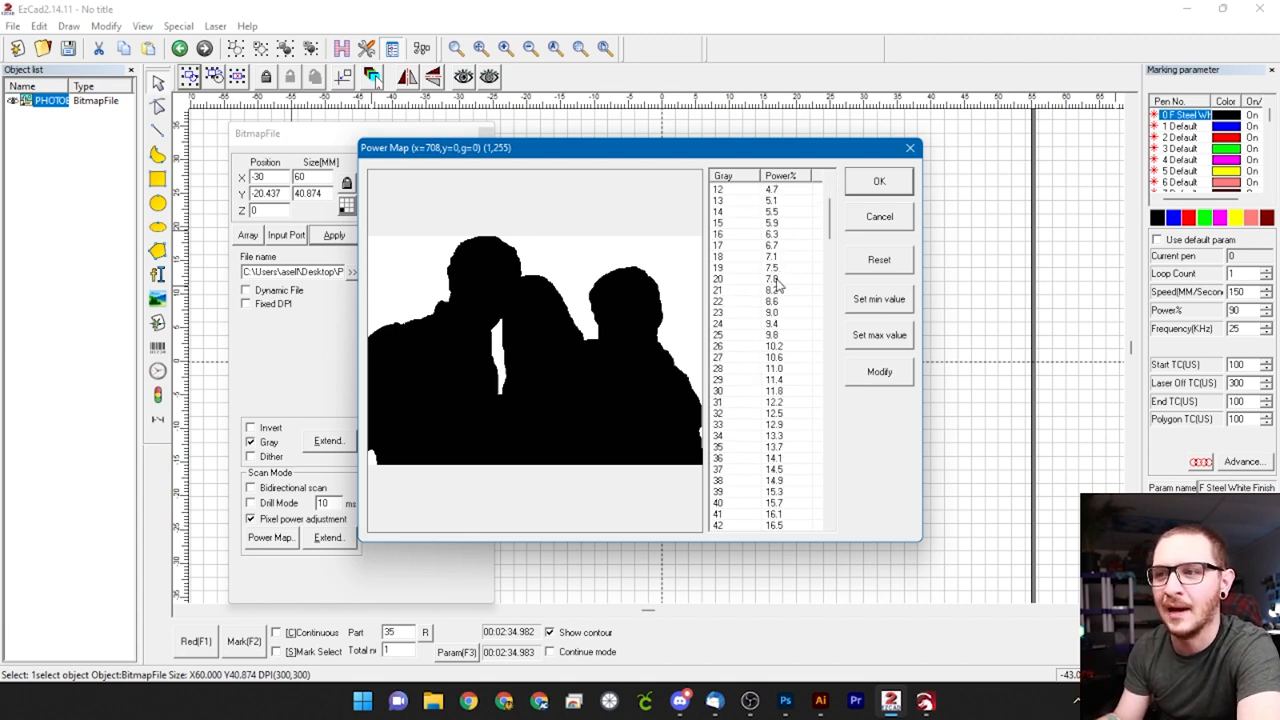
scroll("down", 3)
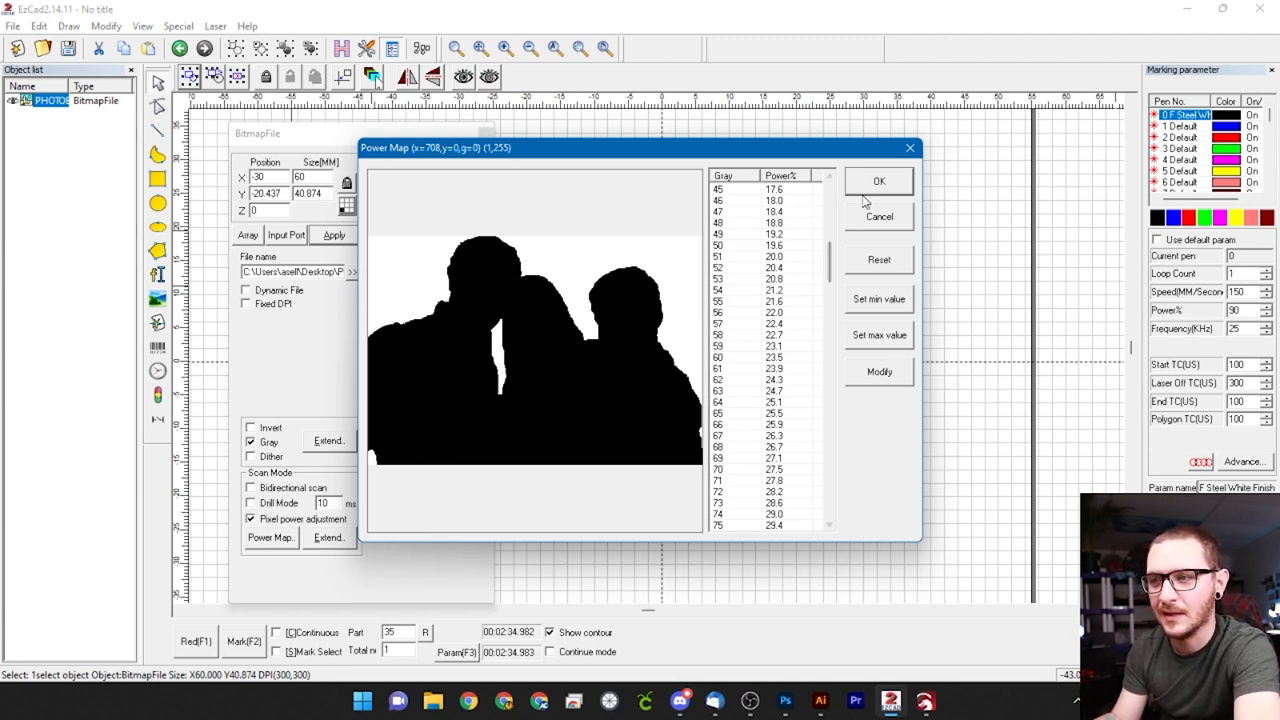
left_click(878, 180)
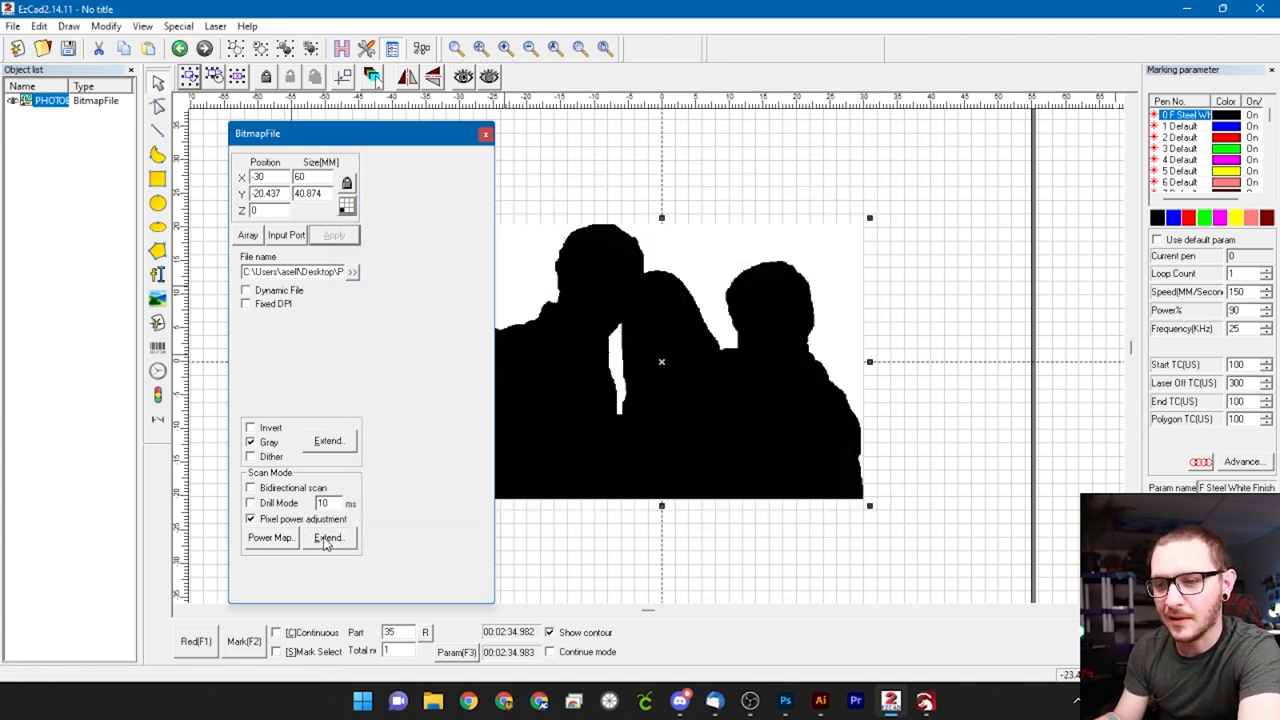
Step: In Extend options, leave Disable Mark Low Gray Point switched on for the silhouette
left_click(328, 538)
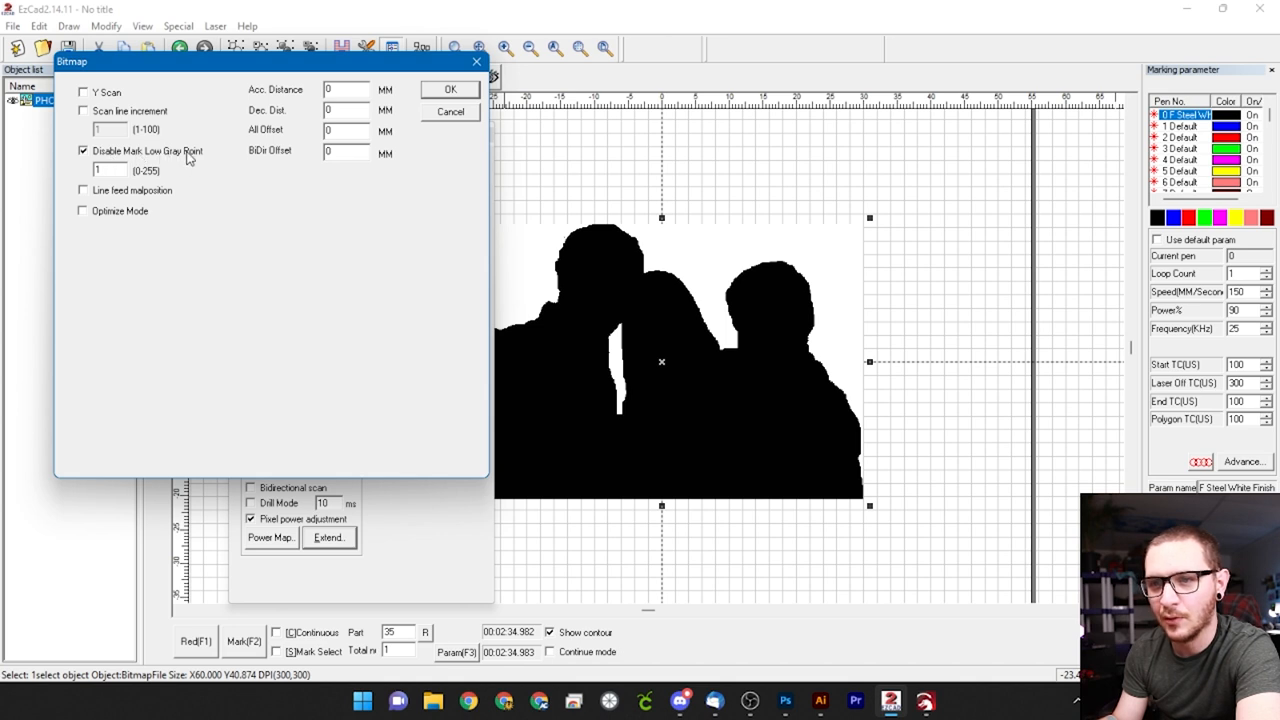
left_click(84, 152)
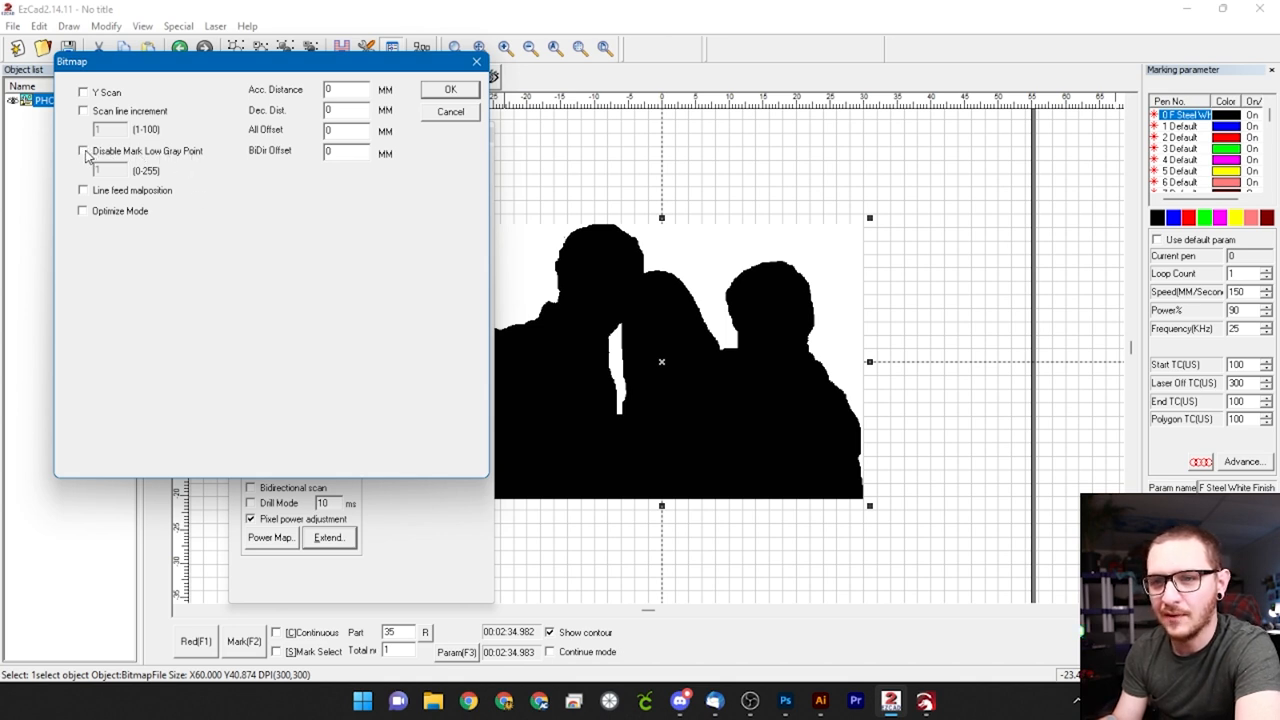
left_click(84, 152)
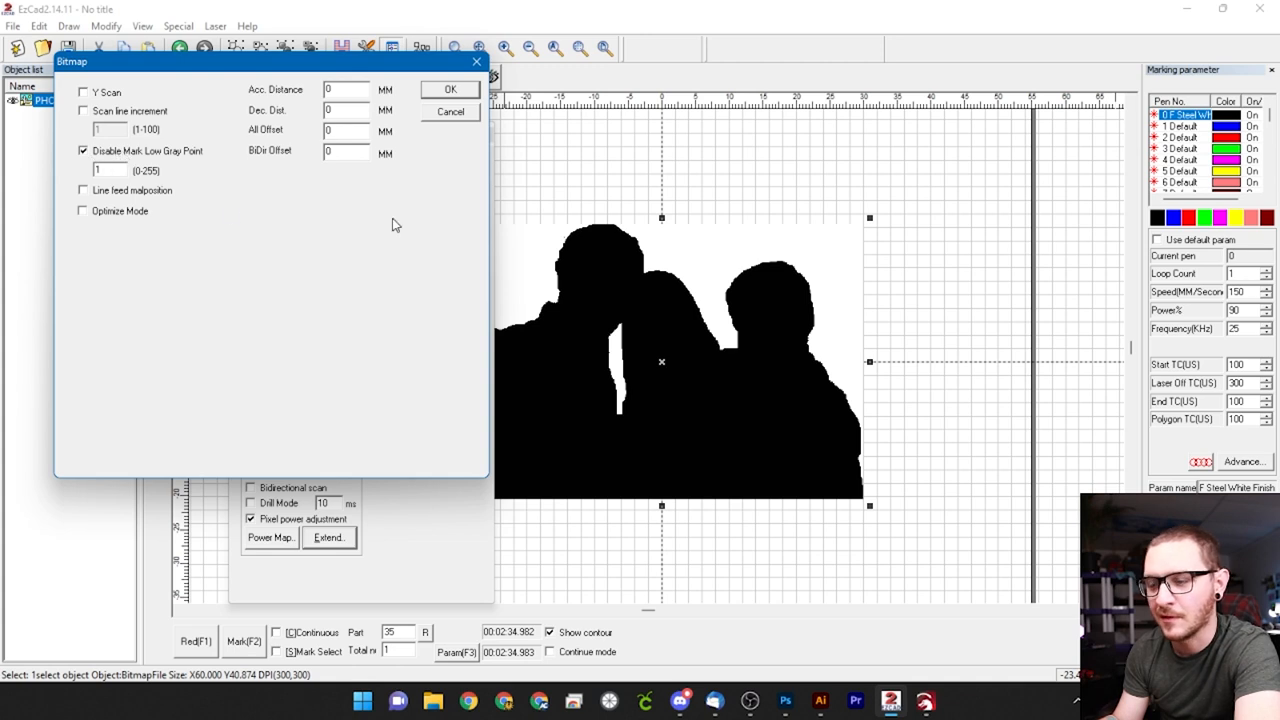
mouse_move(670, 260)
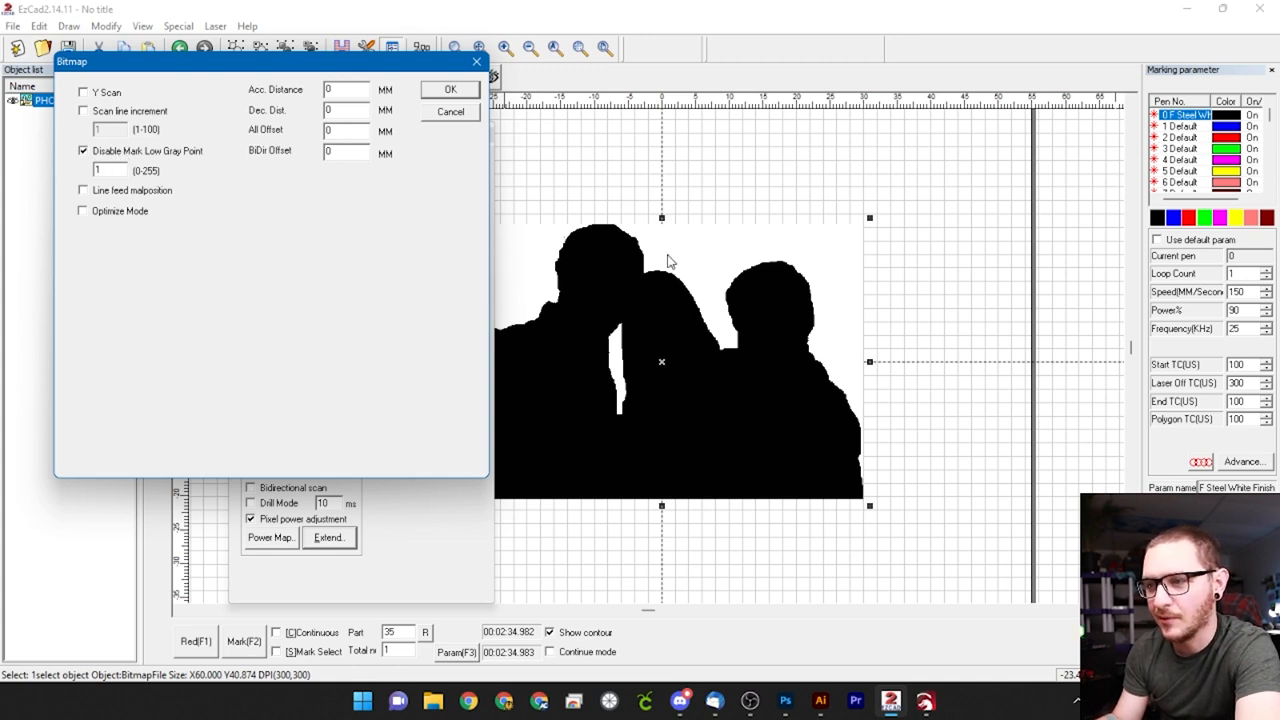
mouse_move(584, 244)
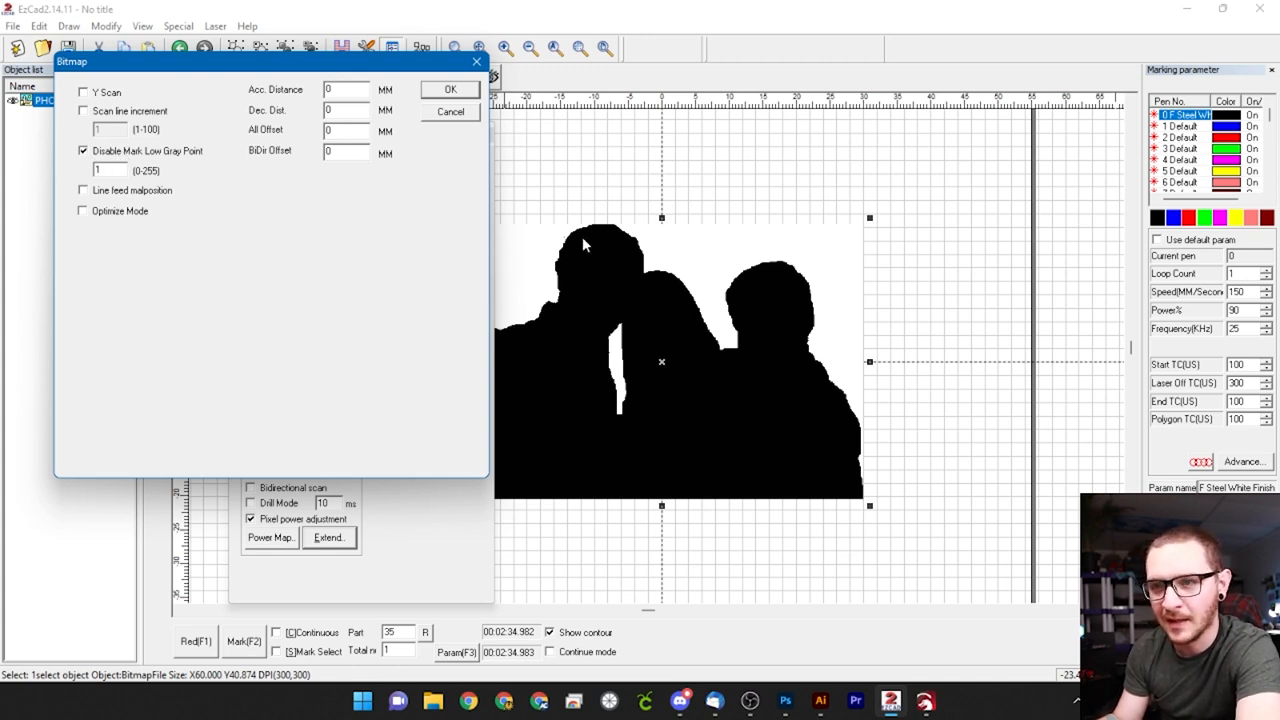
mouse_move(756, 252)
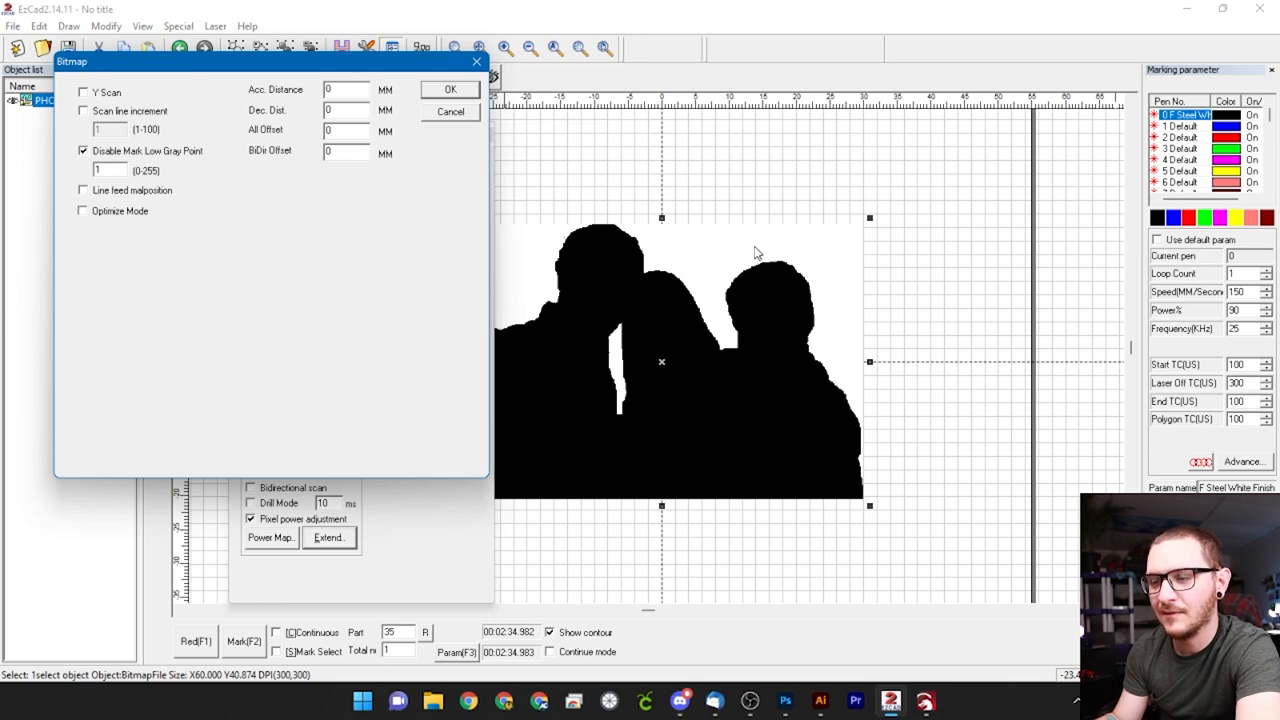
mouse_move(756, 252)
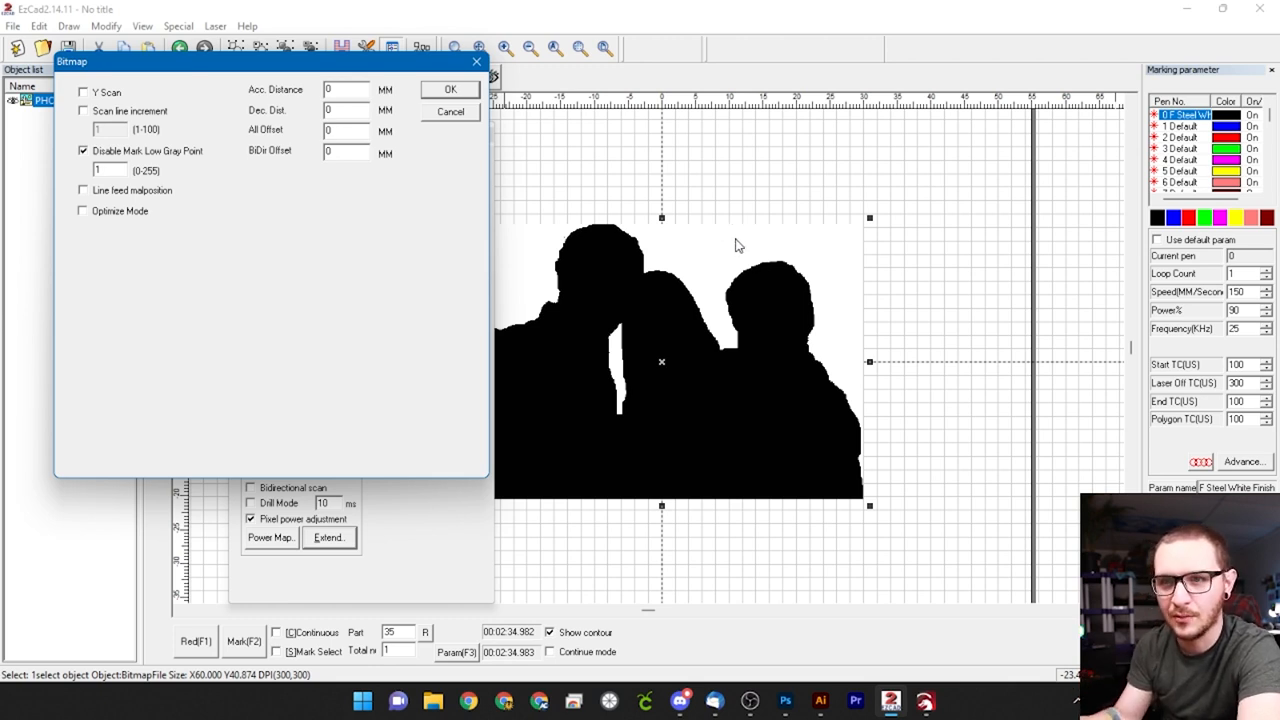
mouse_move(108, 148)
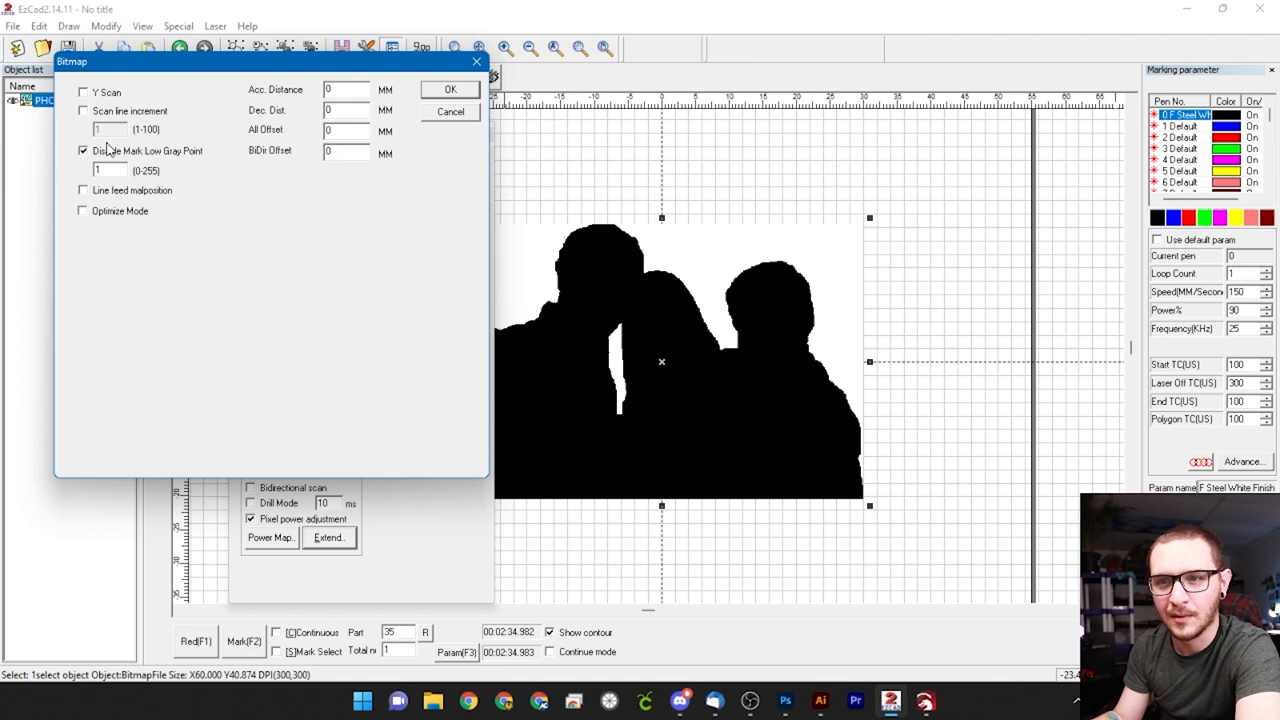
mouse_move(90, 164)
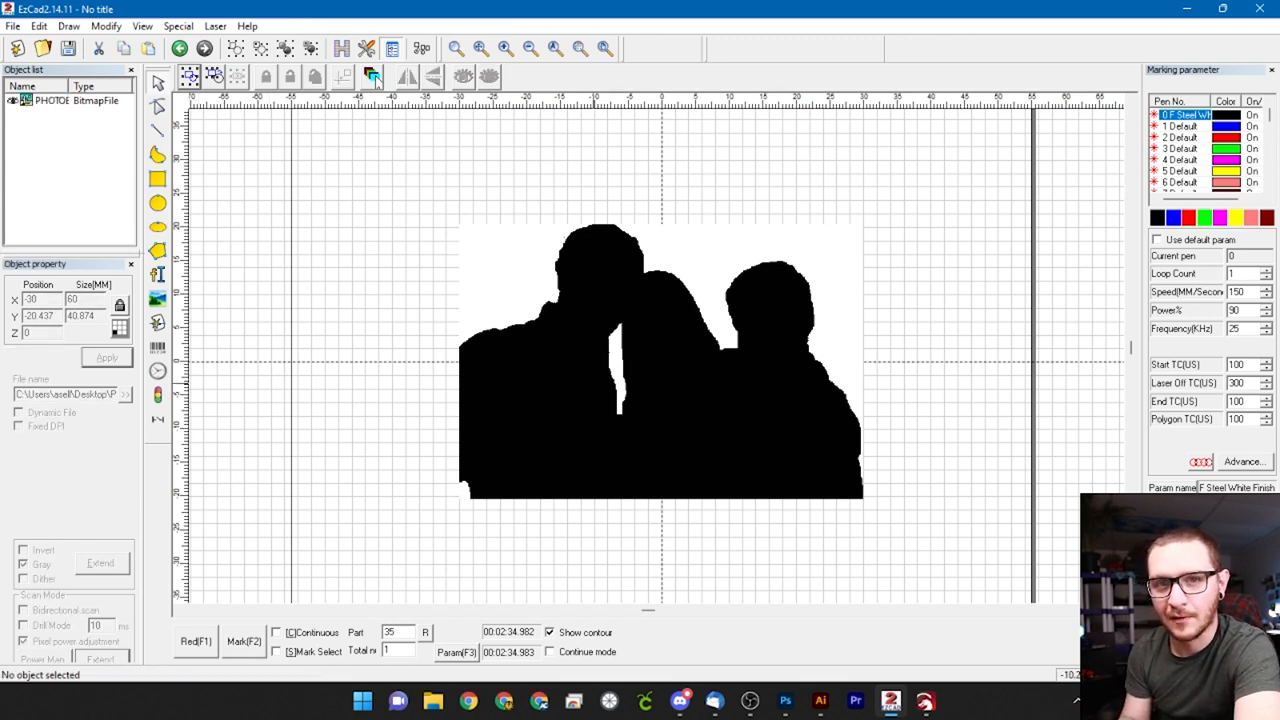
Step: Load the F Silver Photo Base preset from the parameter library for the silhouette
left_click(660, 360)
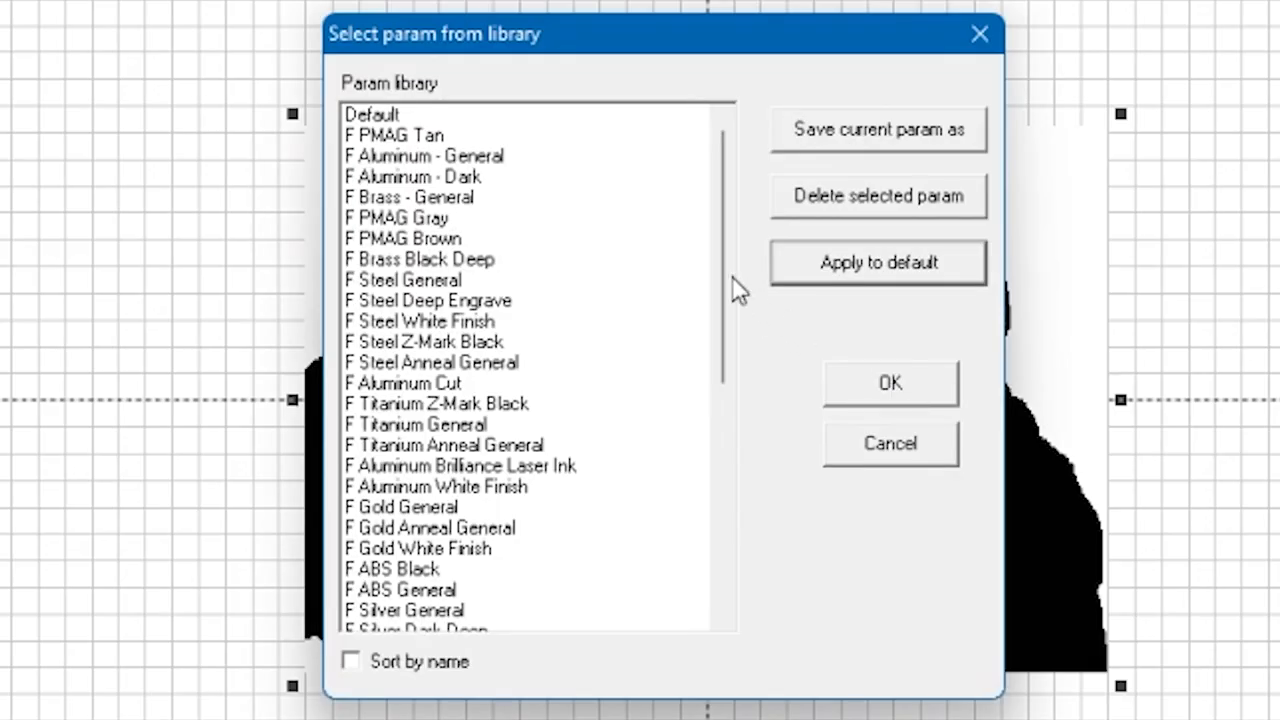
scroll("down", 3)
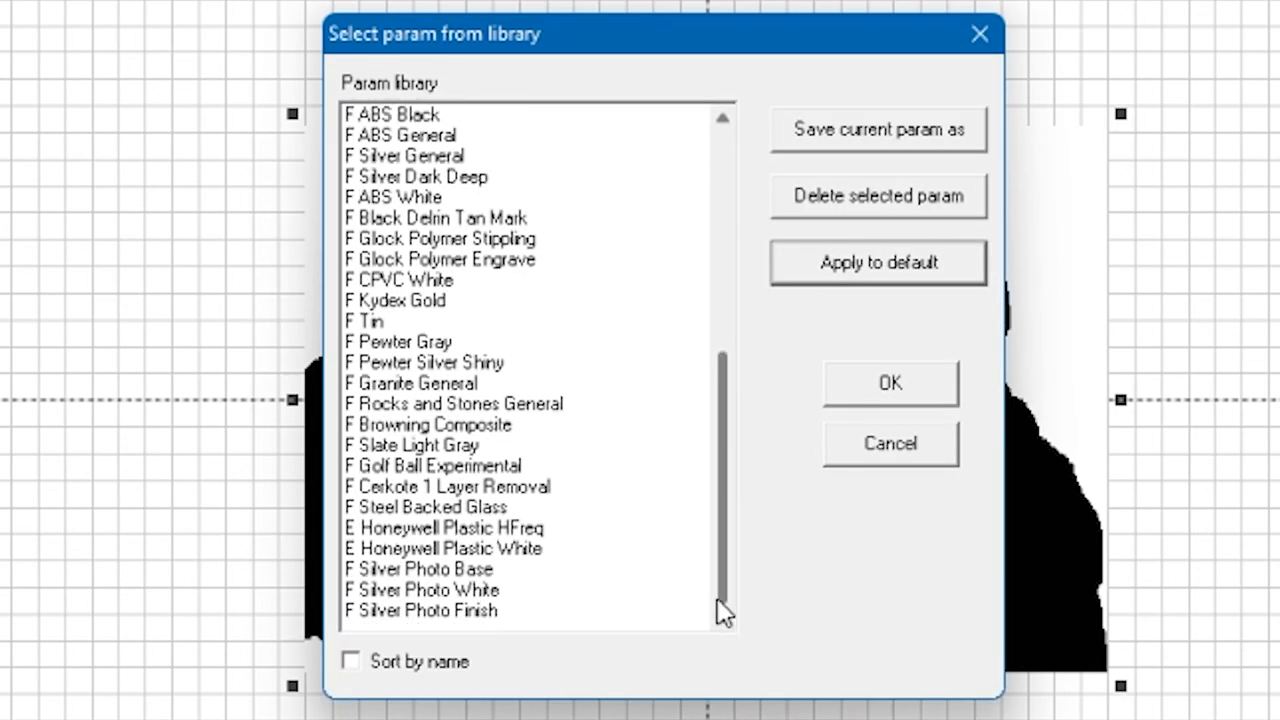
left_click(420, 568)
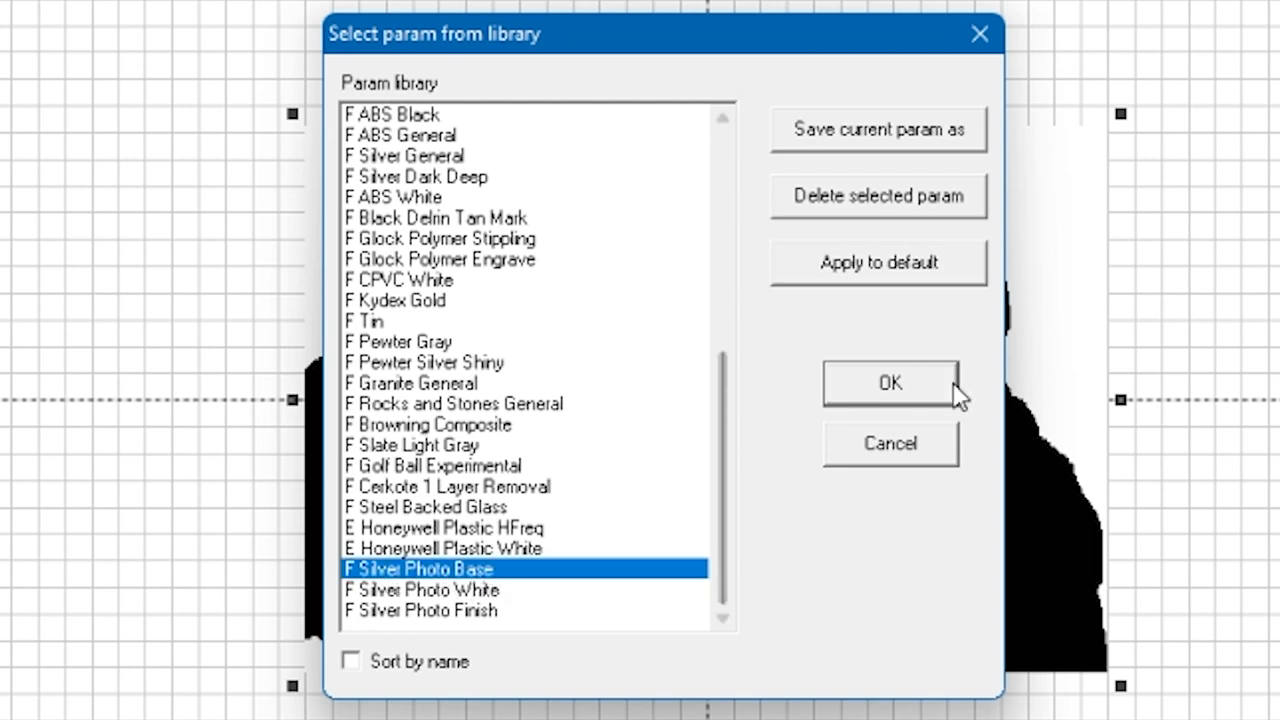
left_click(888, 382)
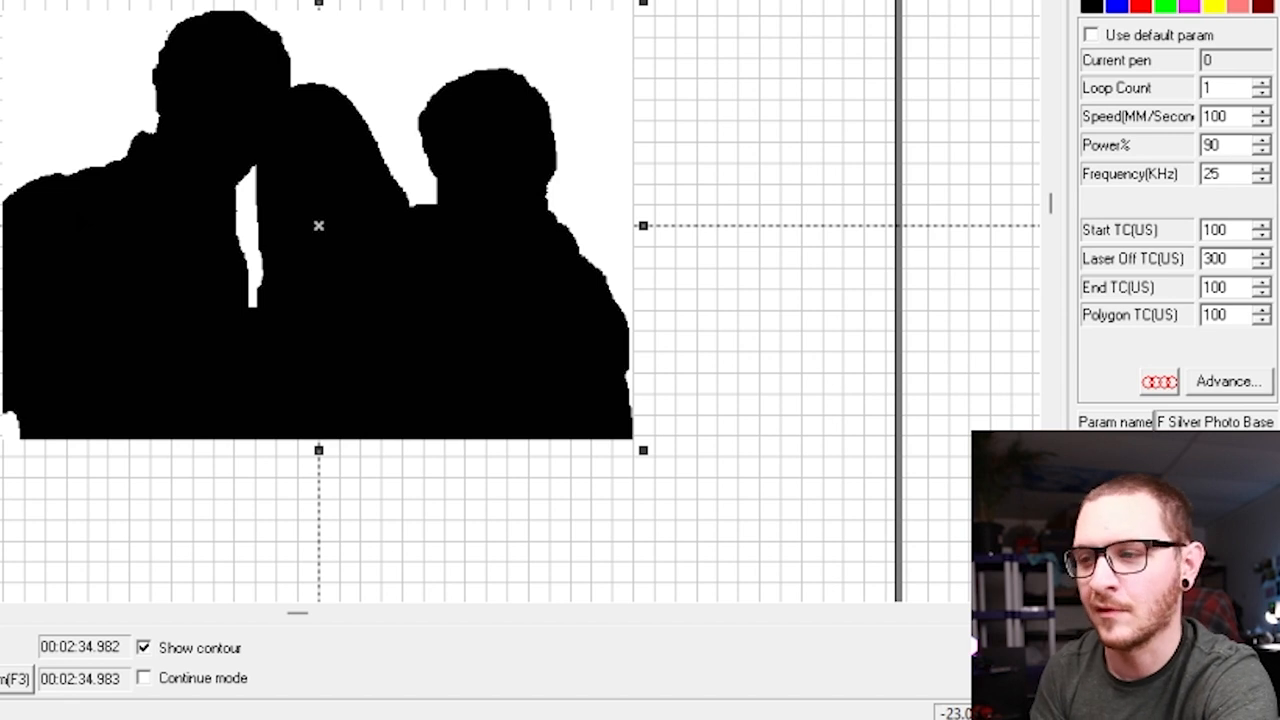
mouse_move(250, 272)
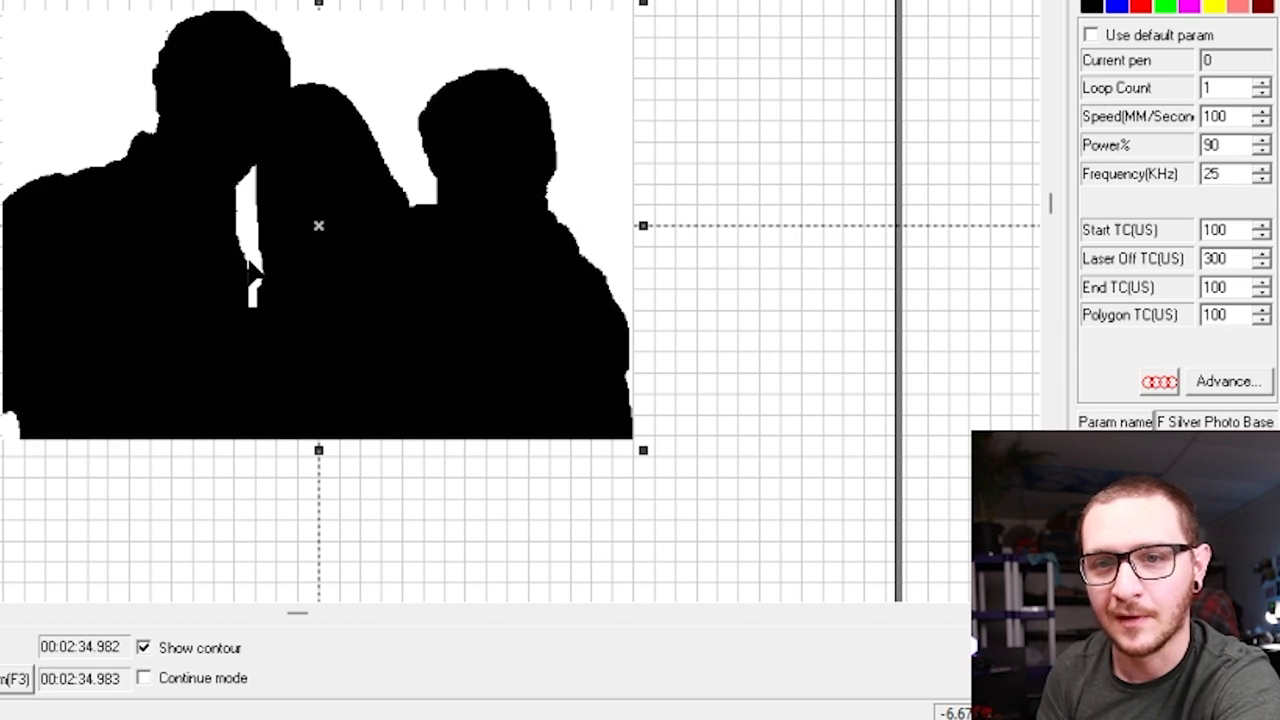
Step: Reopen the Select param from library dialog via Param(F3)
left_click(244, 640)
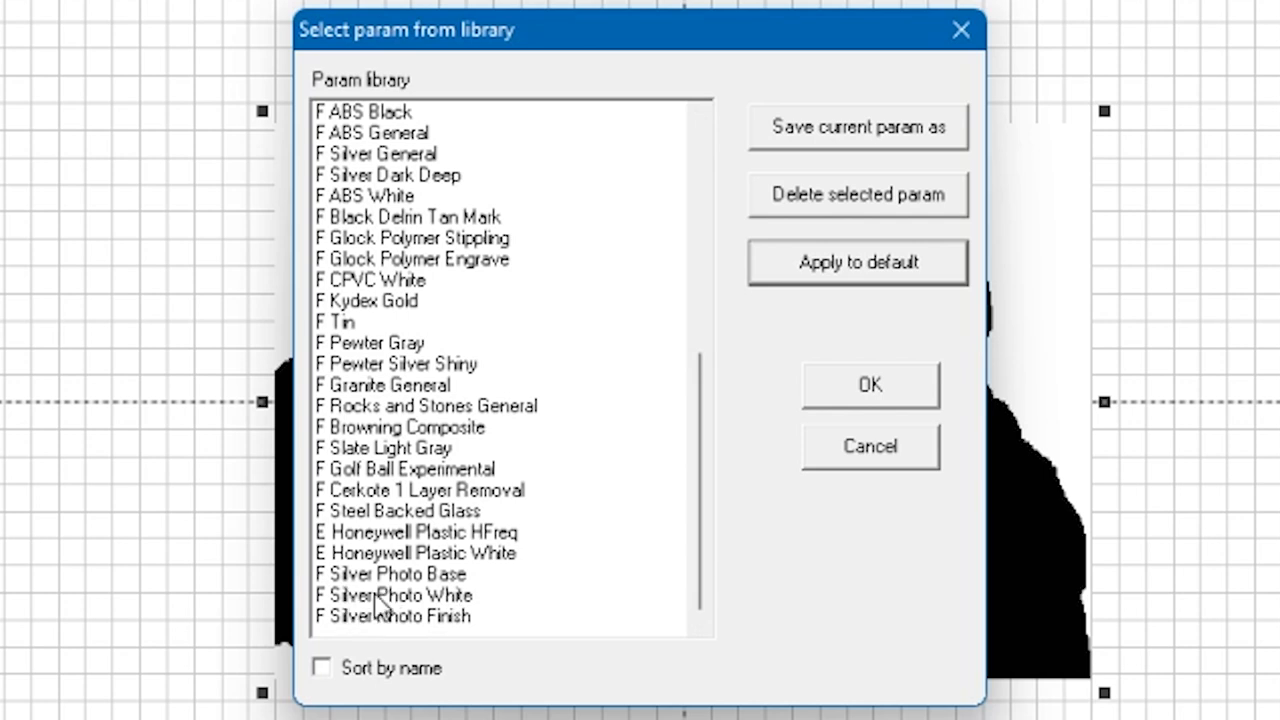
Step: Load the F Silver Photo White preset after passing over Base and Finish
left_click(390, 572)
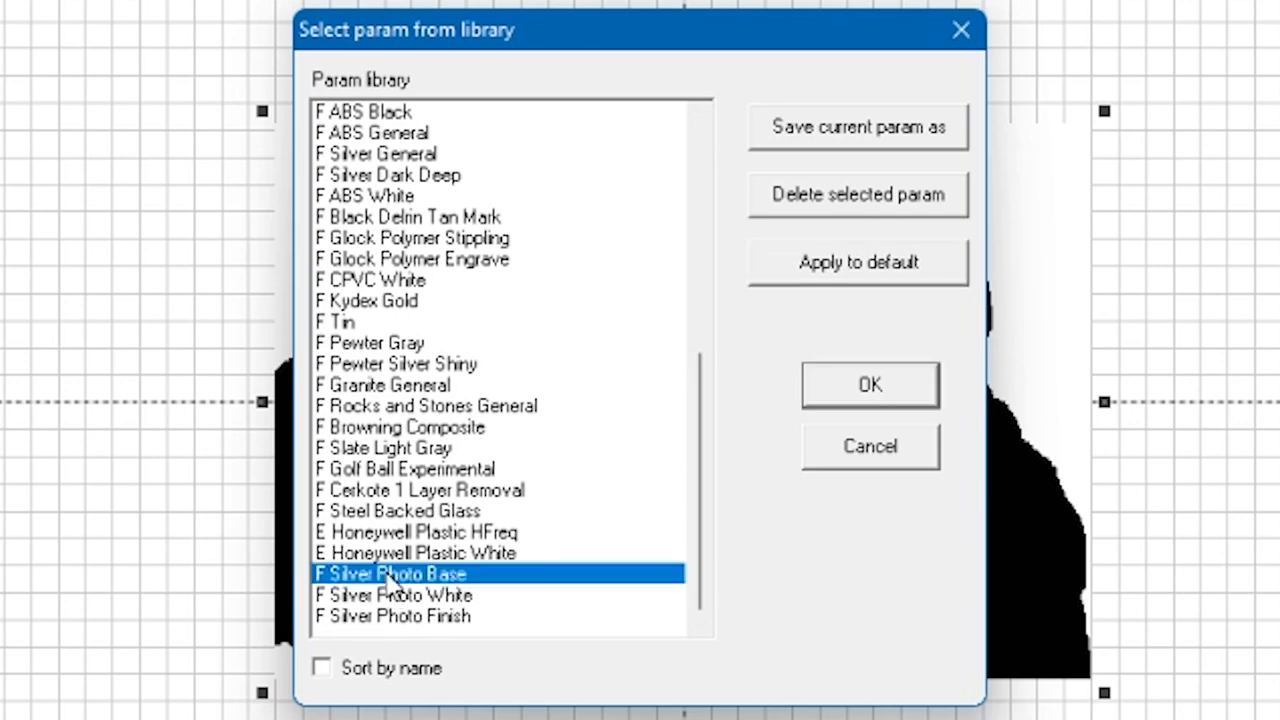
left_click(392, 616)
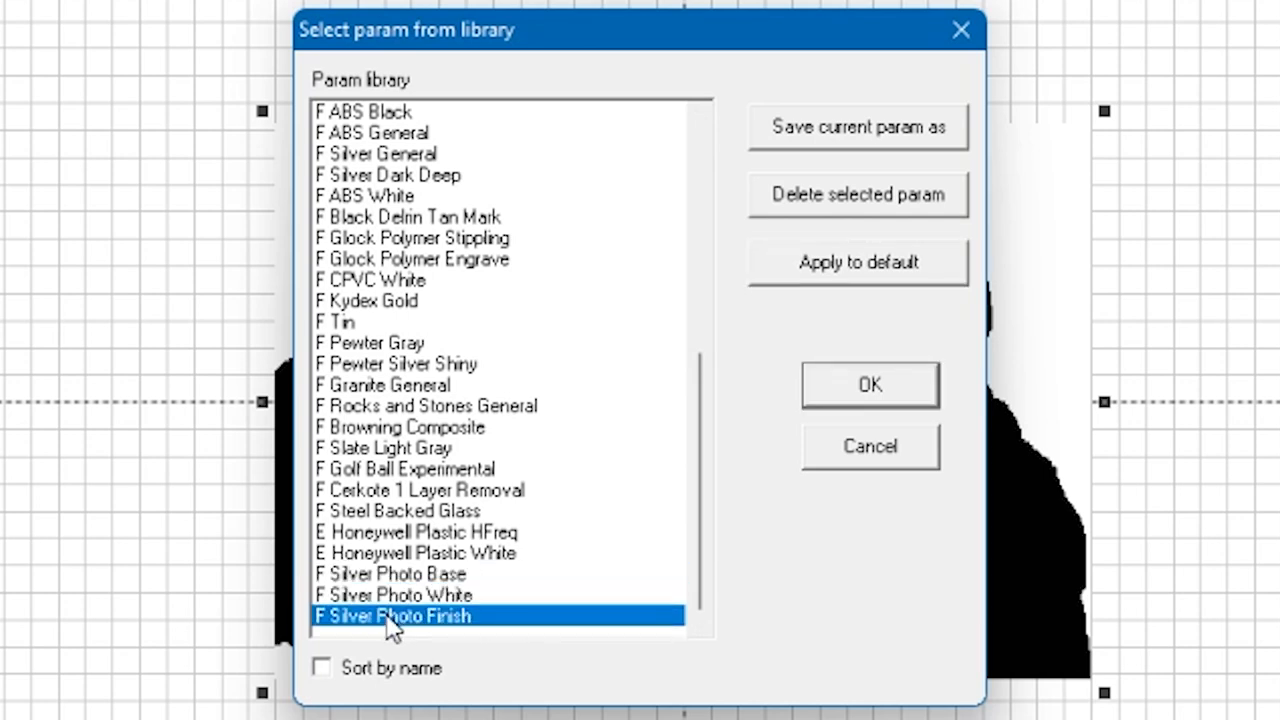
left_click(394, 594)
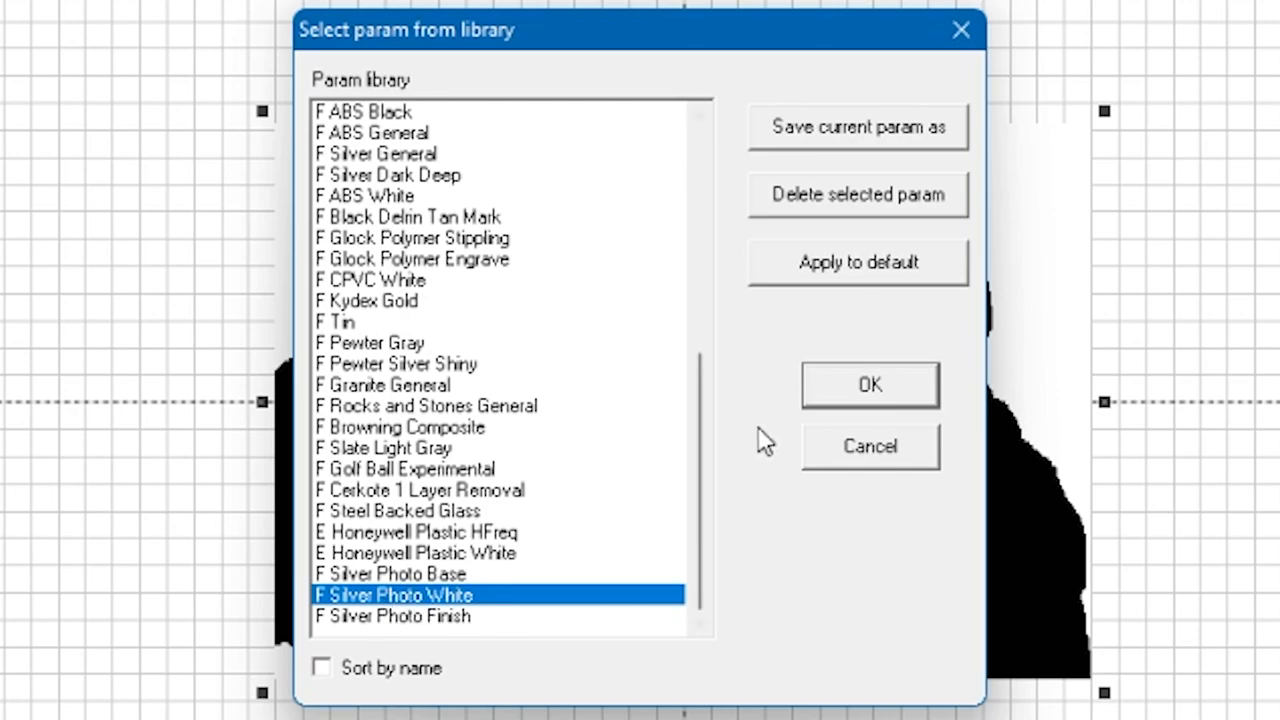
left_click(868, 384)
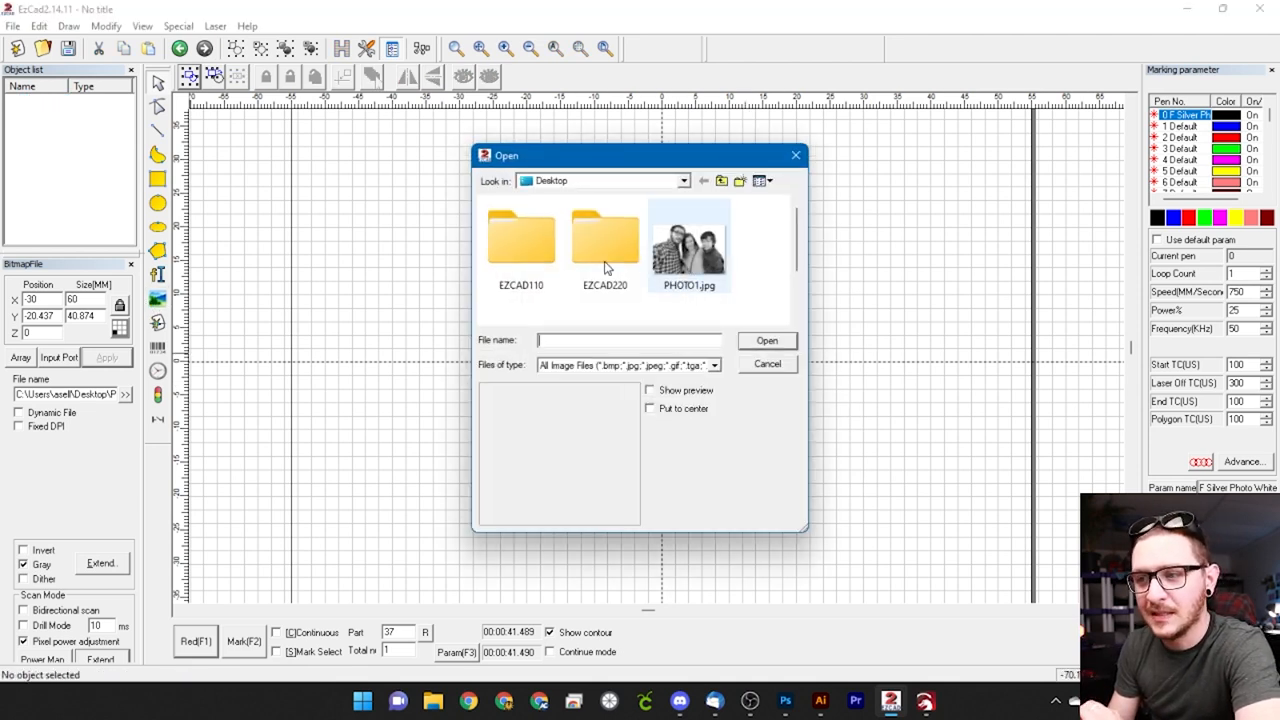
Step: Import PHOTO1.jpg, set its width to 60 mm and drag it to the work-area centre
left_click(688, 240)
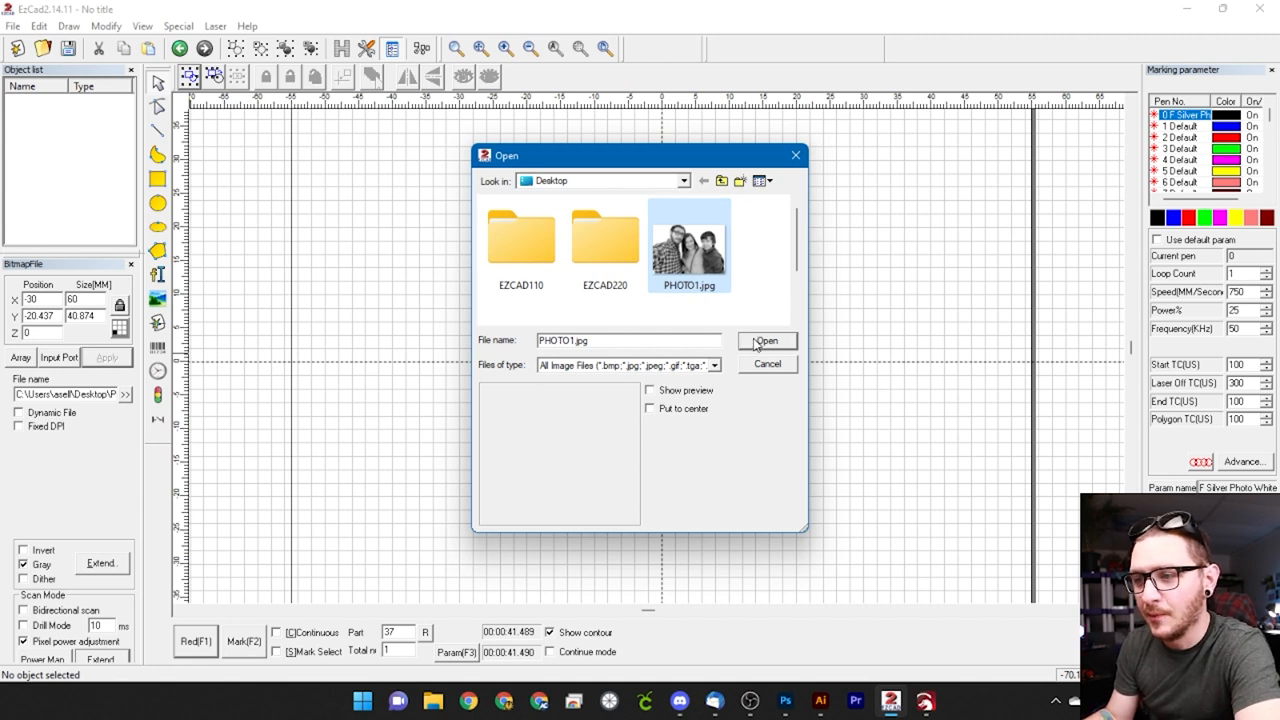
left_click(766, 340)
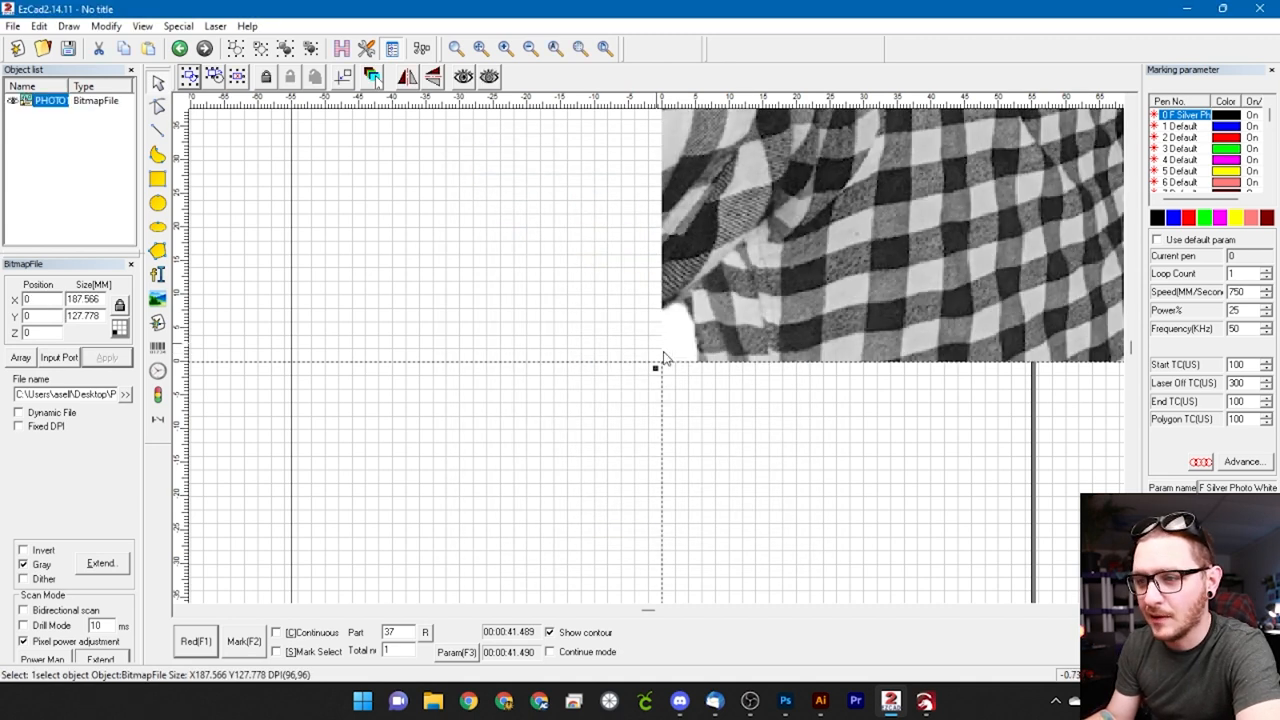
mouse_move(212, 342)
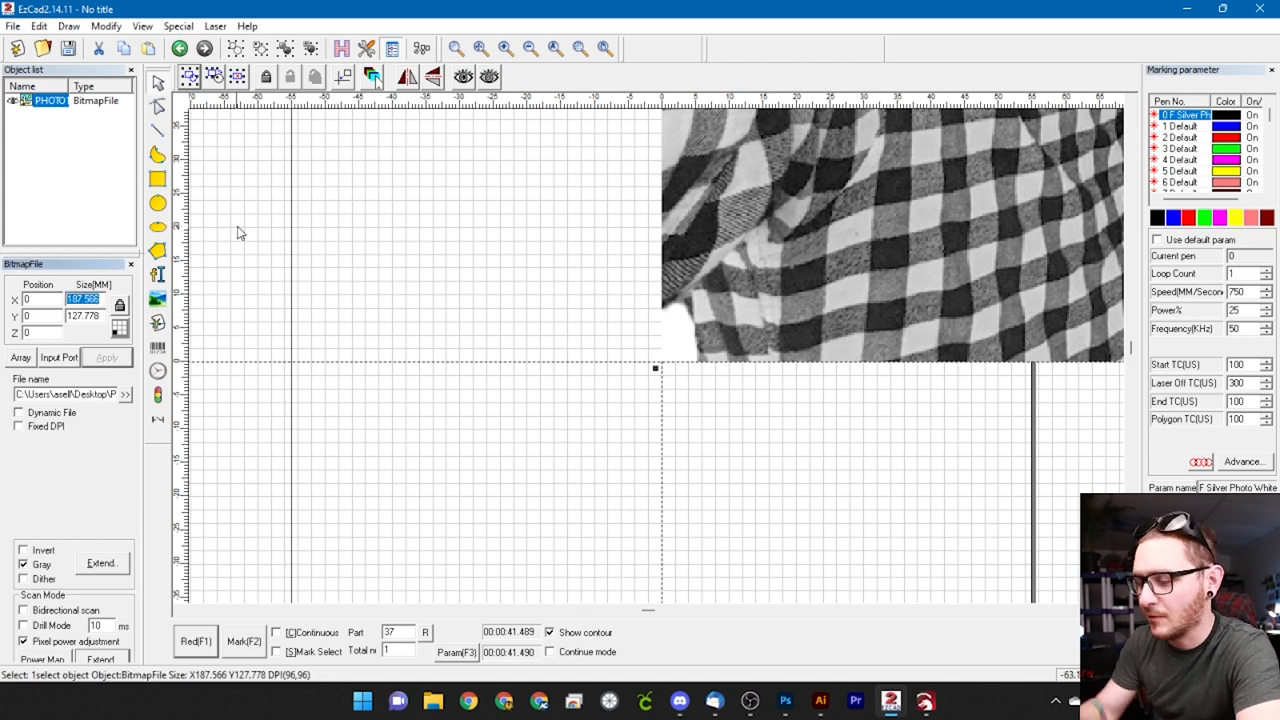
left_click(106, 356)
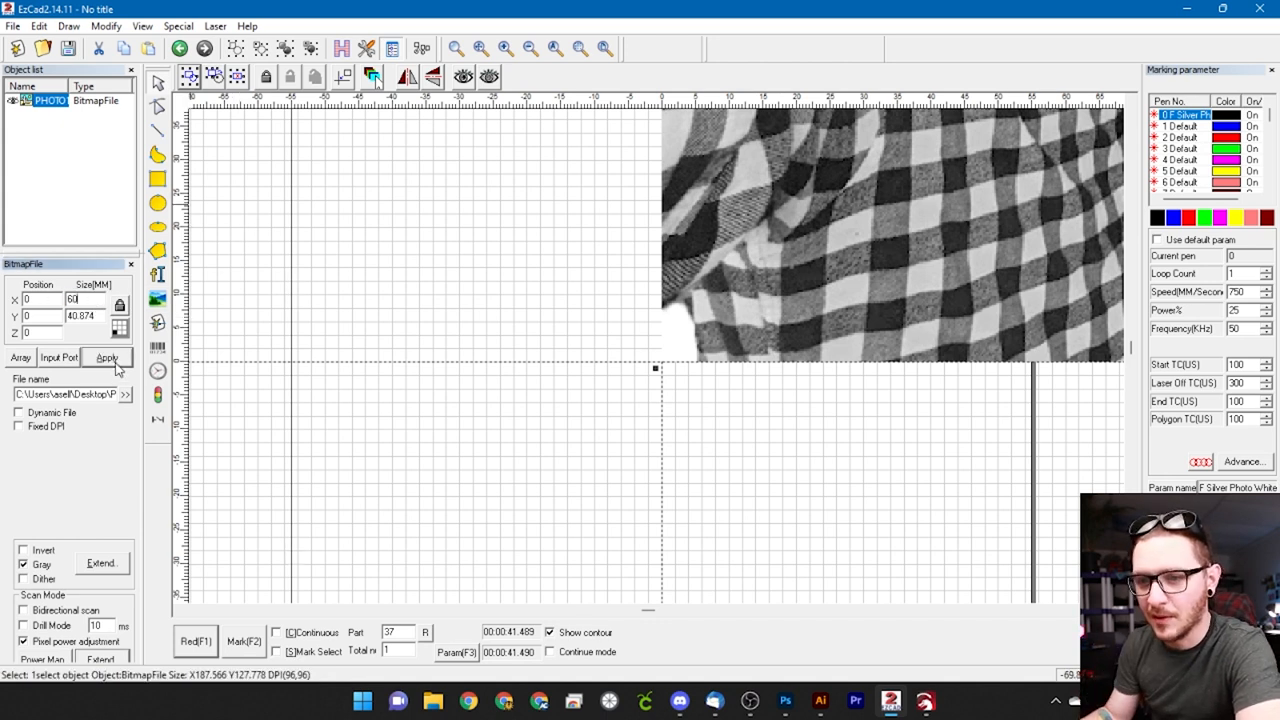
left_click(106, 356)
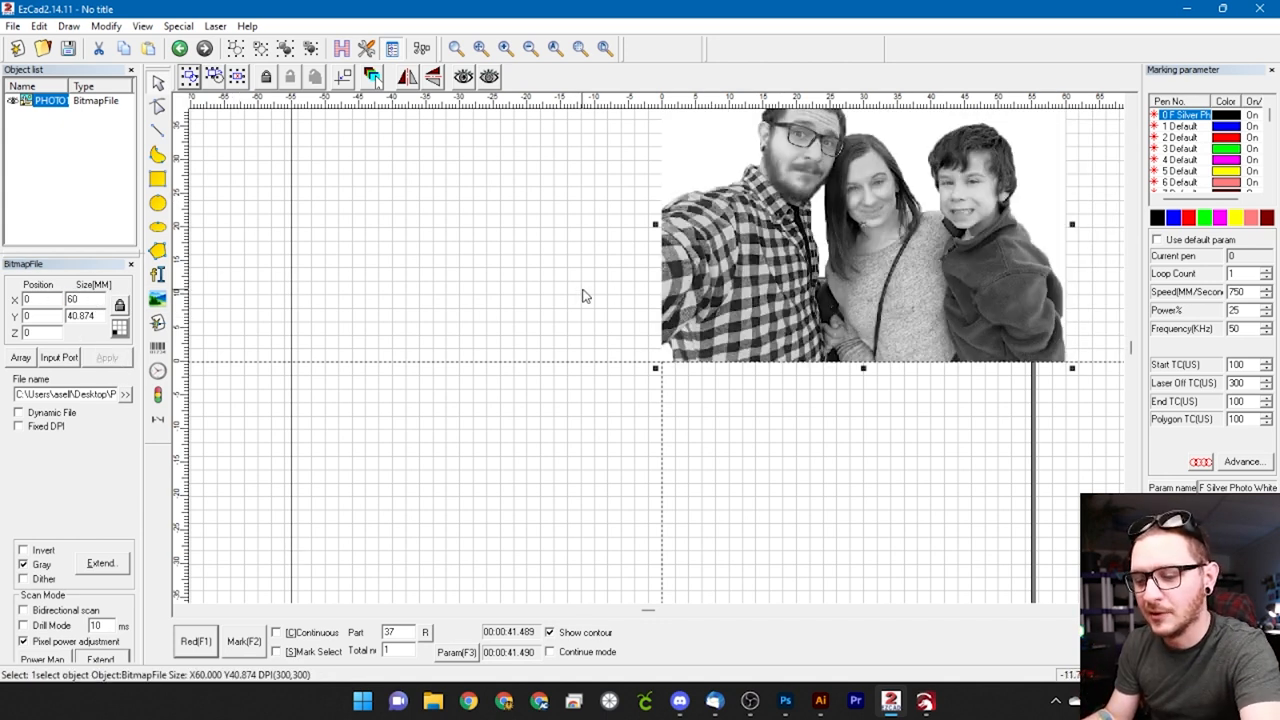
left_click_drag(864, 236, 660, 360)
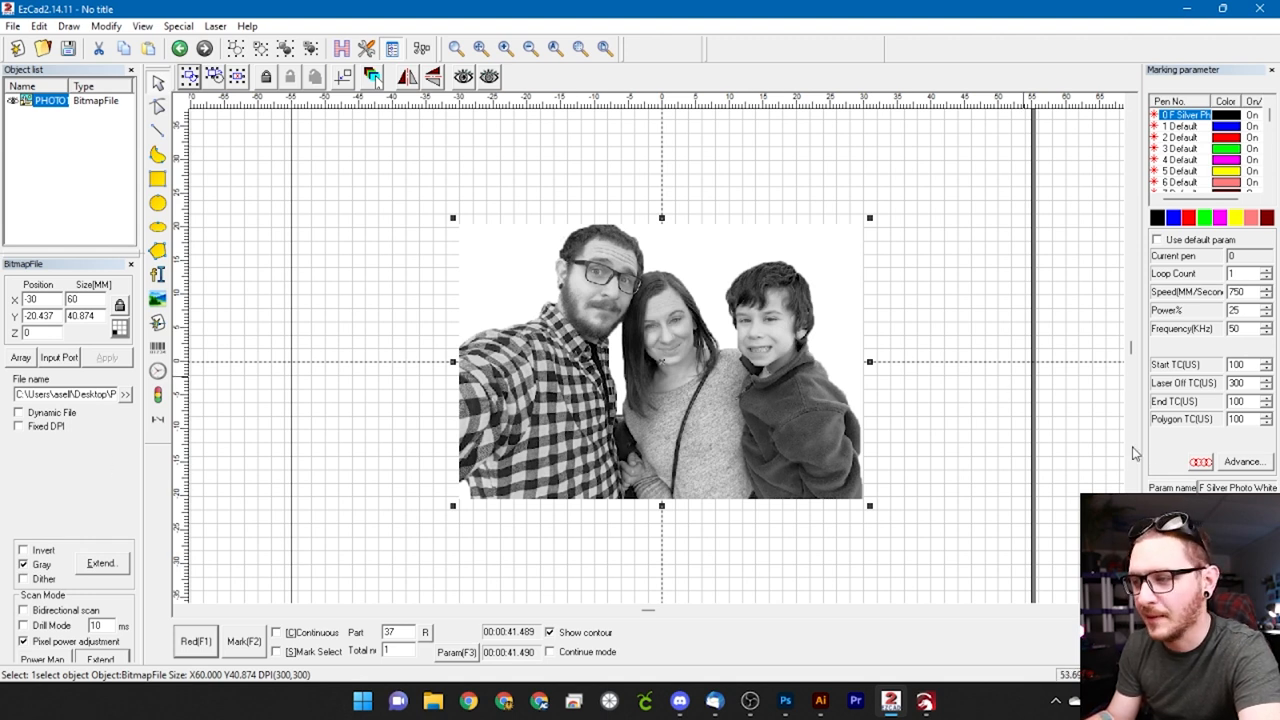
left_click(1200, 460)
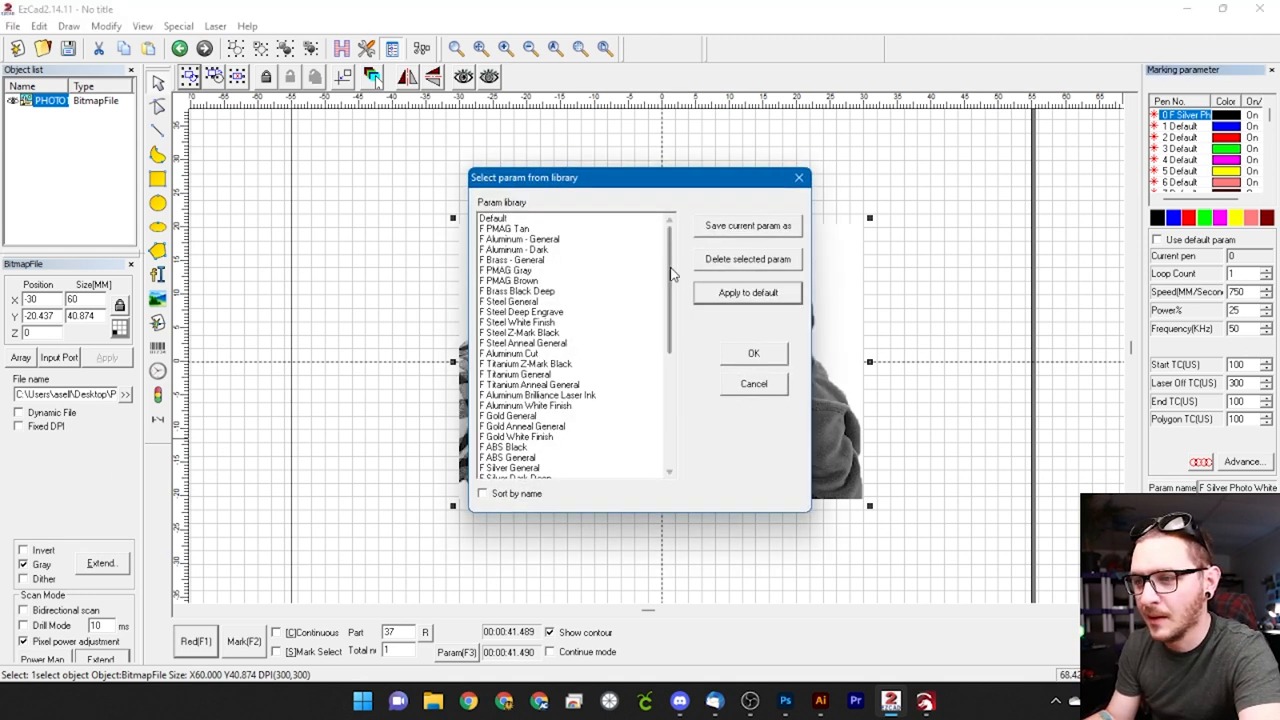
Step: Scroll the parameter library list of saved presets
scroll("down", 3)
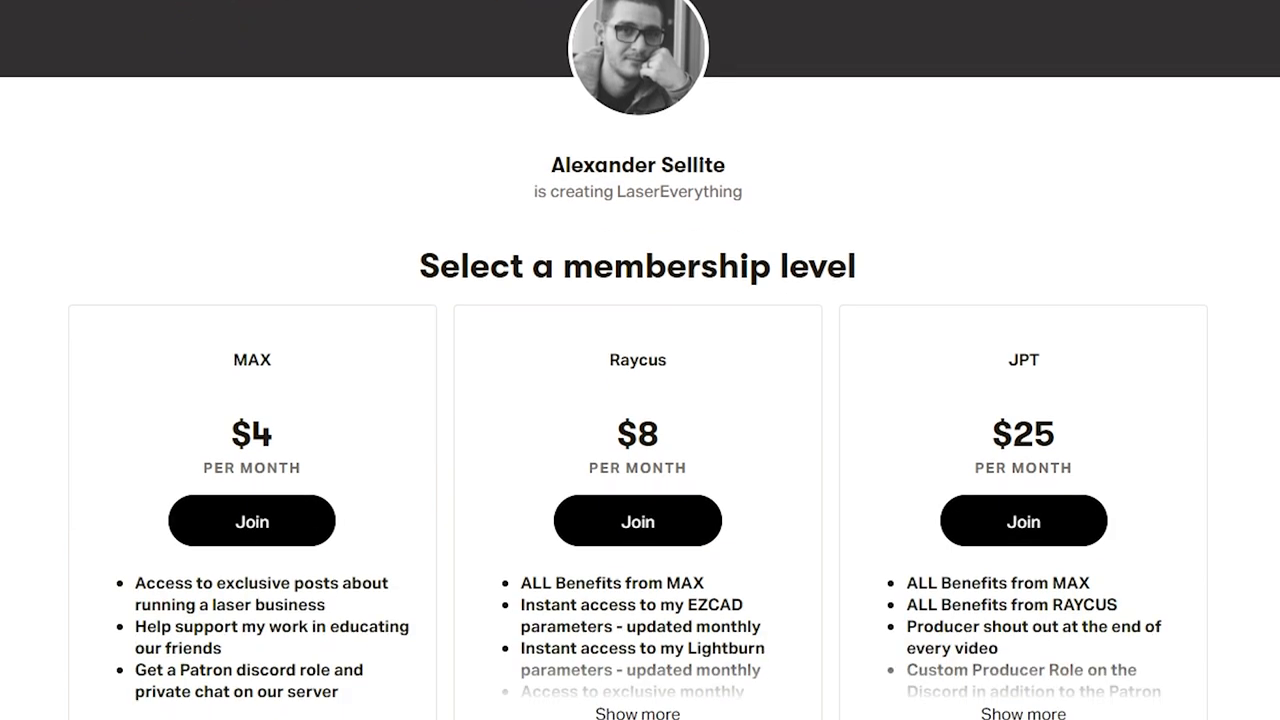
scroll("down", 3)
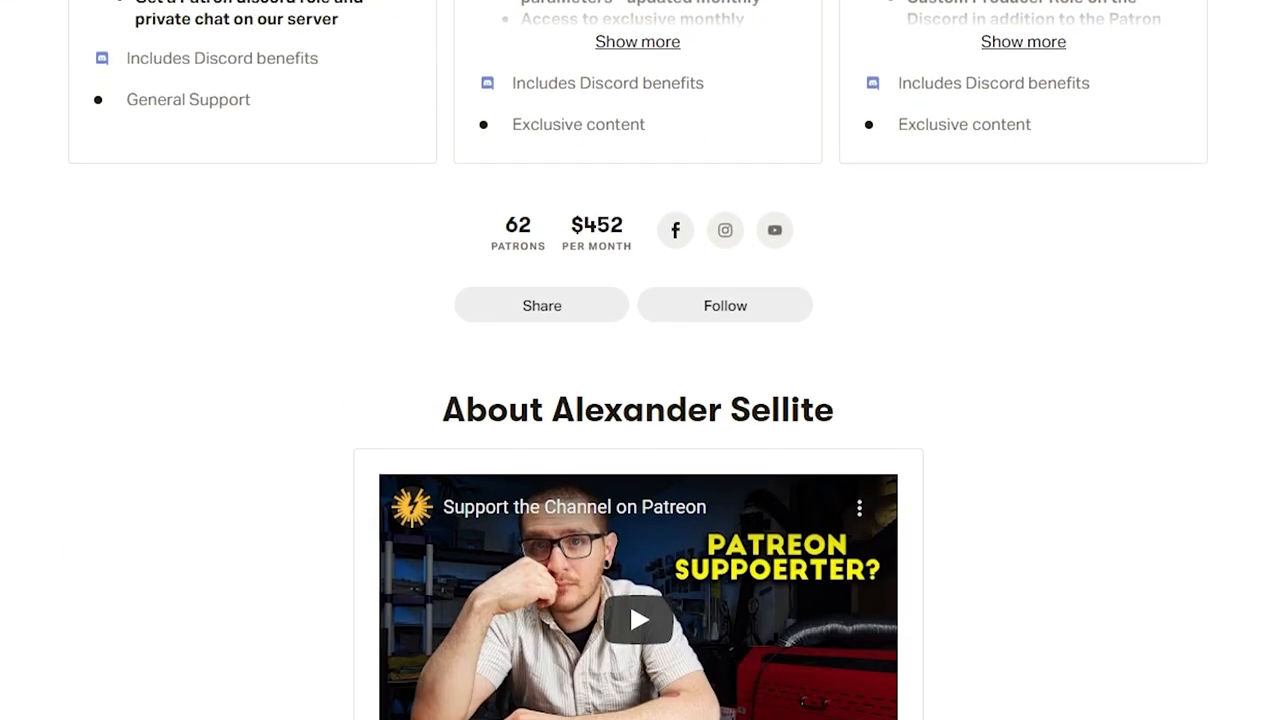
scroll("down", 3)
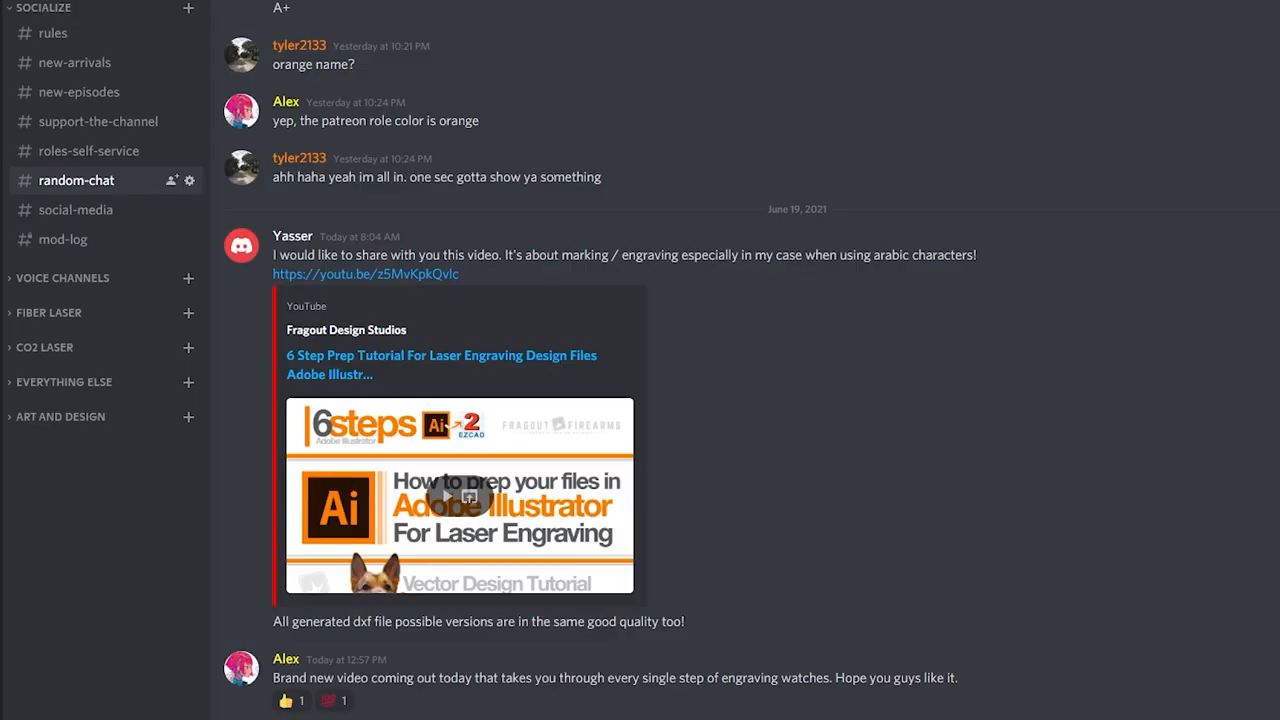
scroll("up", 3)
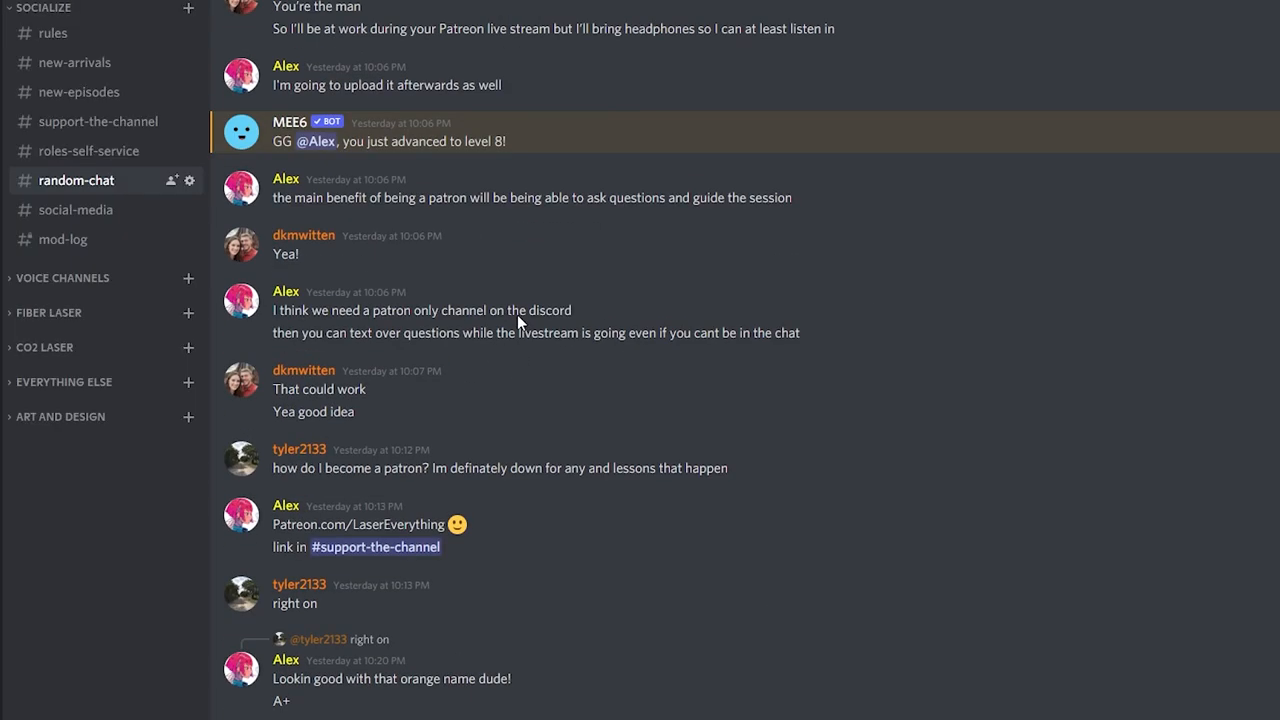